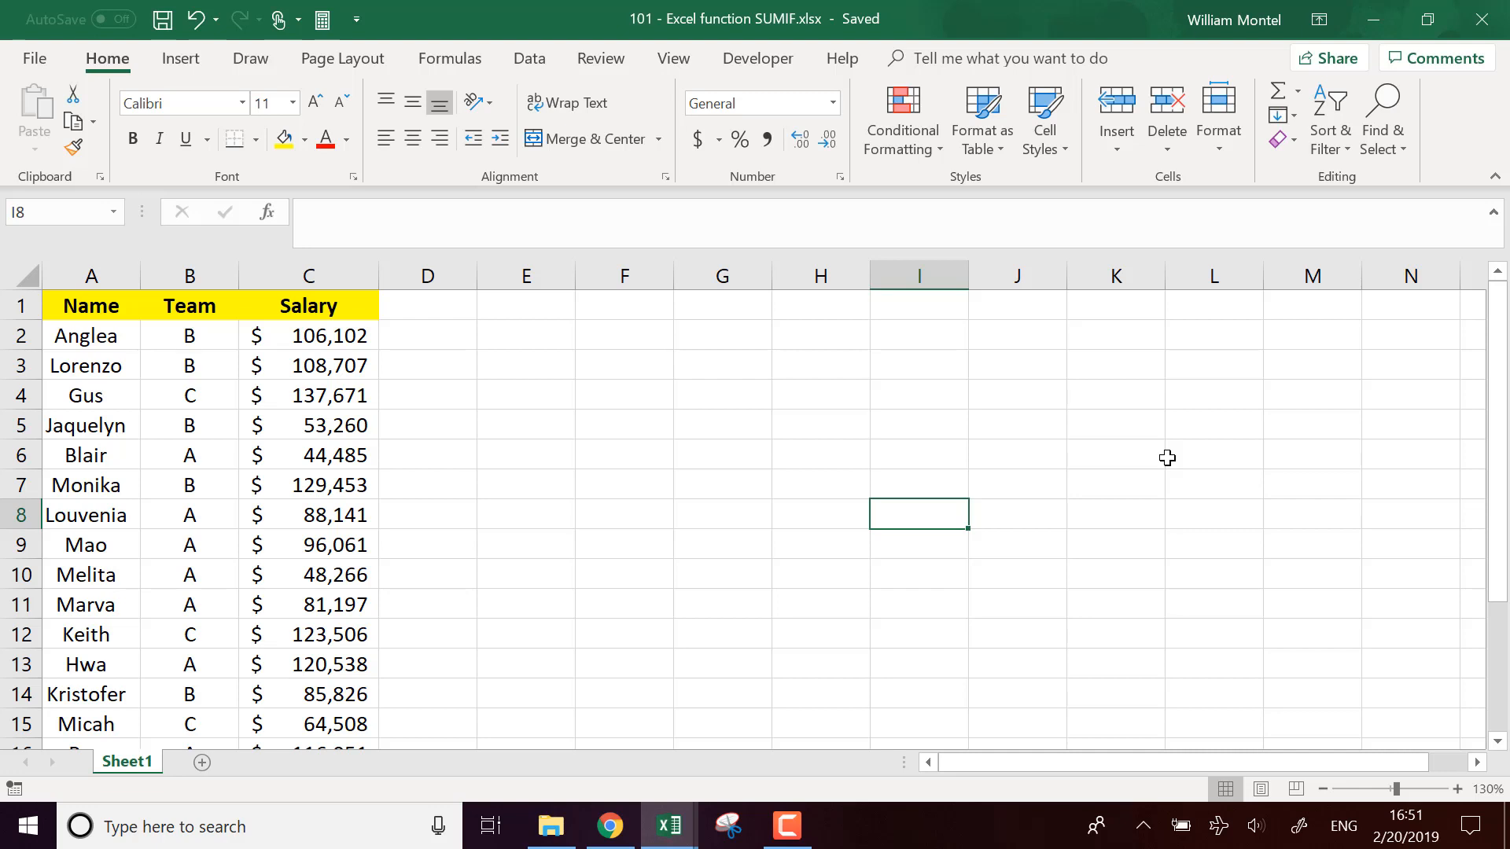
mouse_move(653, 481)
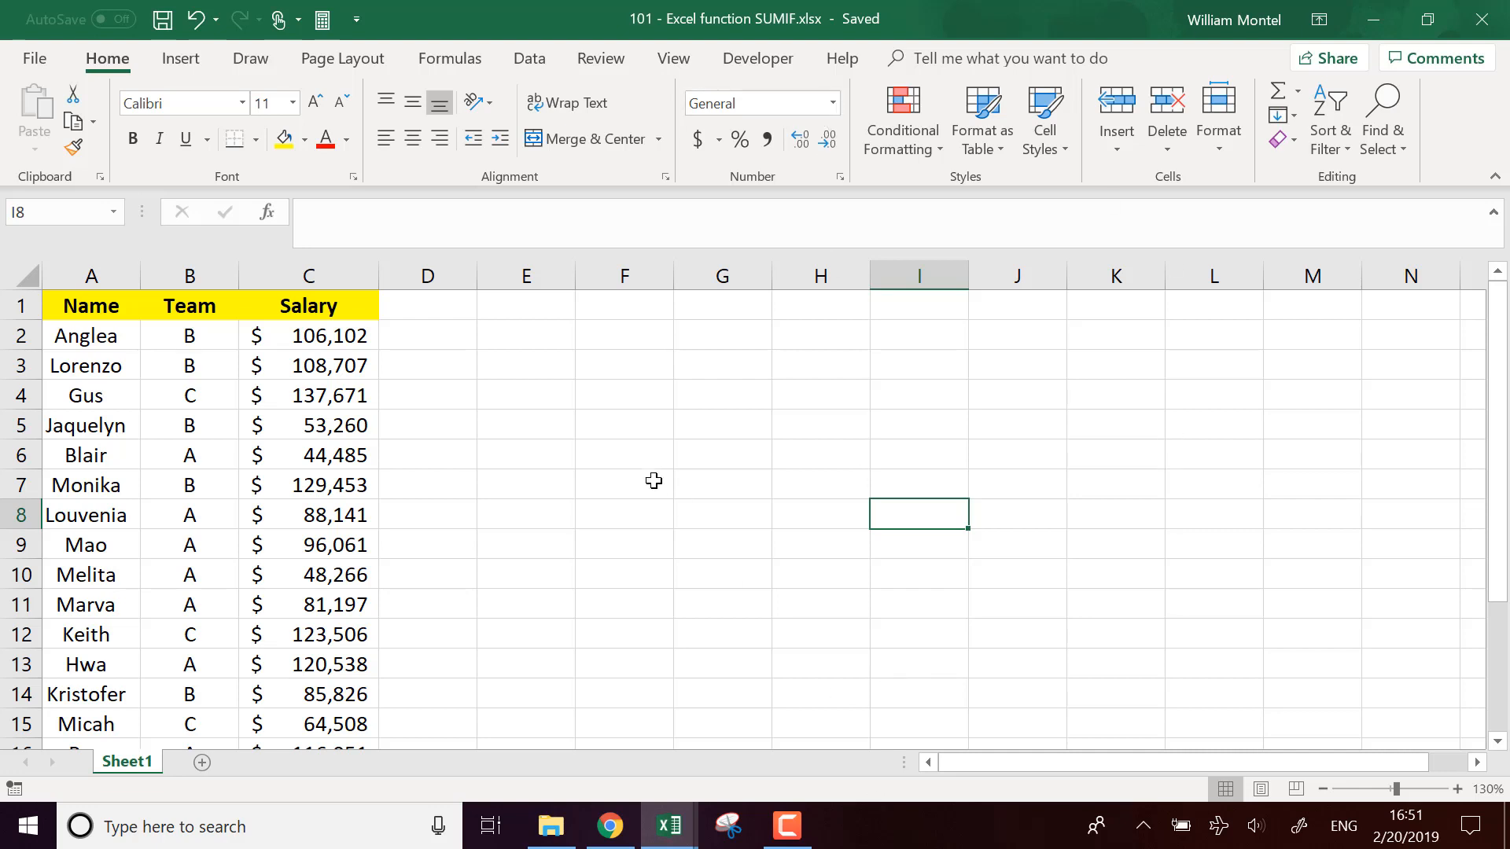
mouse_move(846, 522)
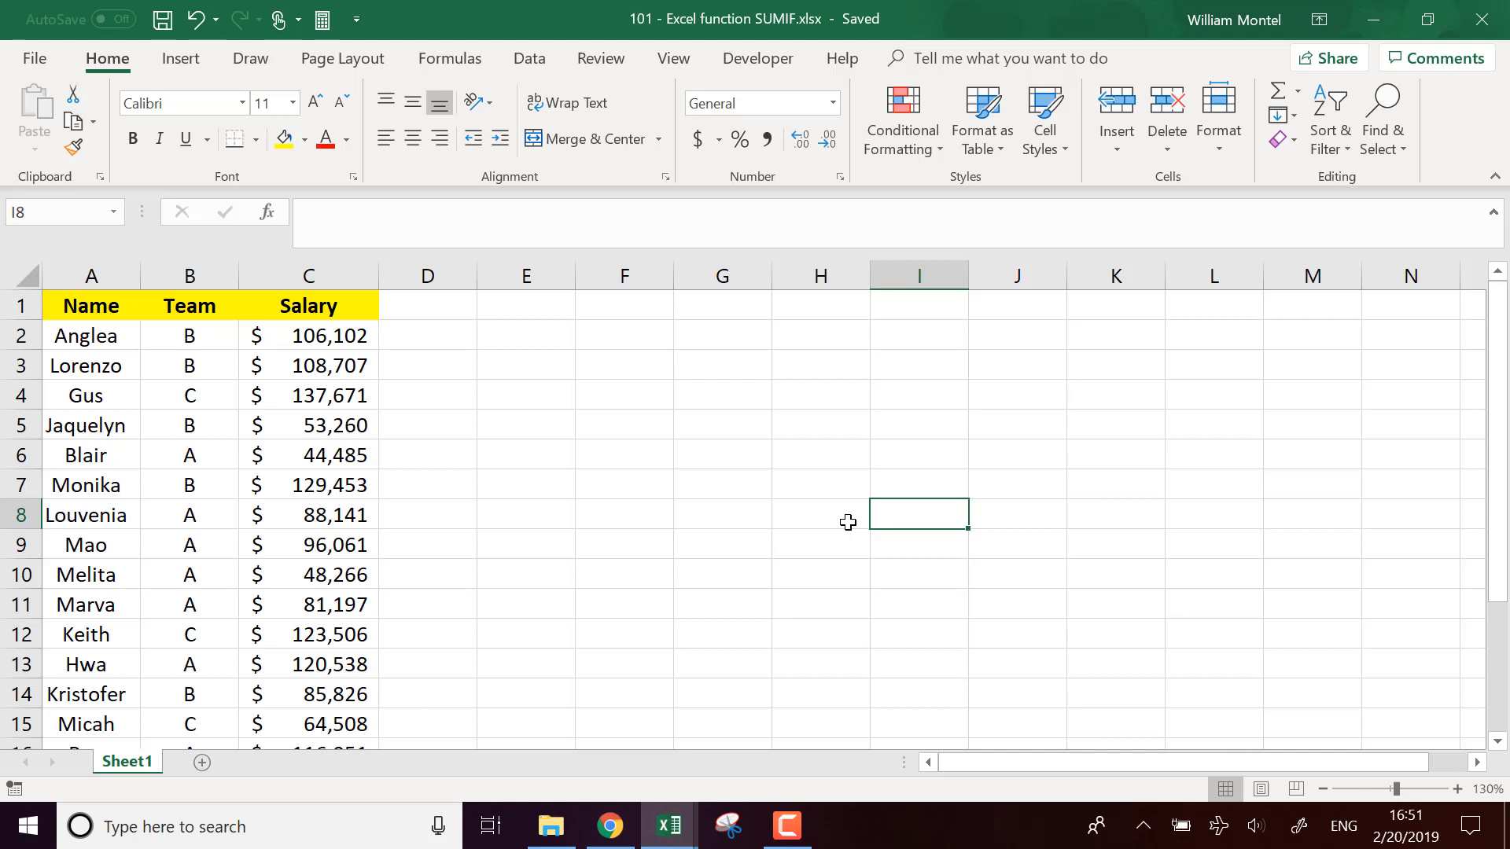
mouse_move(785, 24)
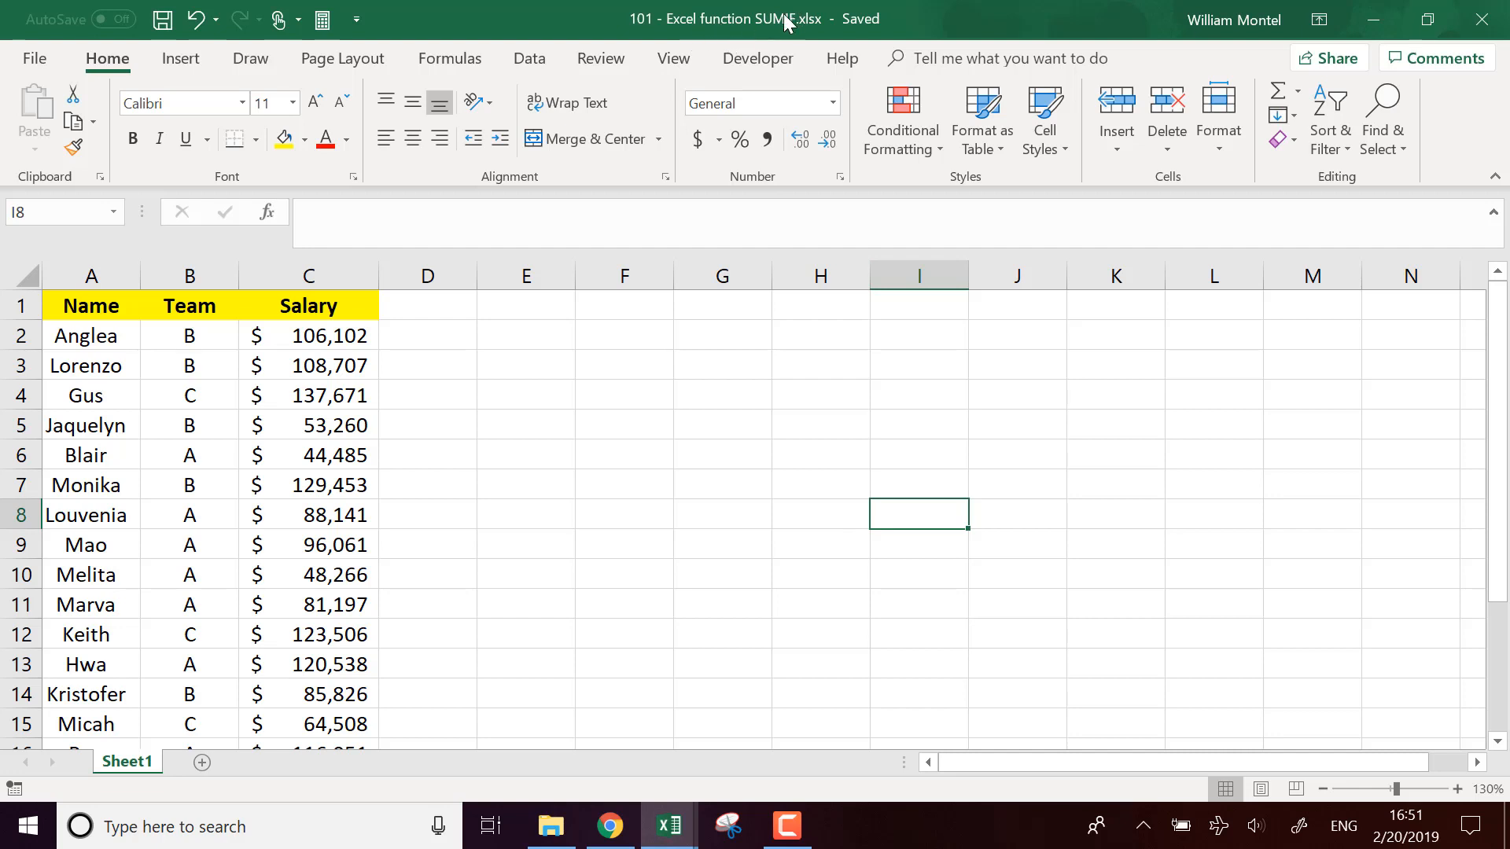
mouse_move(637, 486)
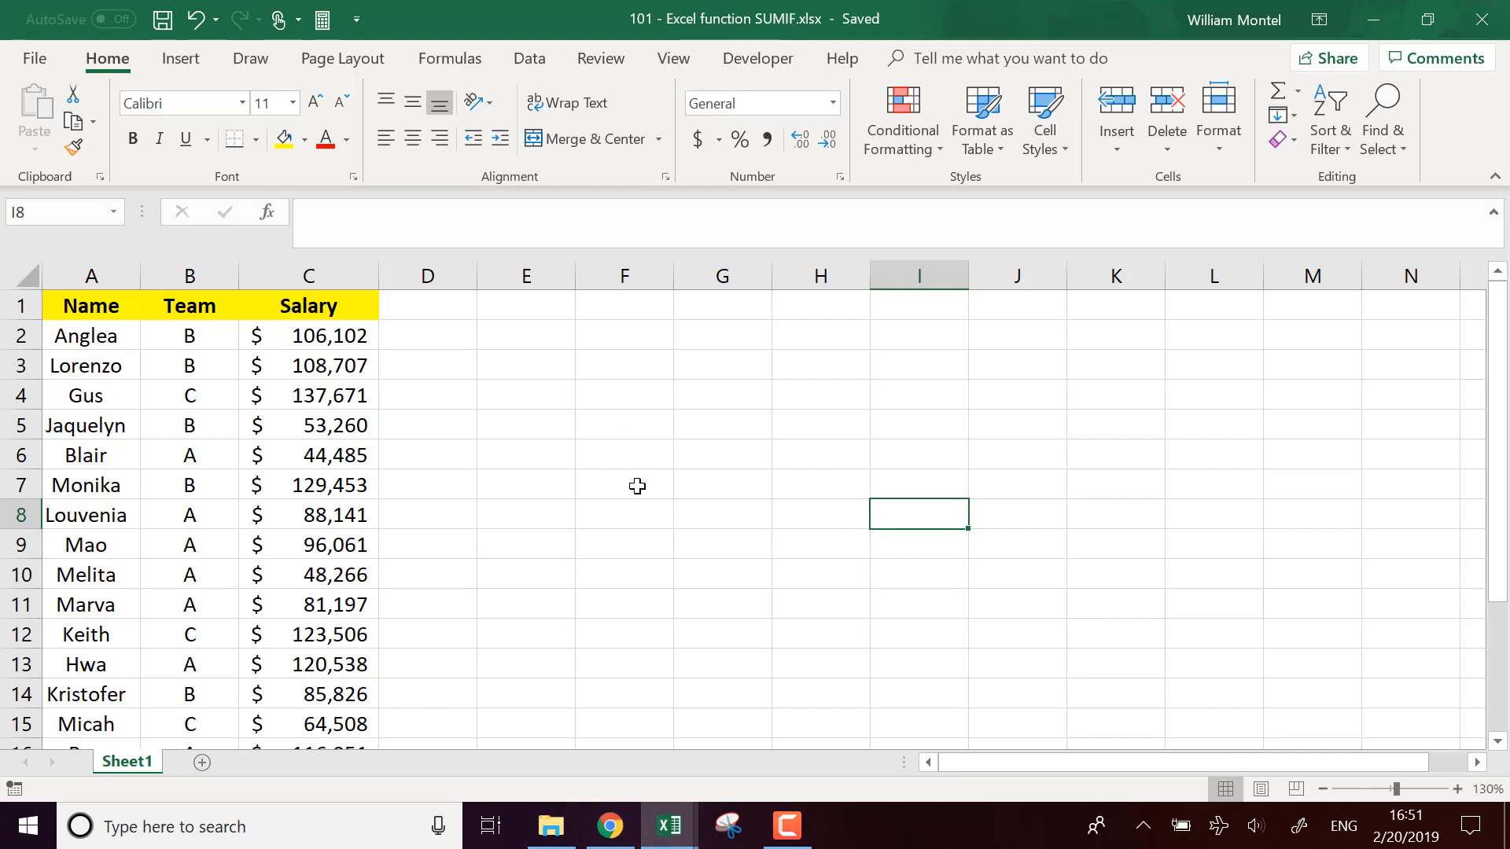
Enter the label 'Salary of team A' in cell E2, correcting the misspelling.
left_click(624, 365)
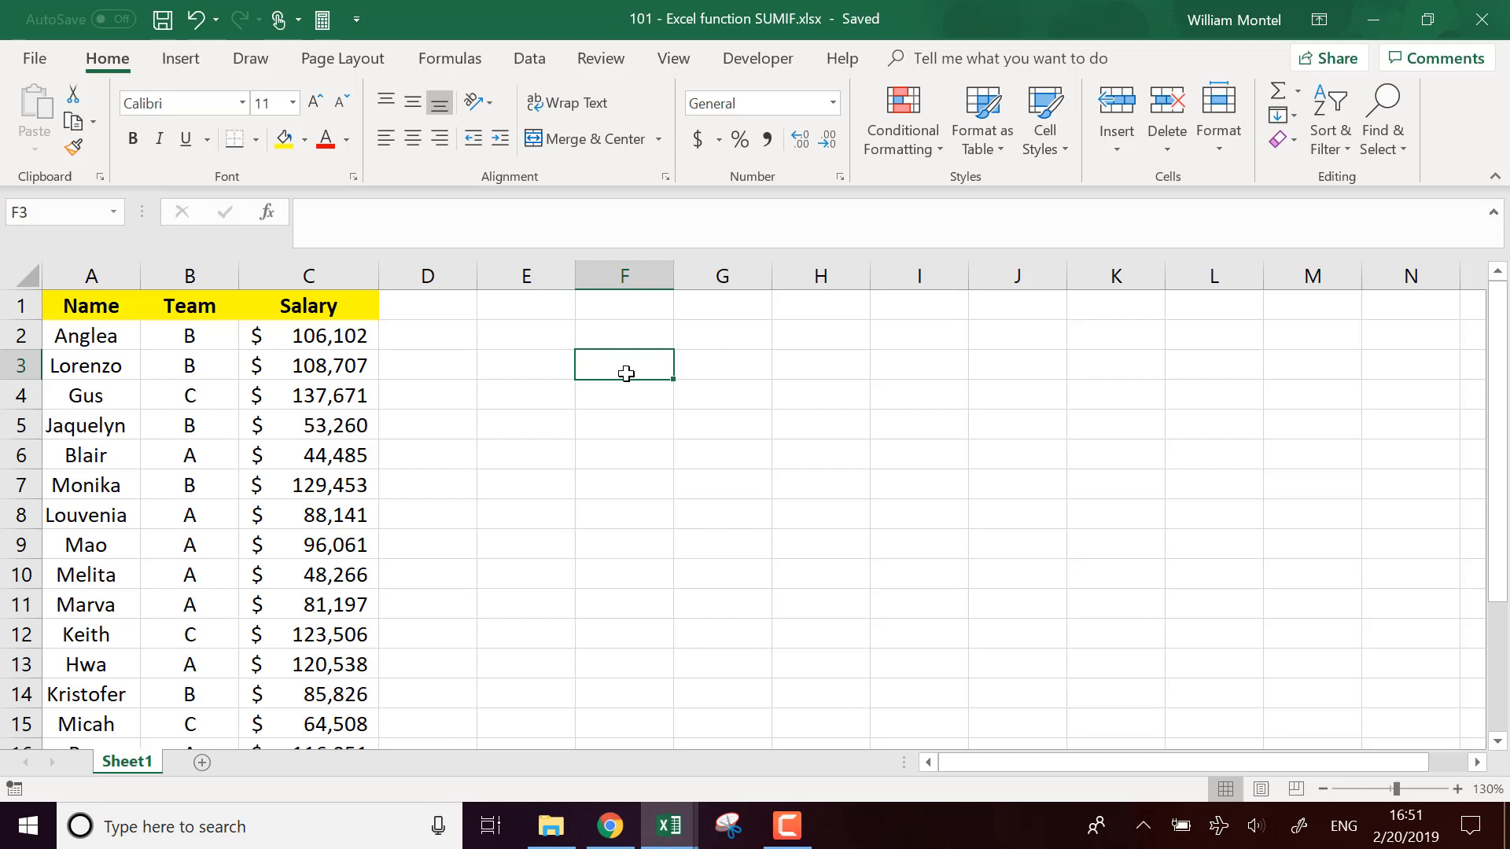
left_click(525, 364)
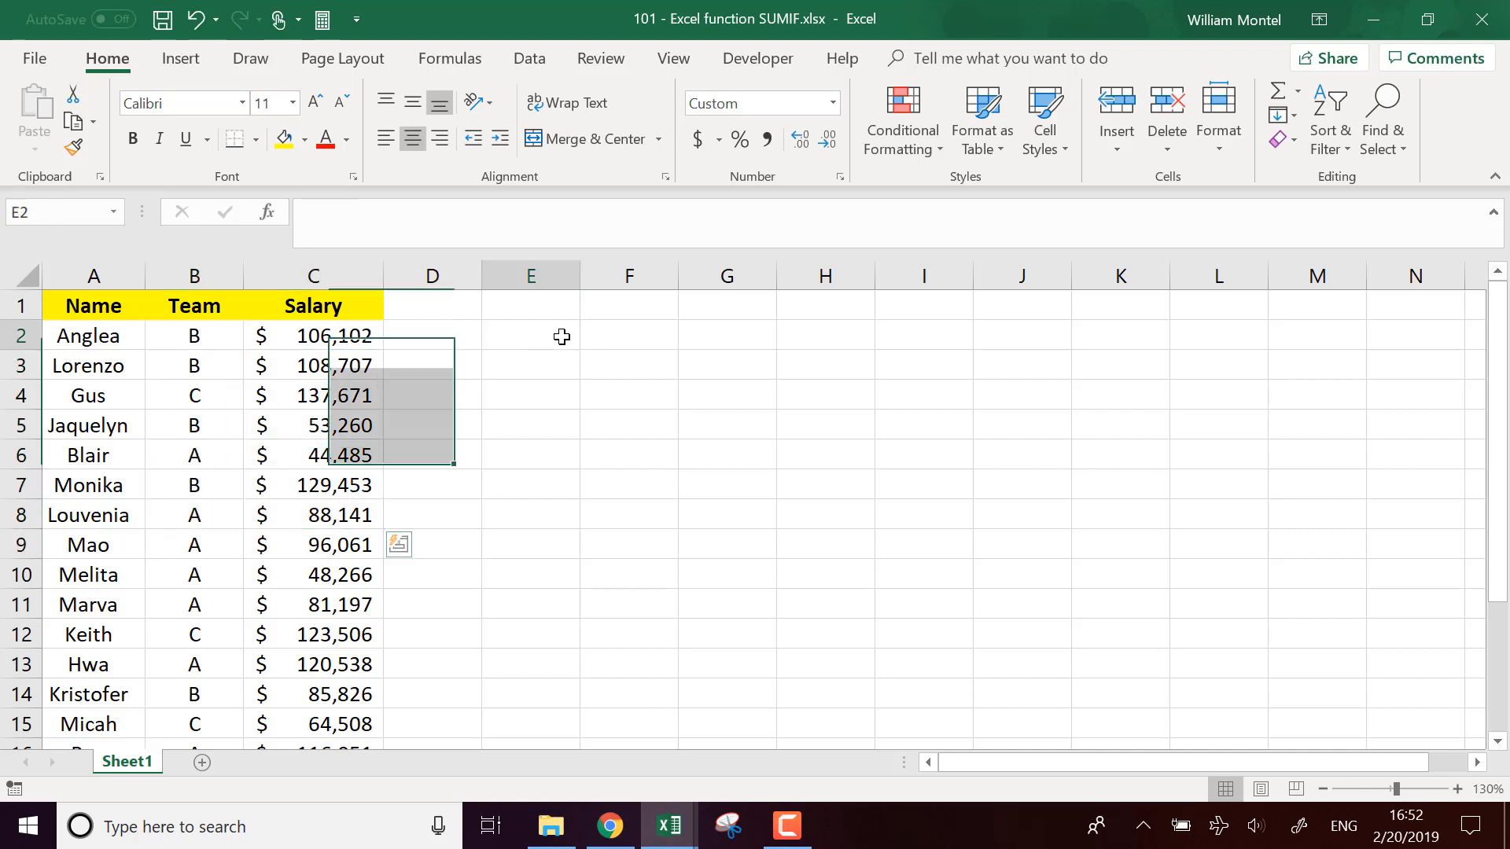
left_click(530, 337)
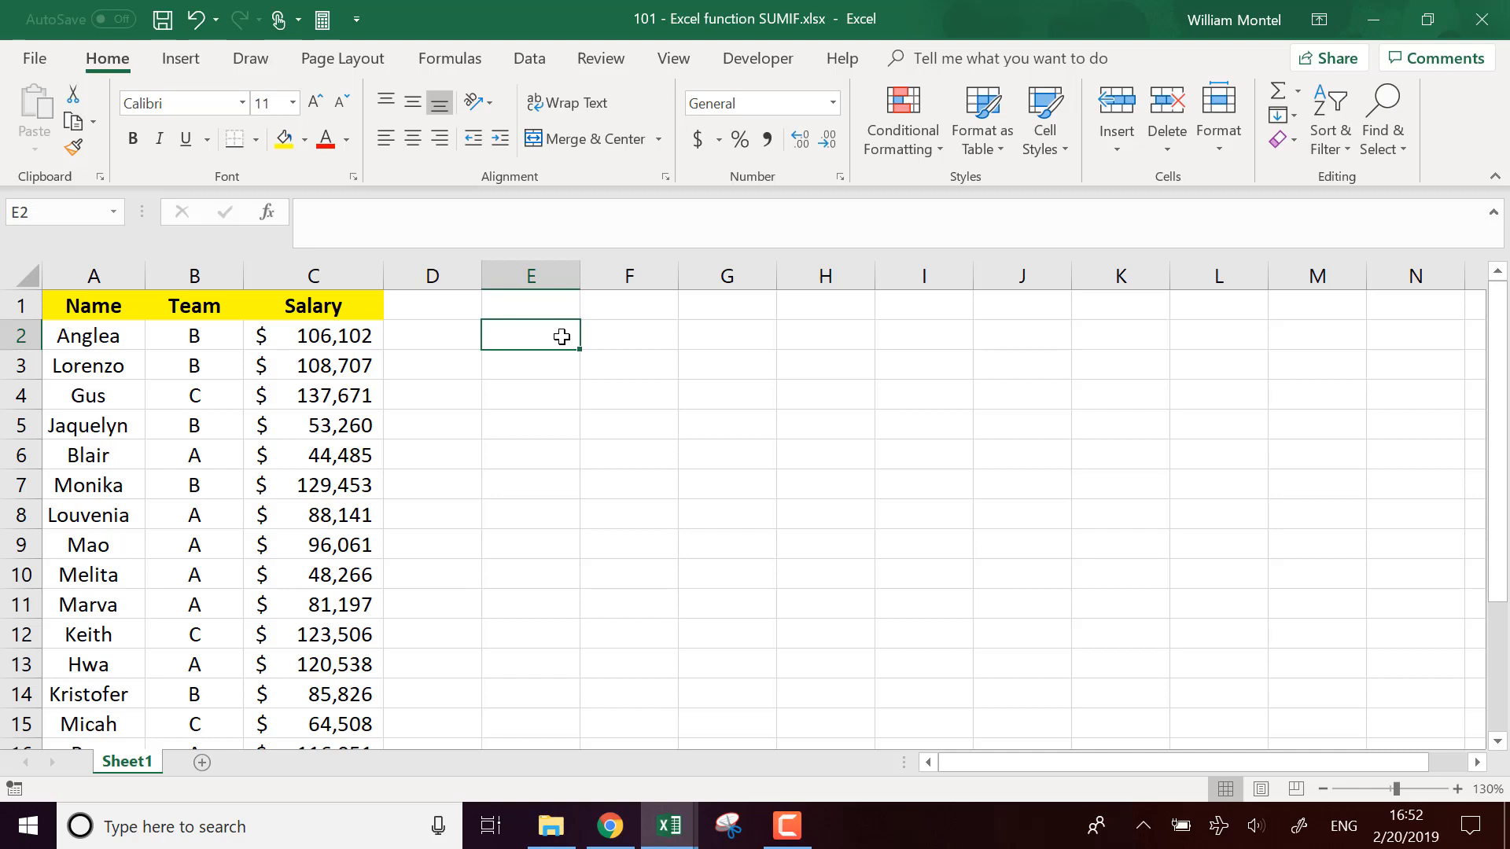
mouse_move(582, 327)
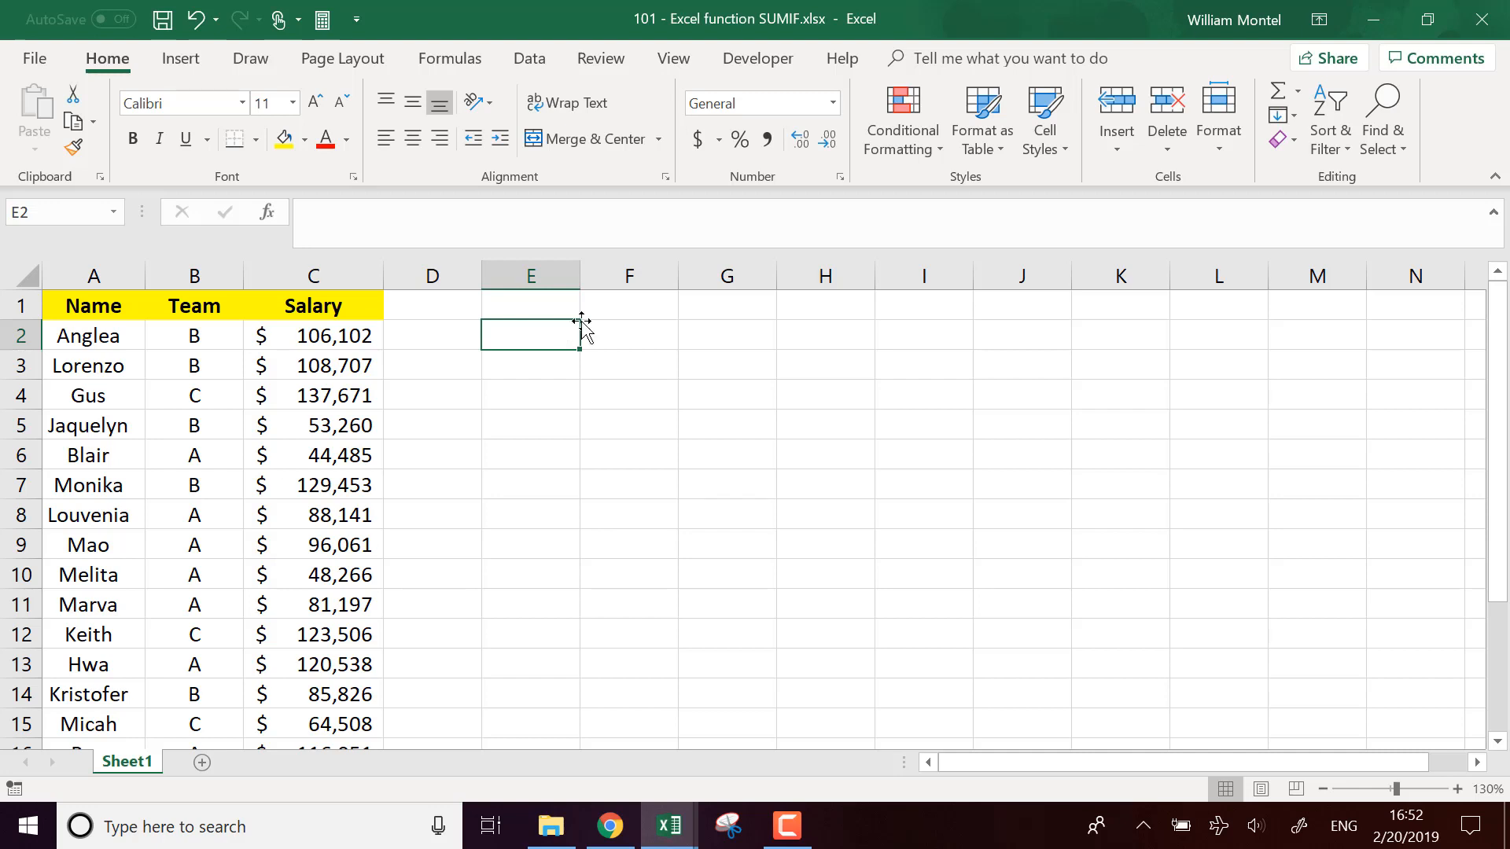
mouse_move(229, 473)
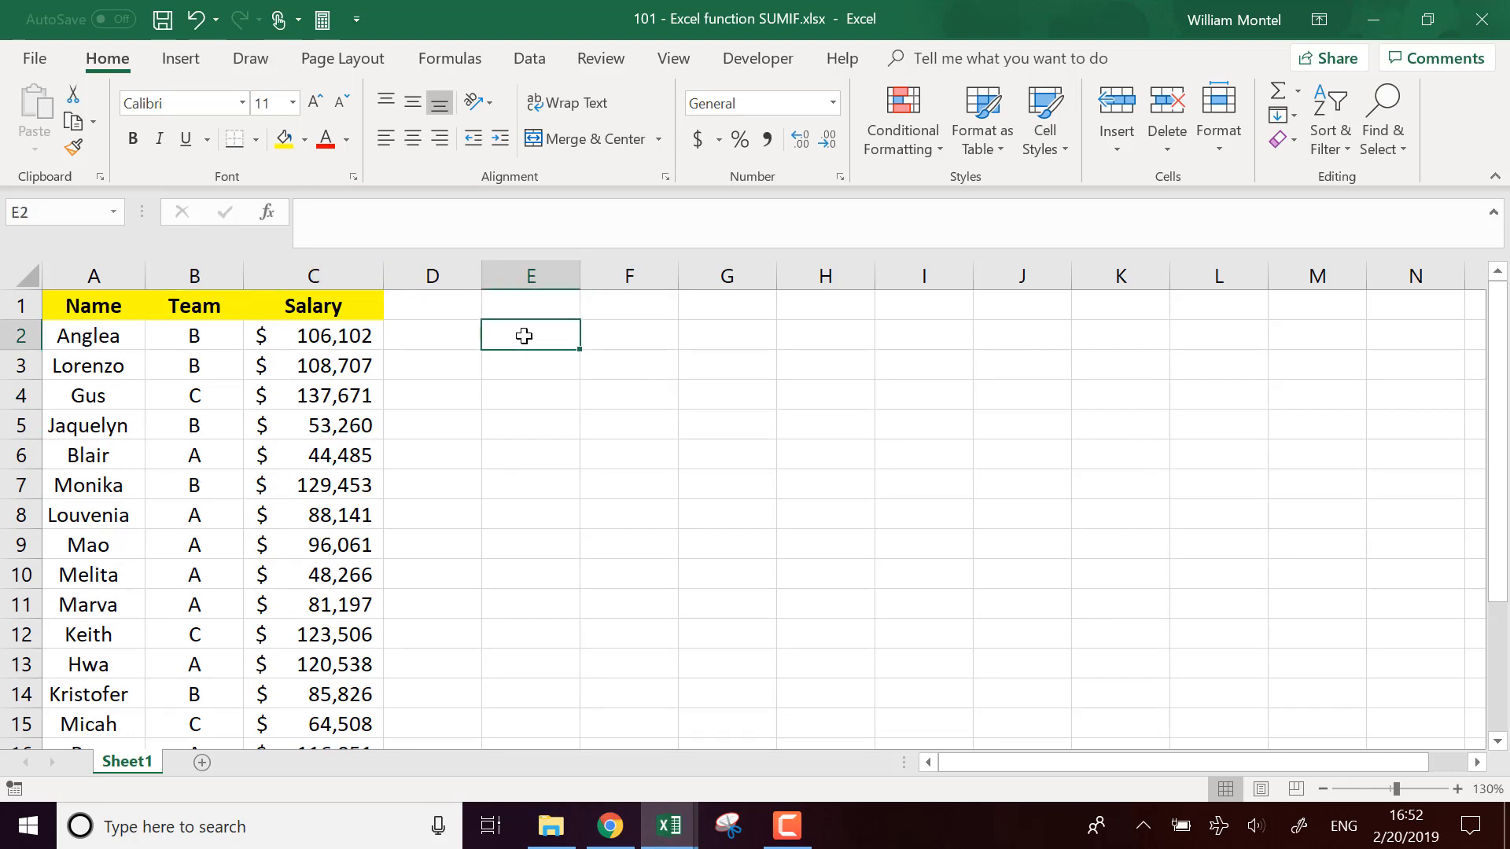
type("Salaray")
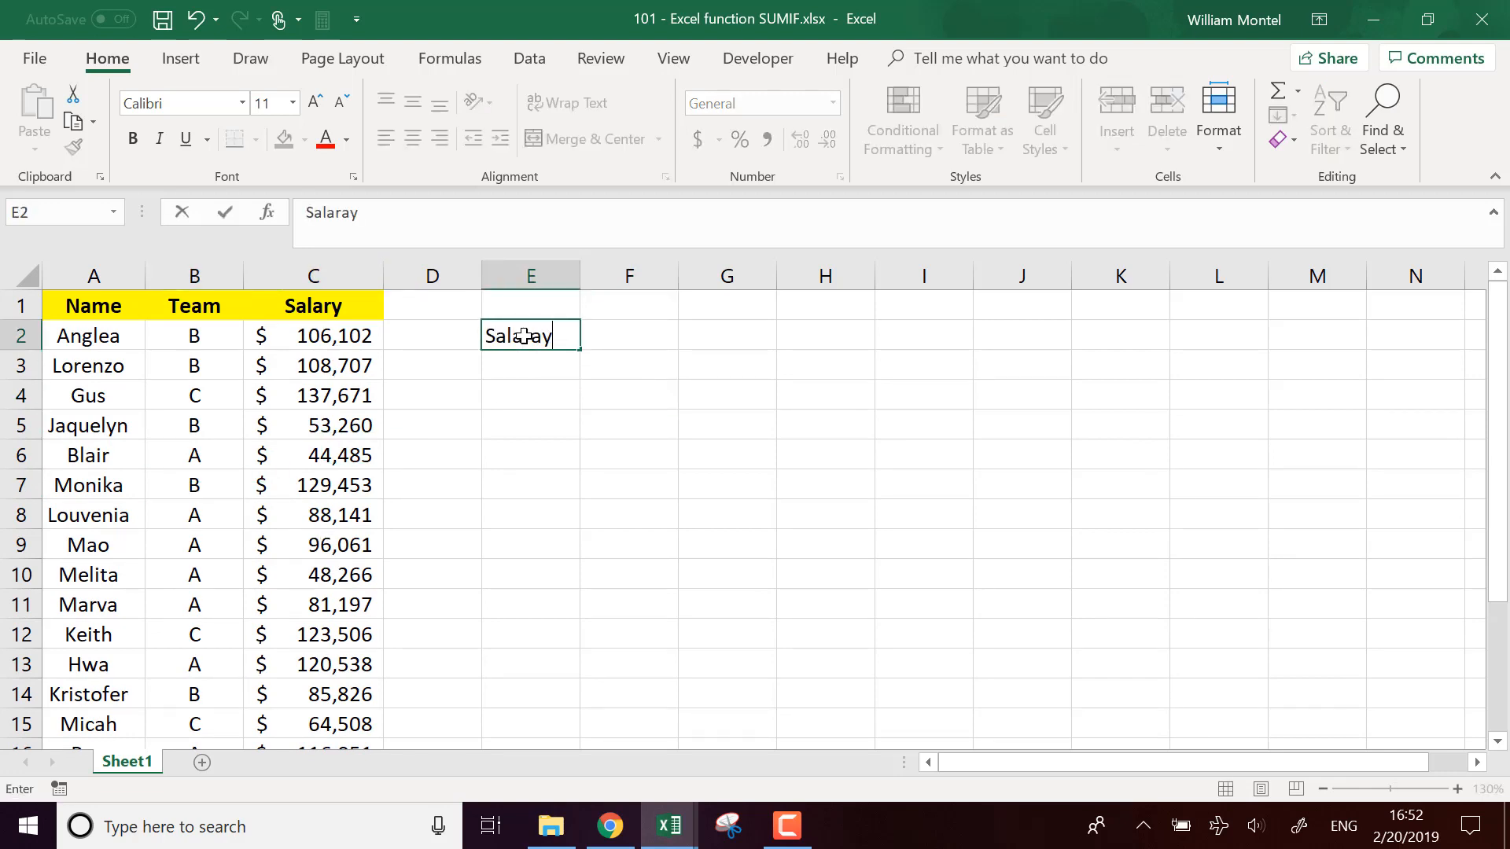
key("Backspace")
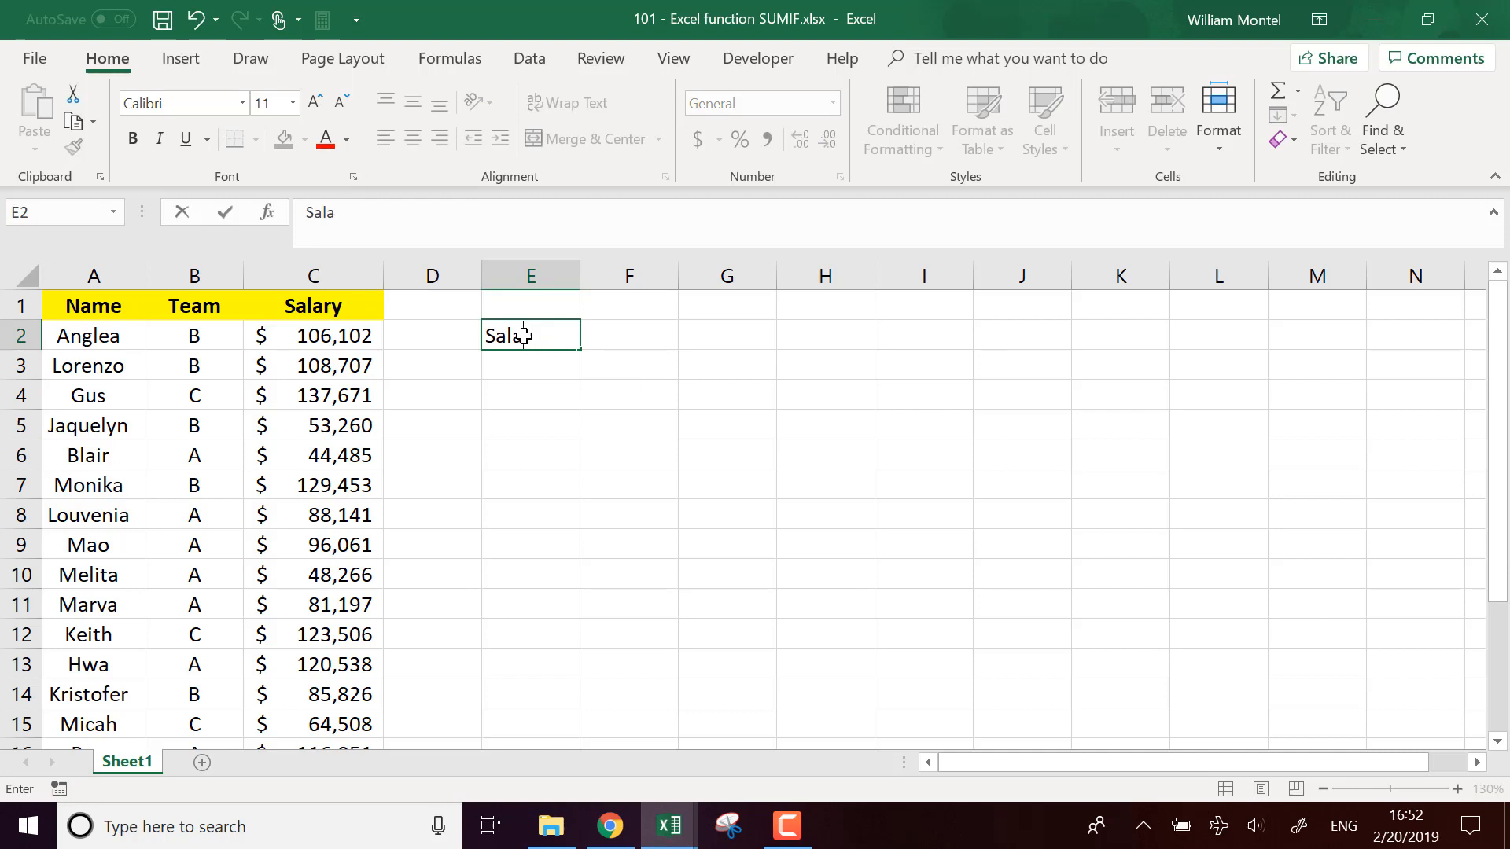
type("y of team A")
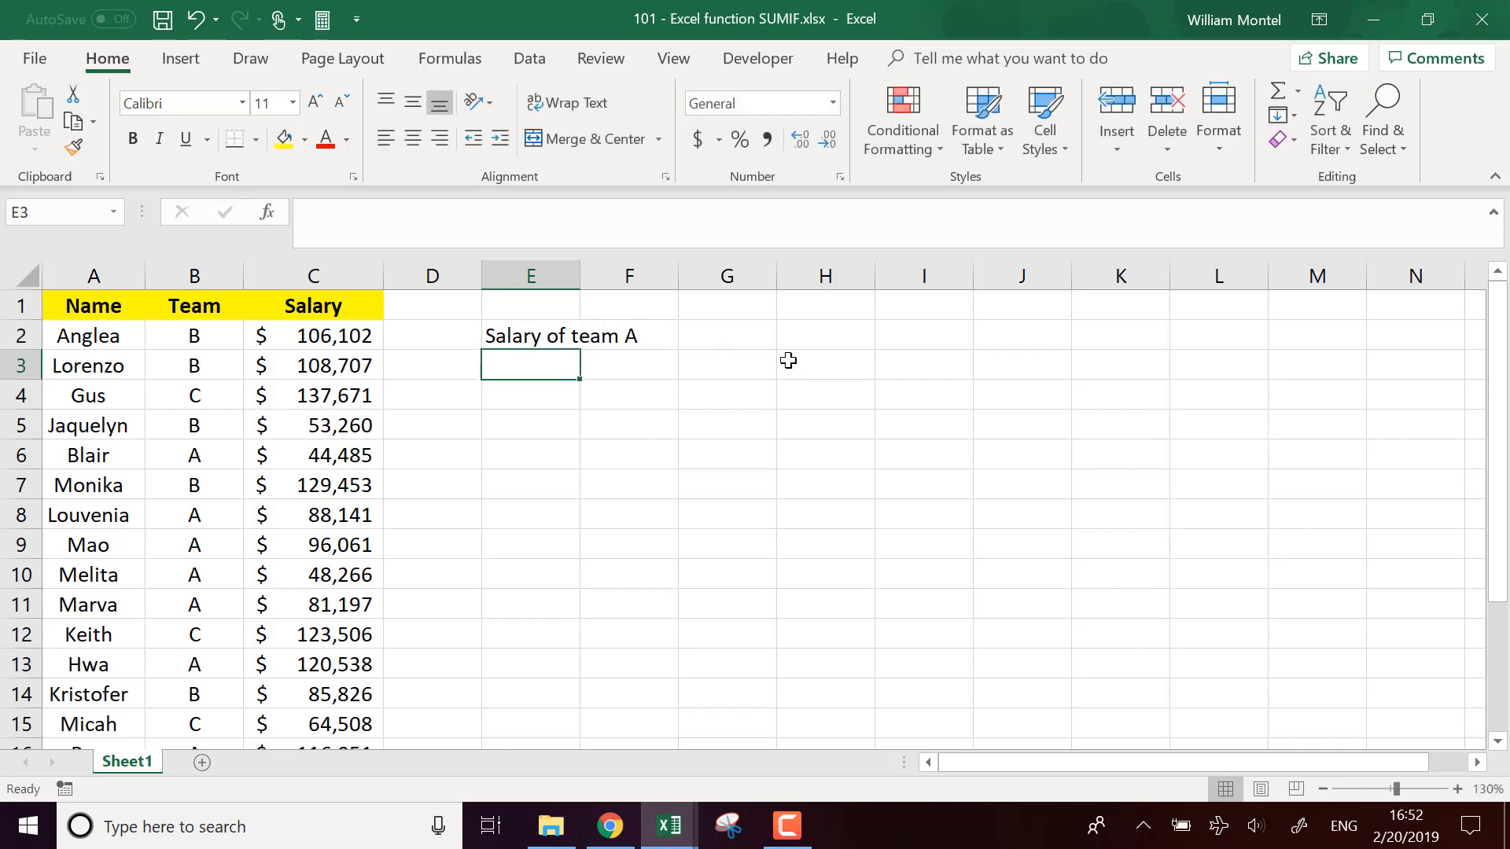
Enter =SUMIF(B:B,"A",C:C) in G2 to total team A salaries, giving 709608.
type("=su")
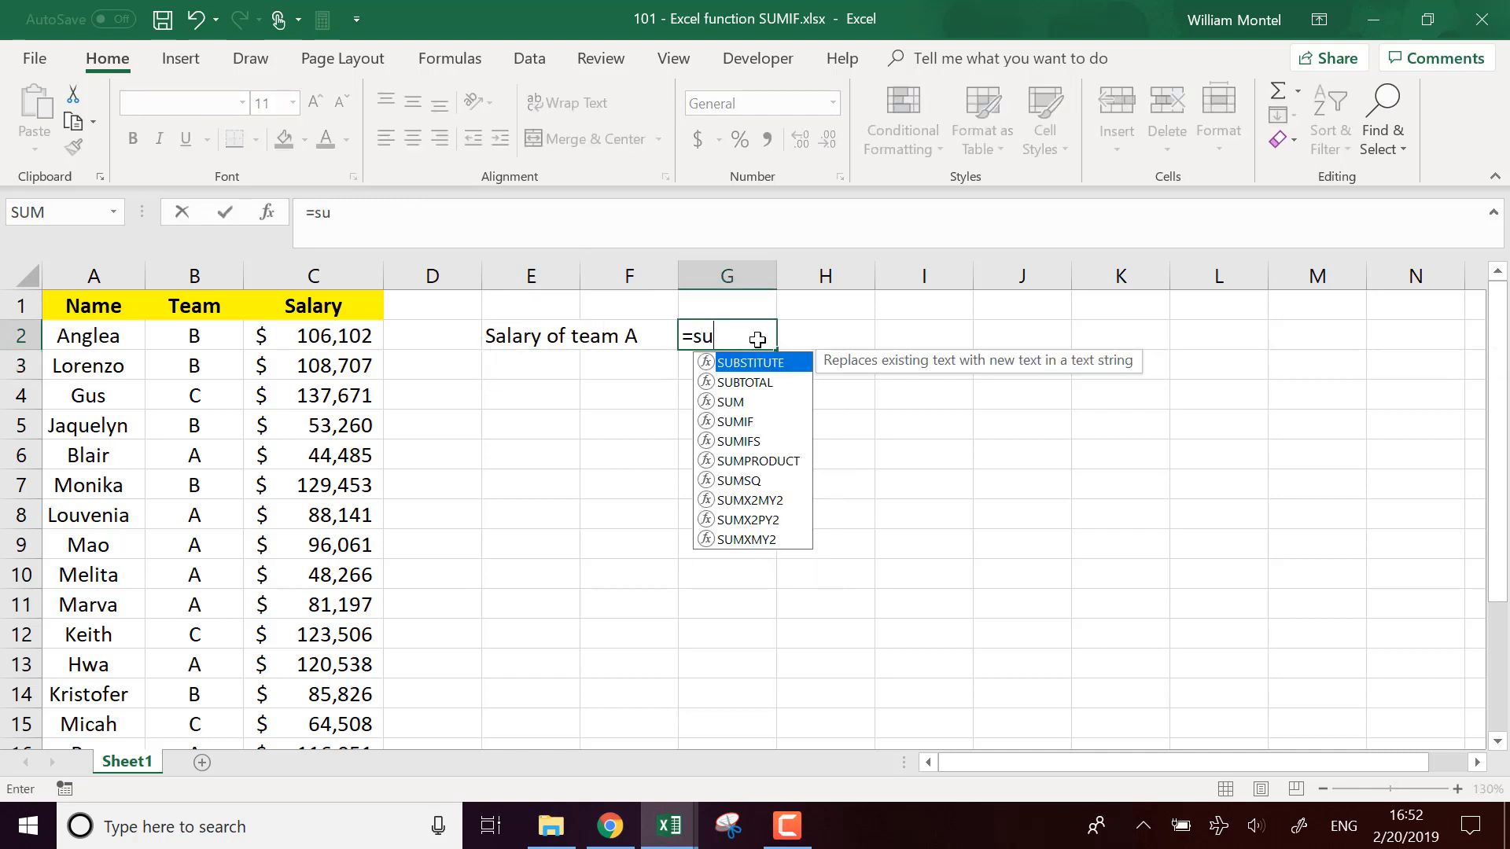
type("m")
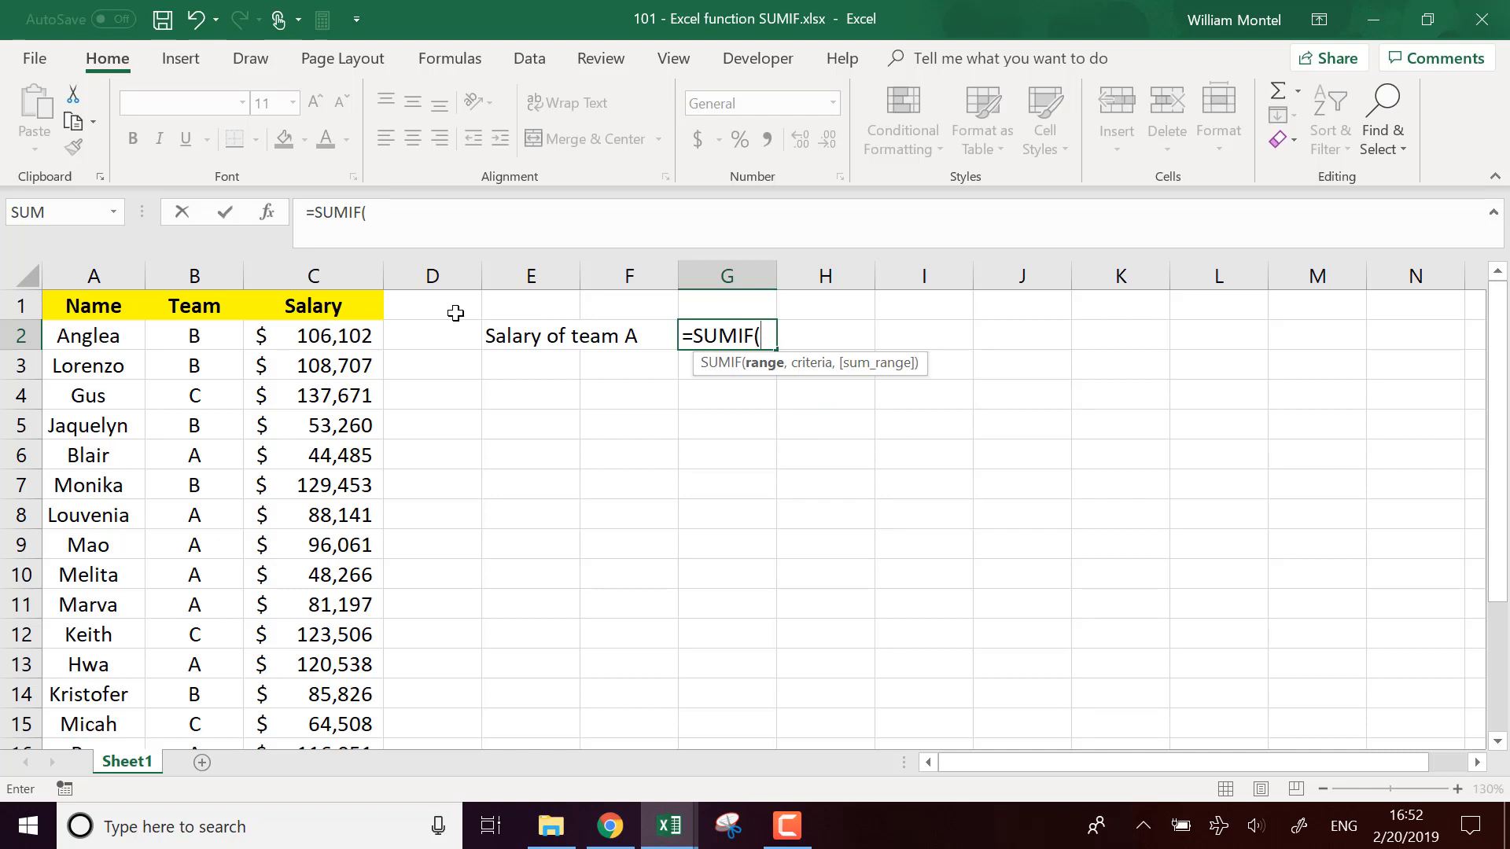
mouse_move(194, 275)
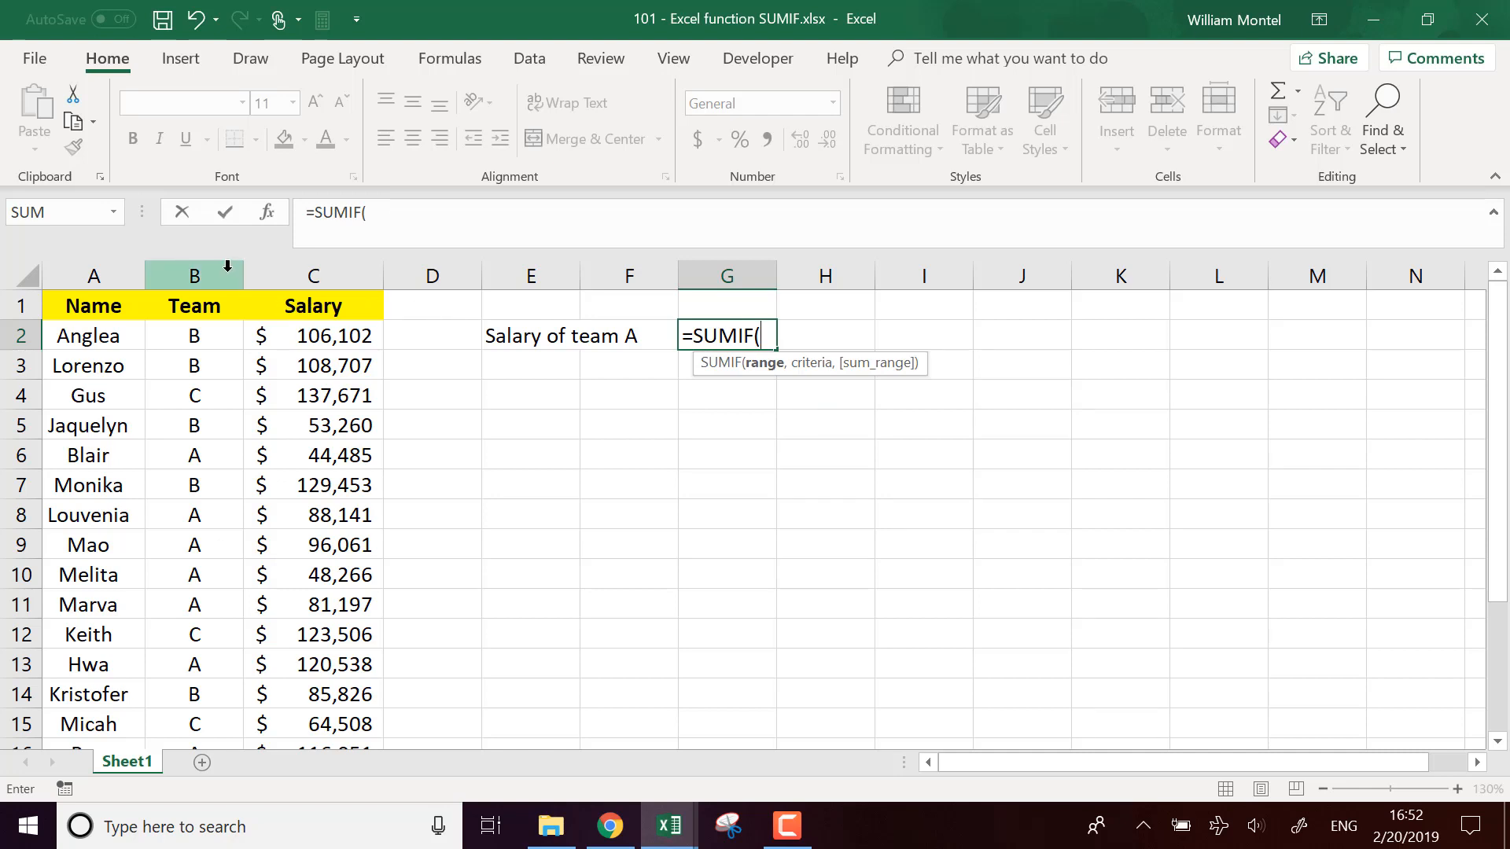
left_click(192, 275)
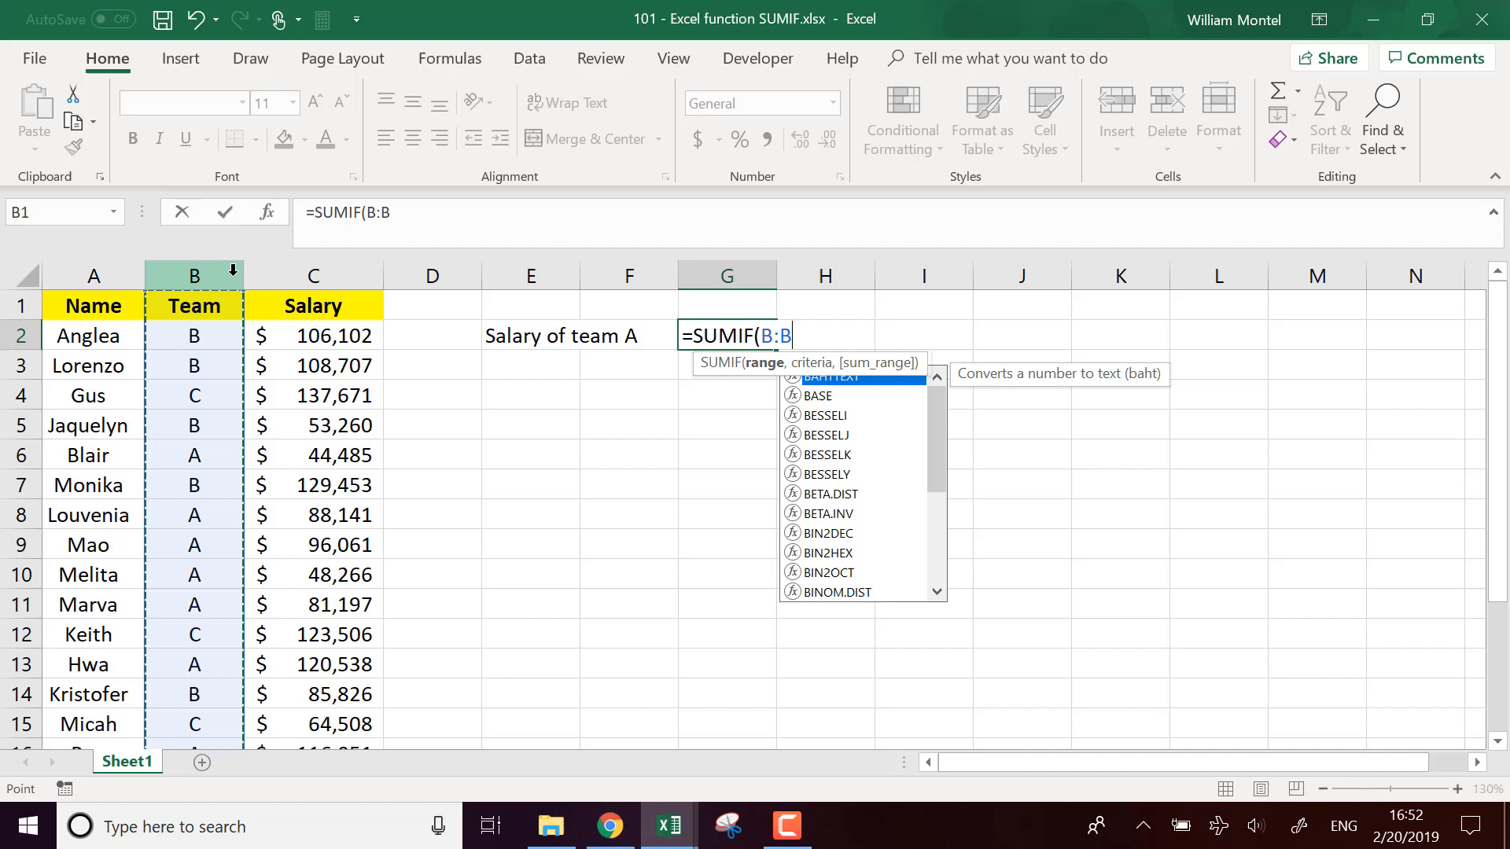
type(",")
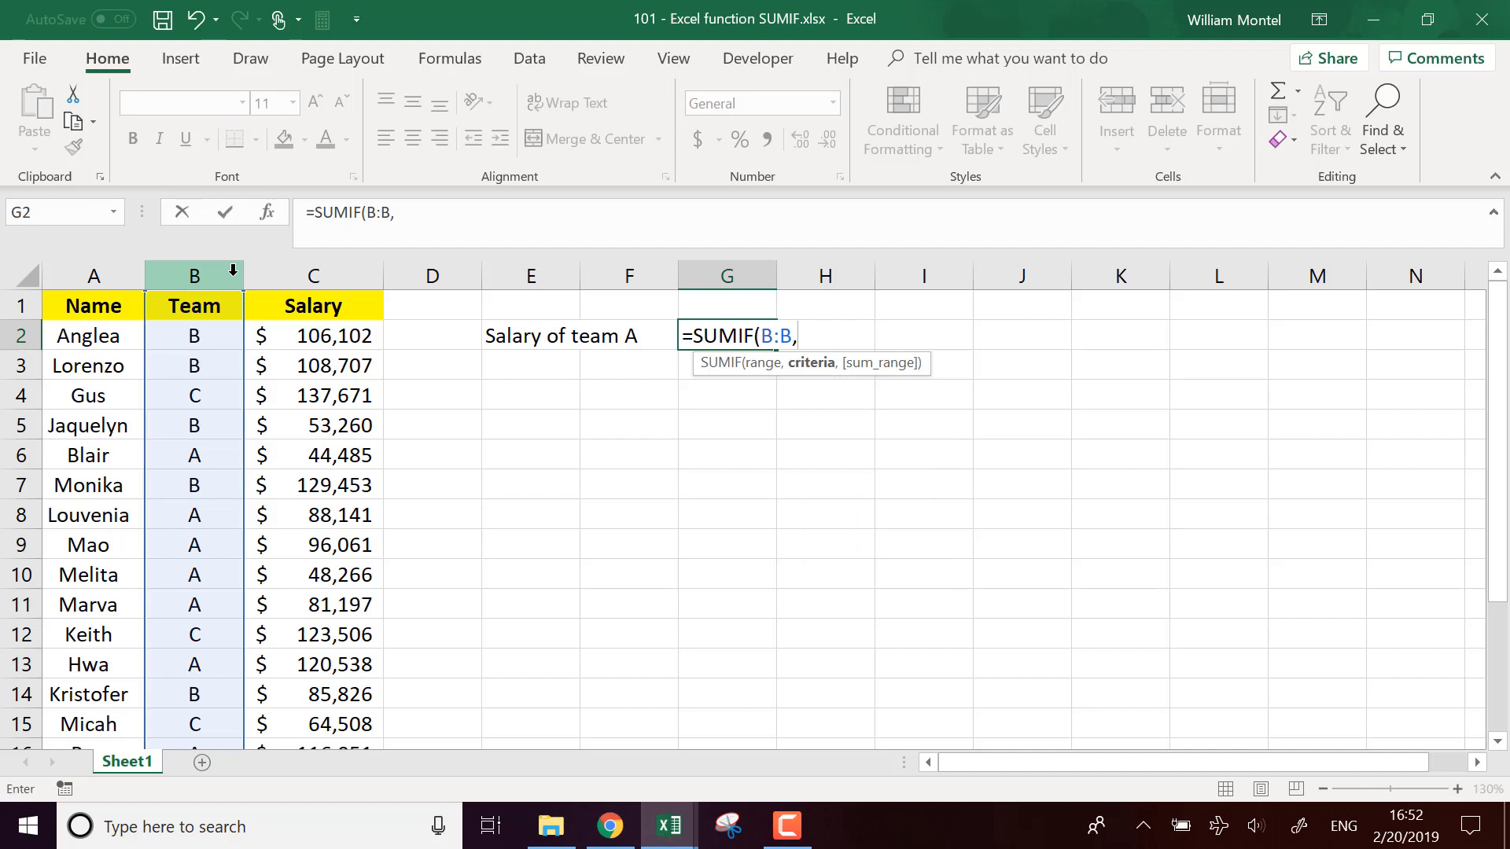
type("\"")
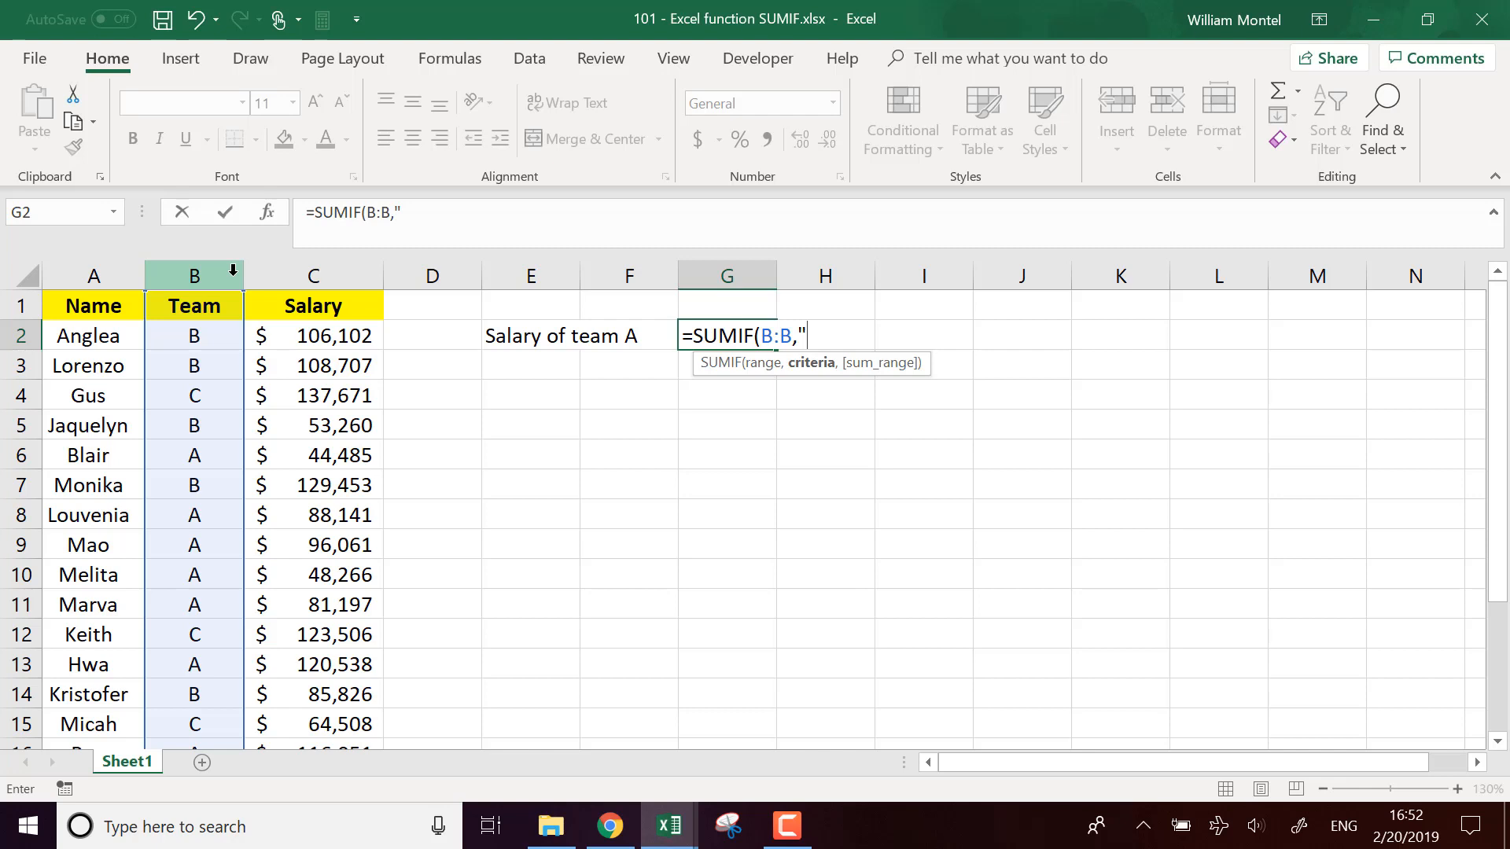
type("A\"")
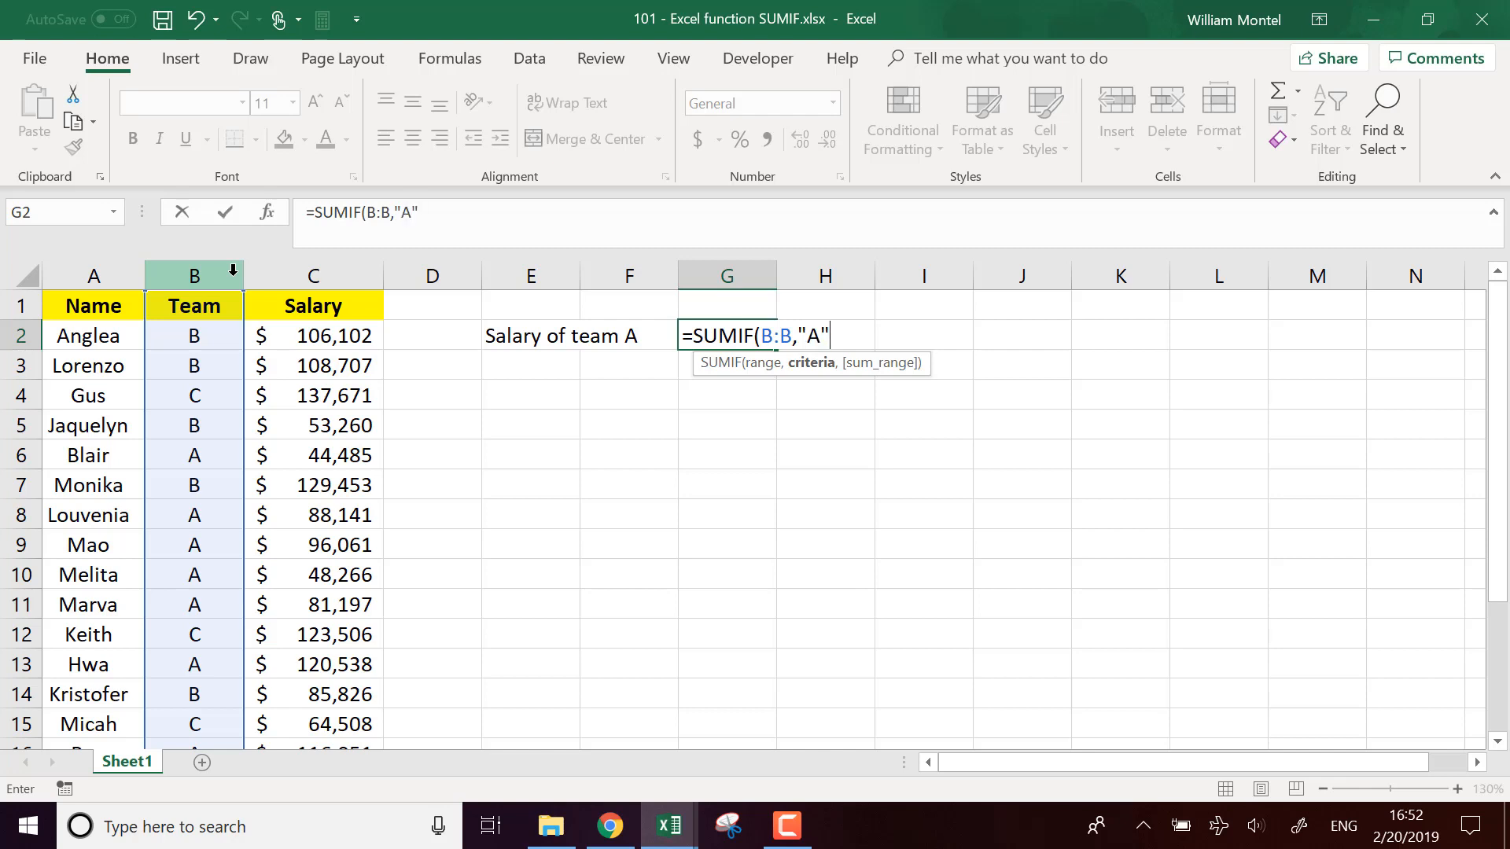
type(",C:C")
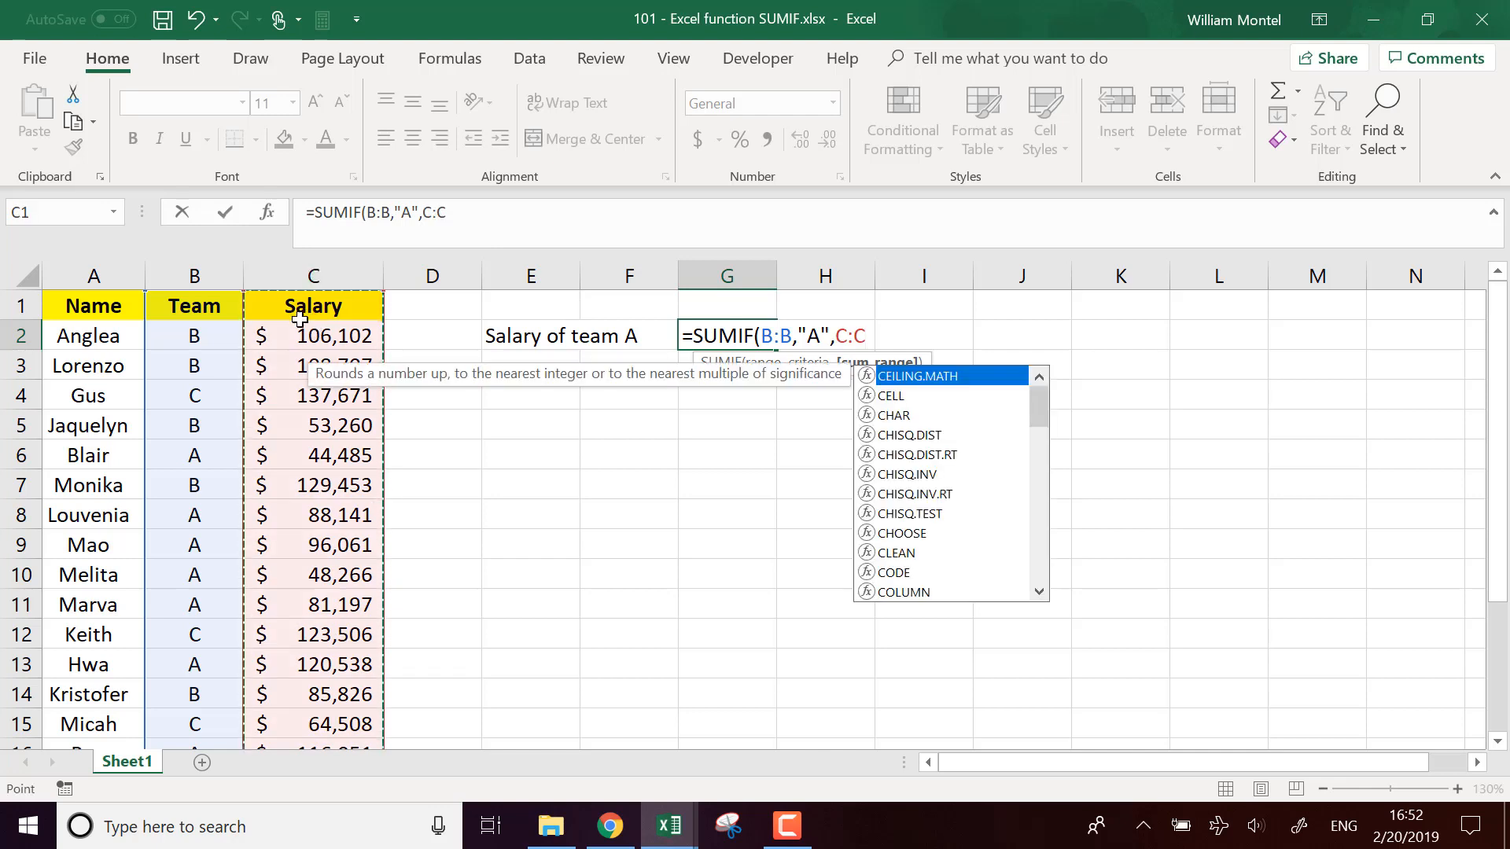
type("=SUMIF(")
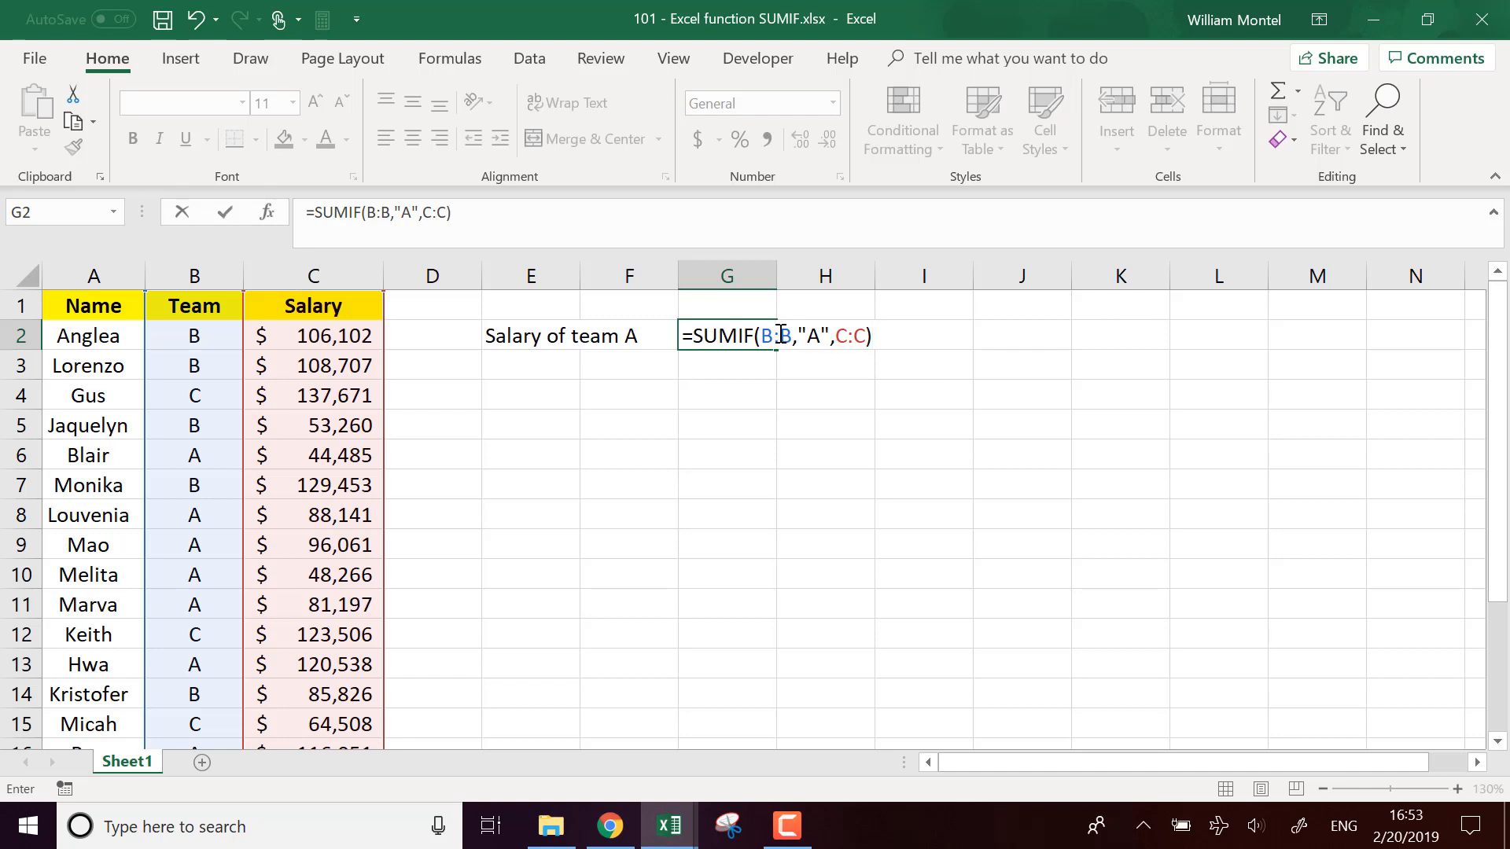
mouse_move(816, 335)
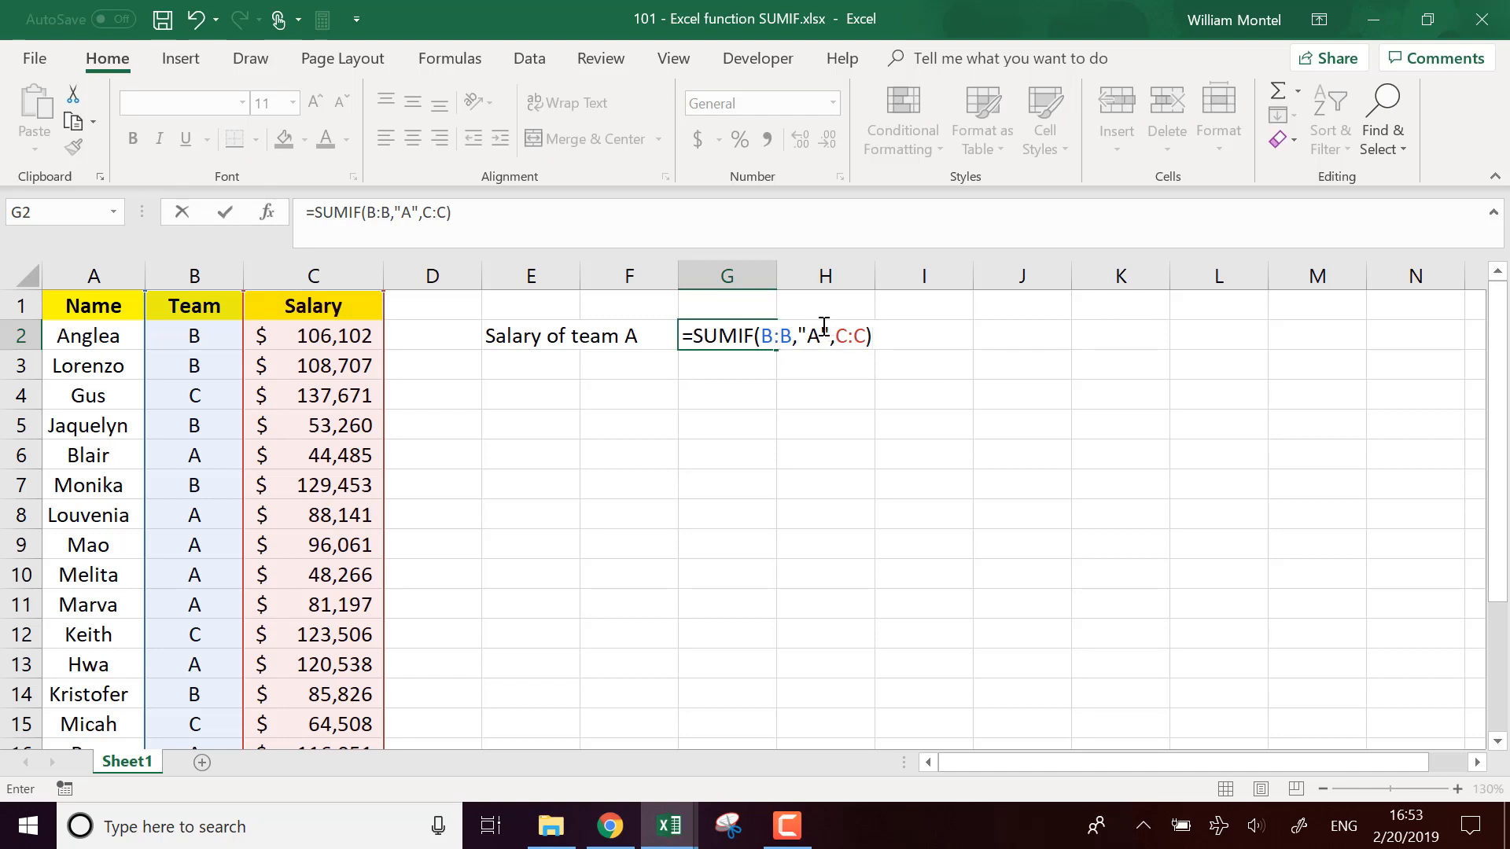
mouse_move(875, 335)
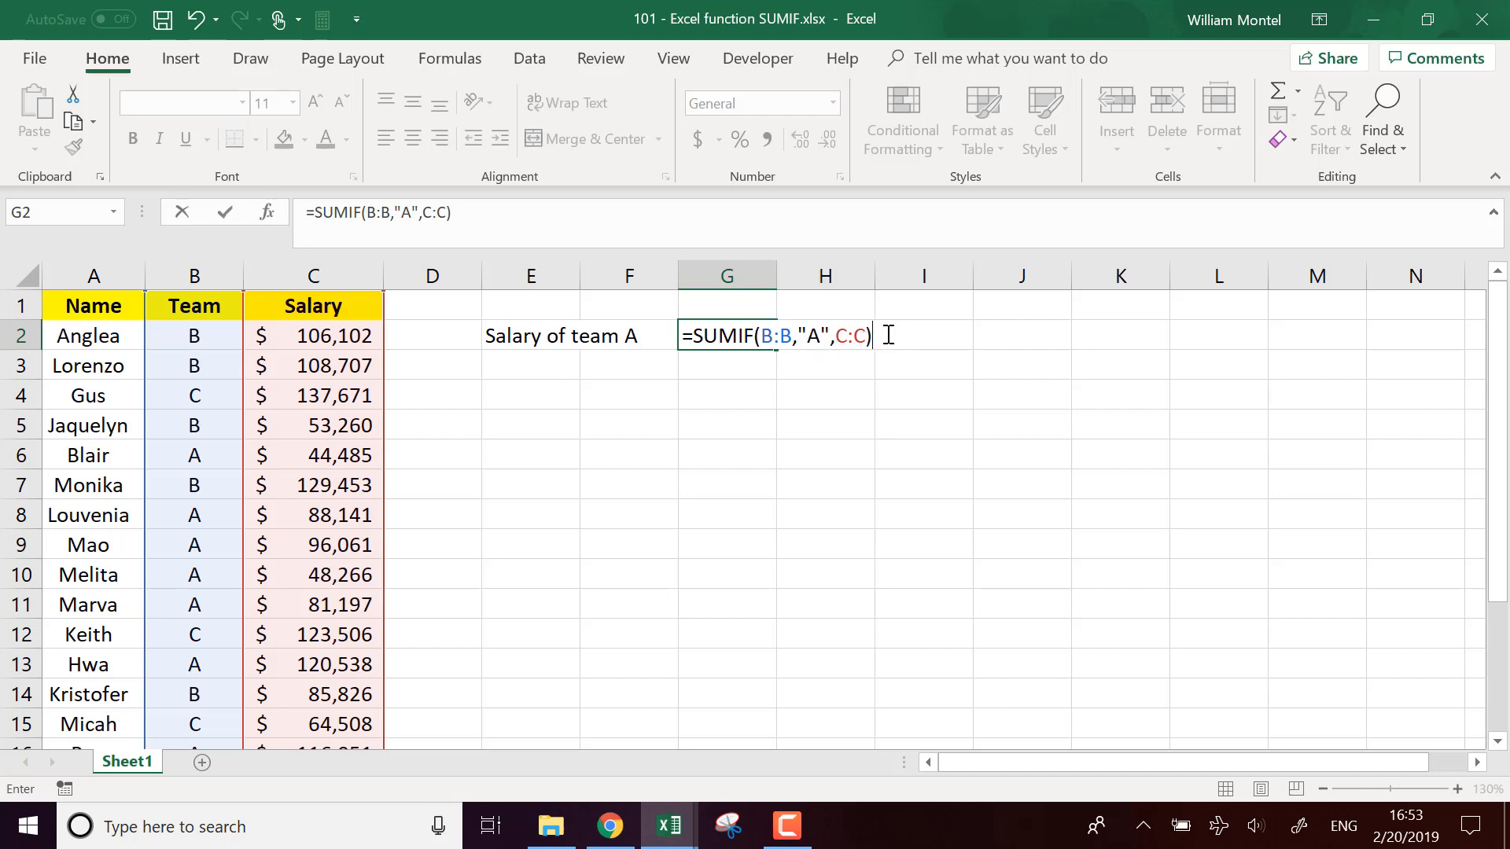
key("Return")
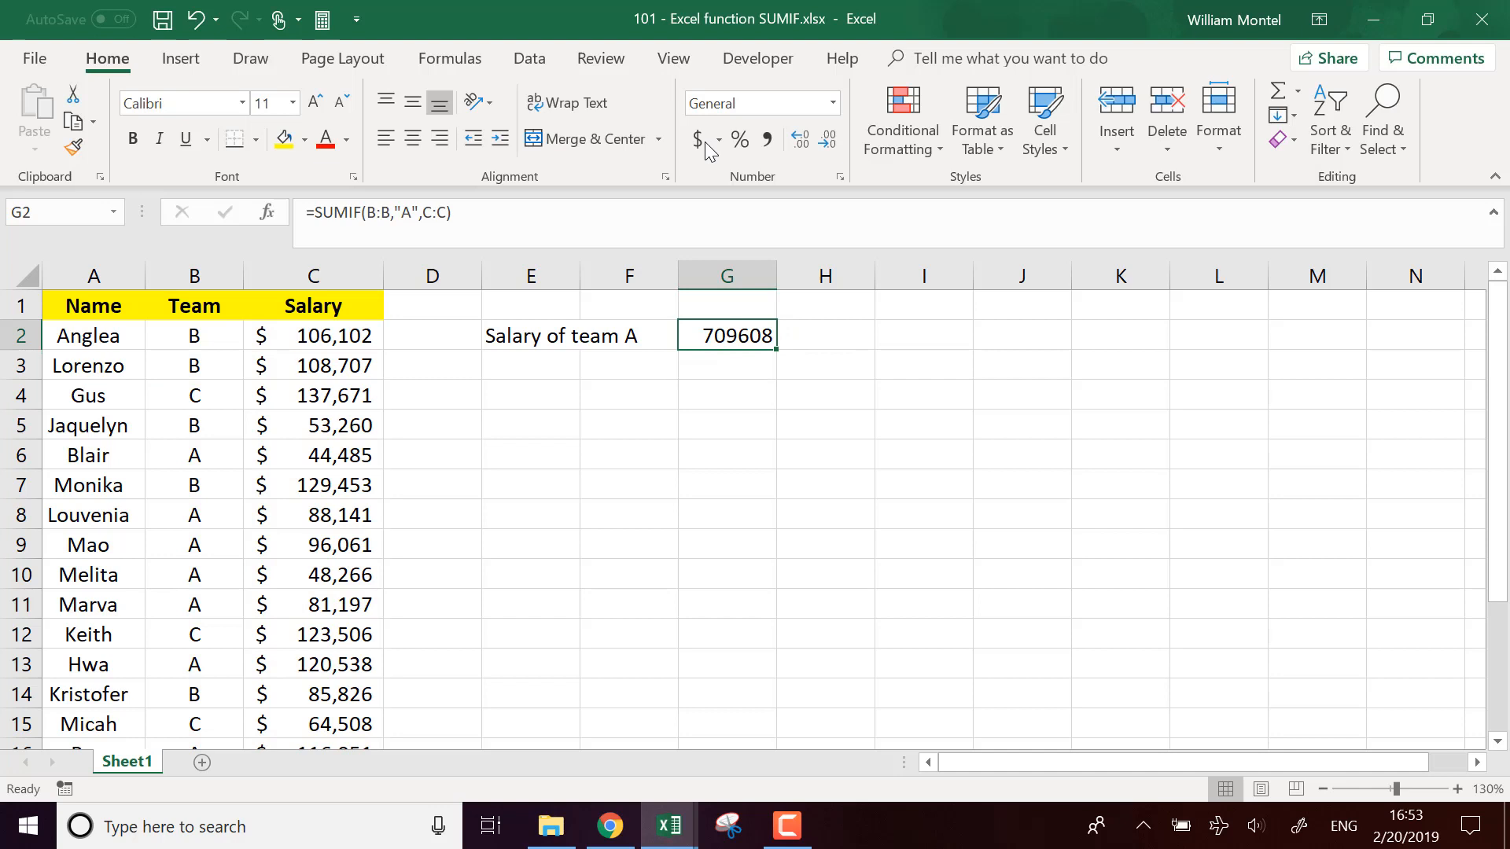
Format the team A total in G2 as currency, reading $709,608.0.
left_click(696, 140)
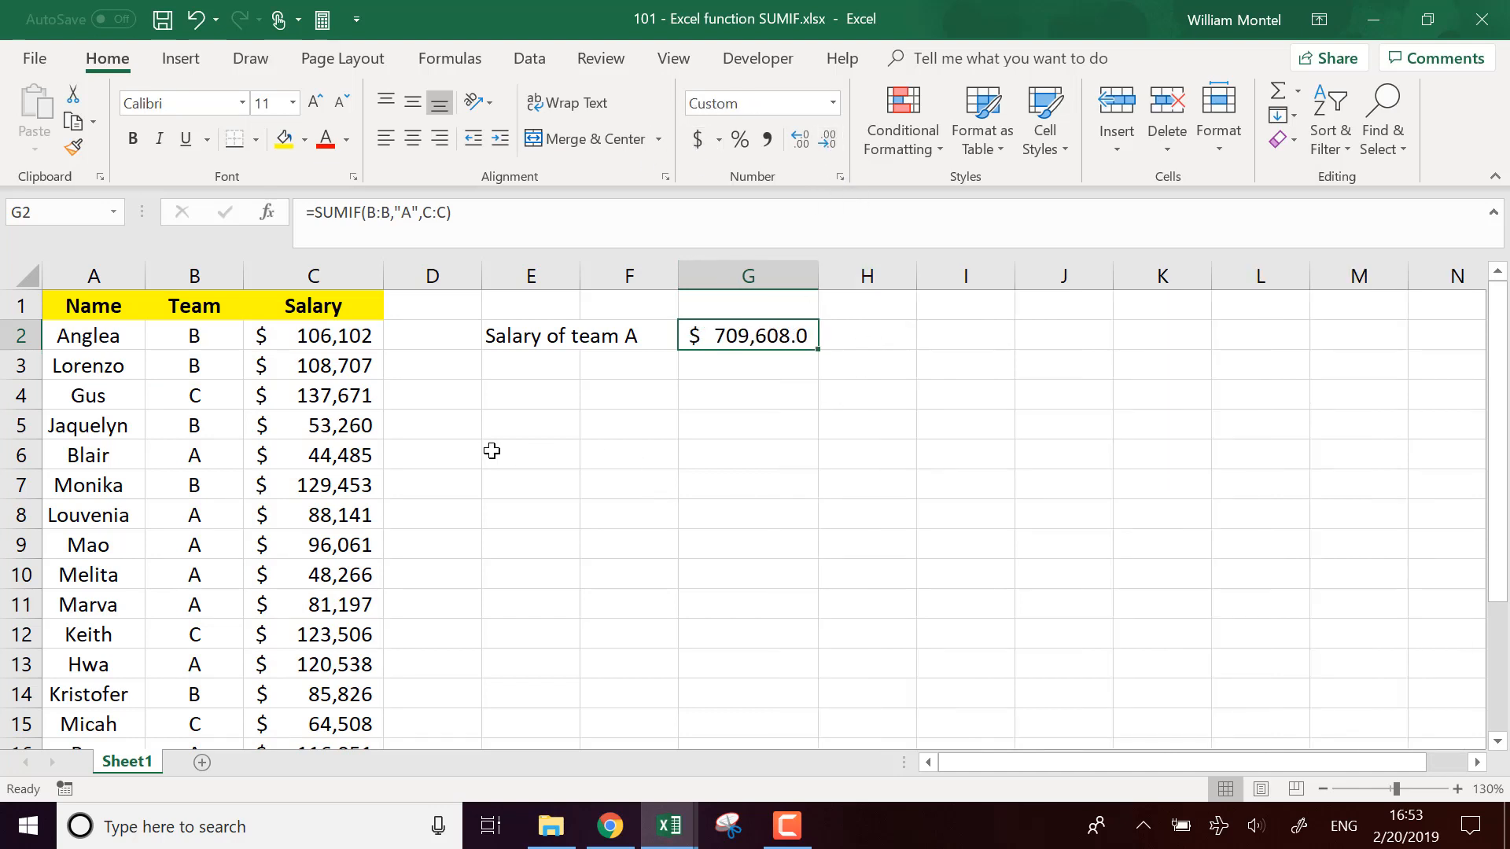
mouse_move(422, 346)
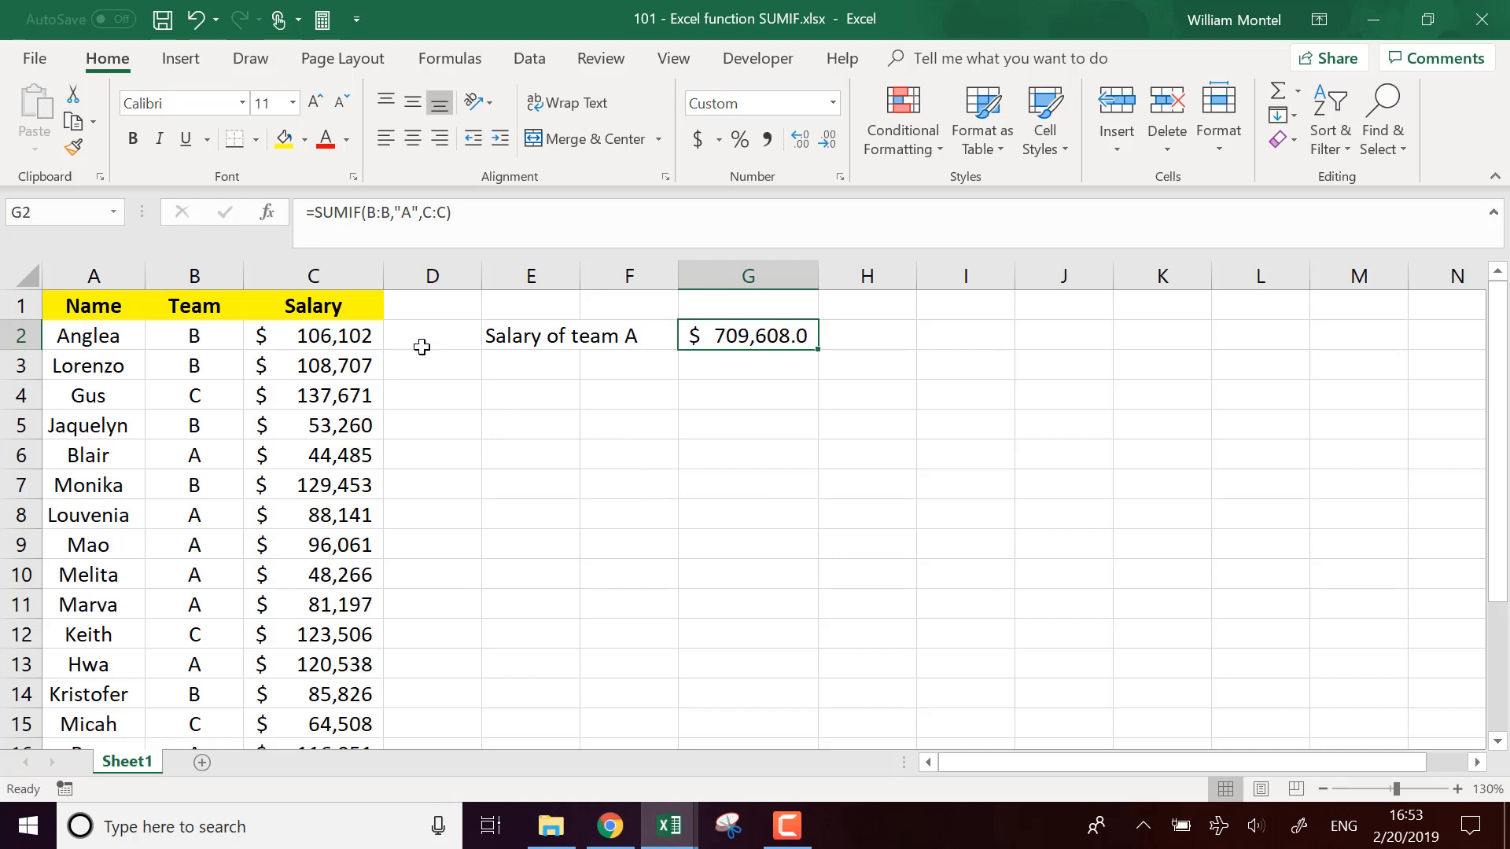
mouse_move(835, 361)
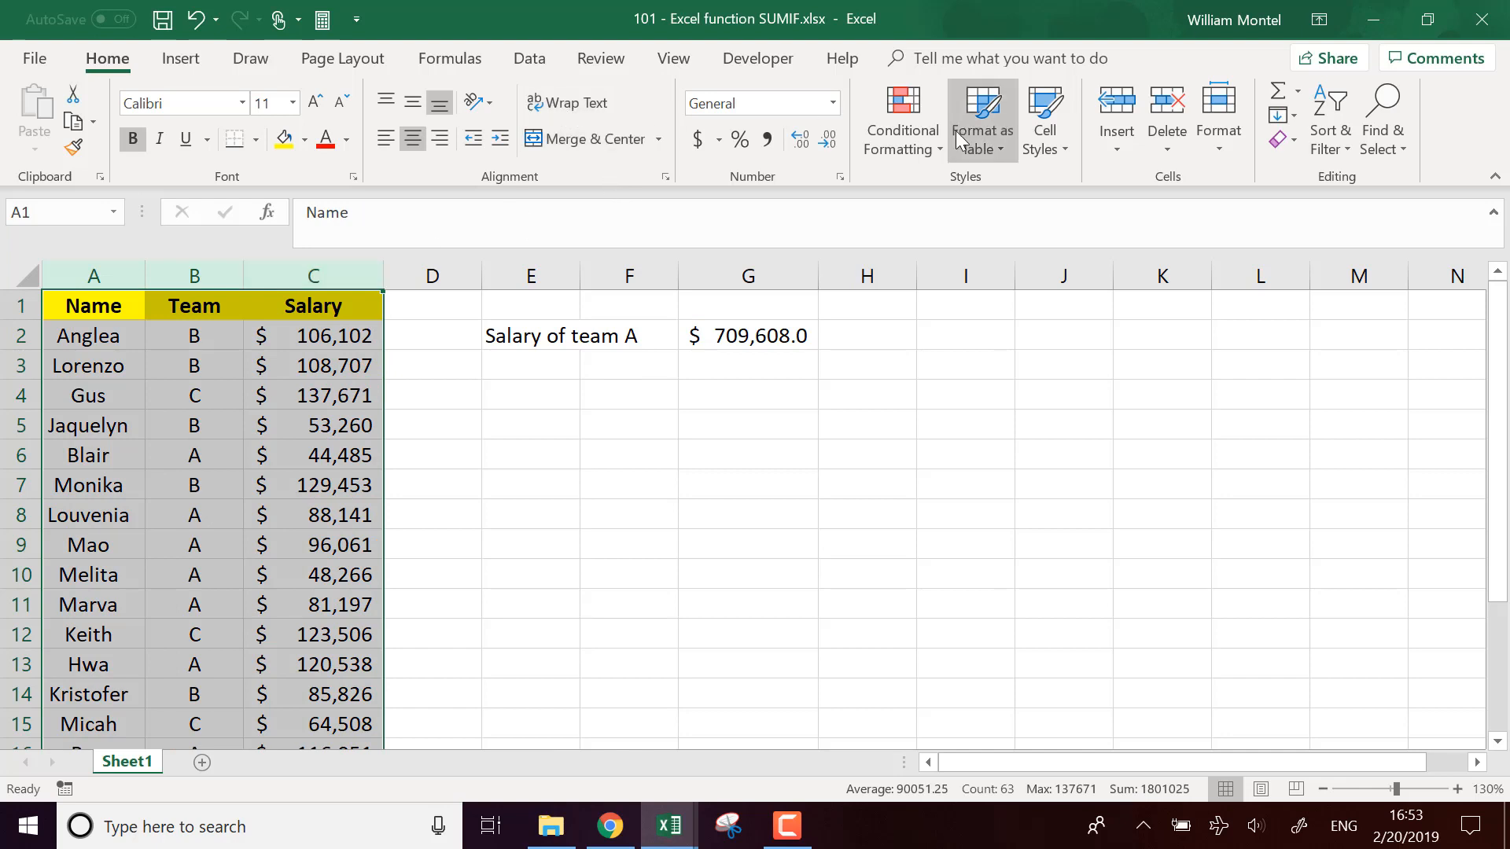
Sort the table by the Team column A to Z so team A rows come first.
left_click(529, 58)
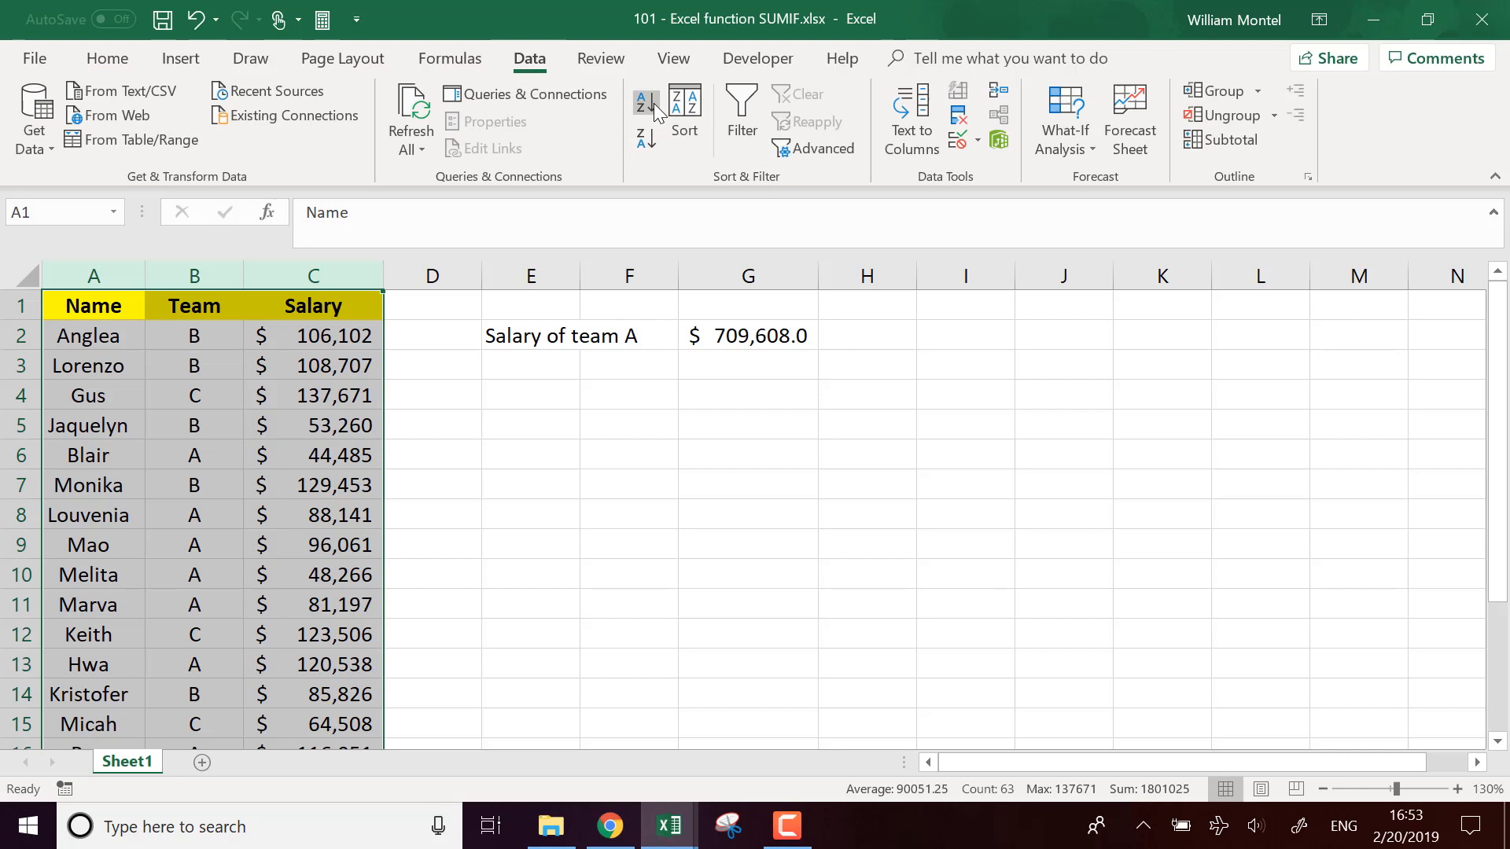
left_click(684, 114)
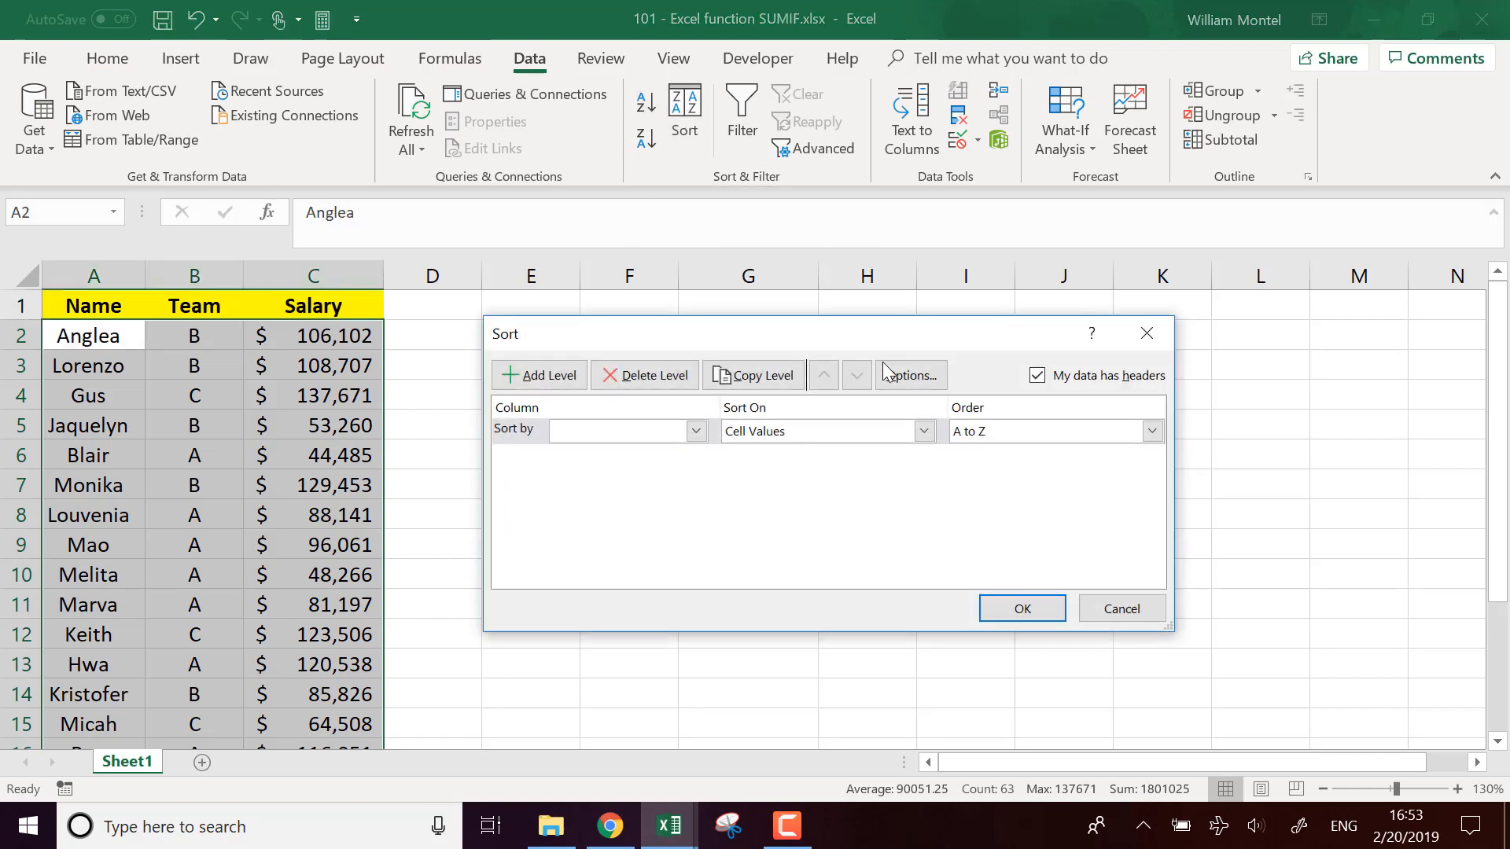
left_click(693, 430)
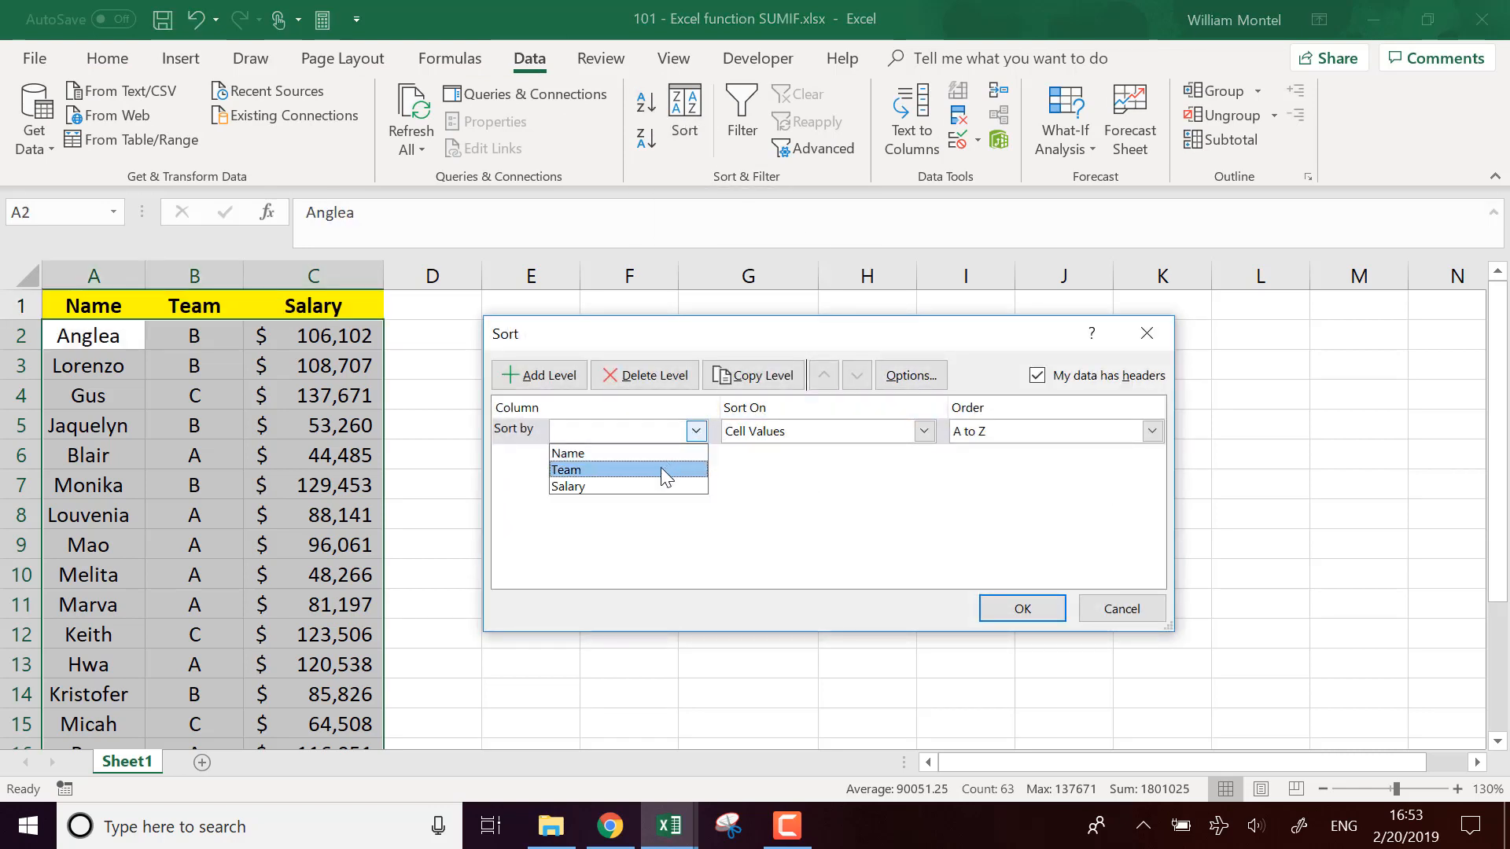
left_click(1020, 609)
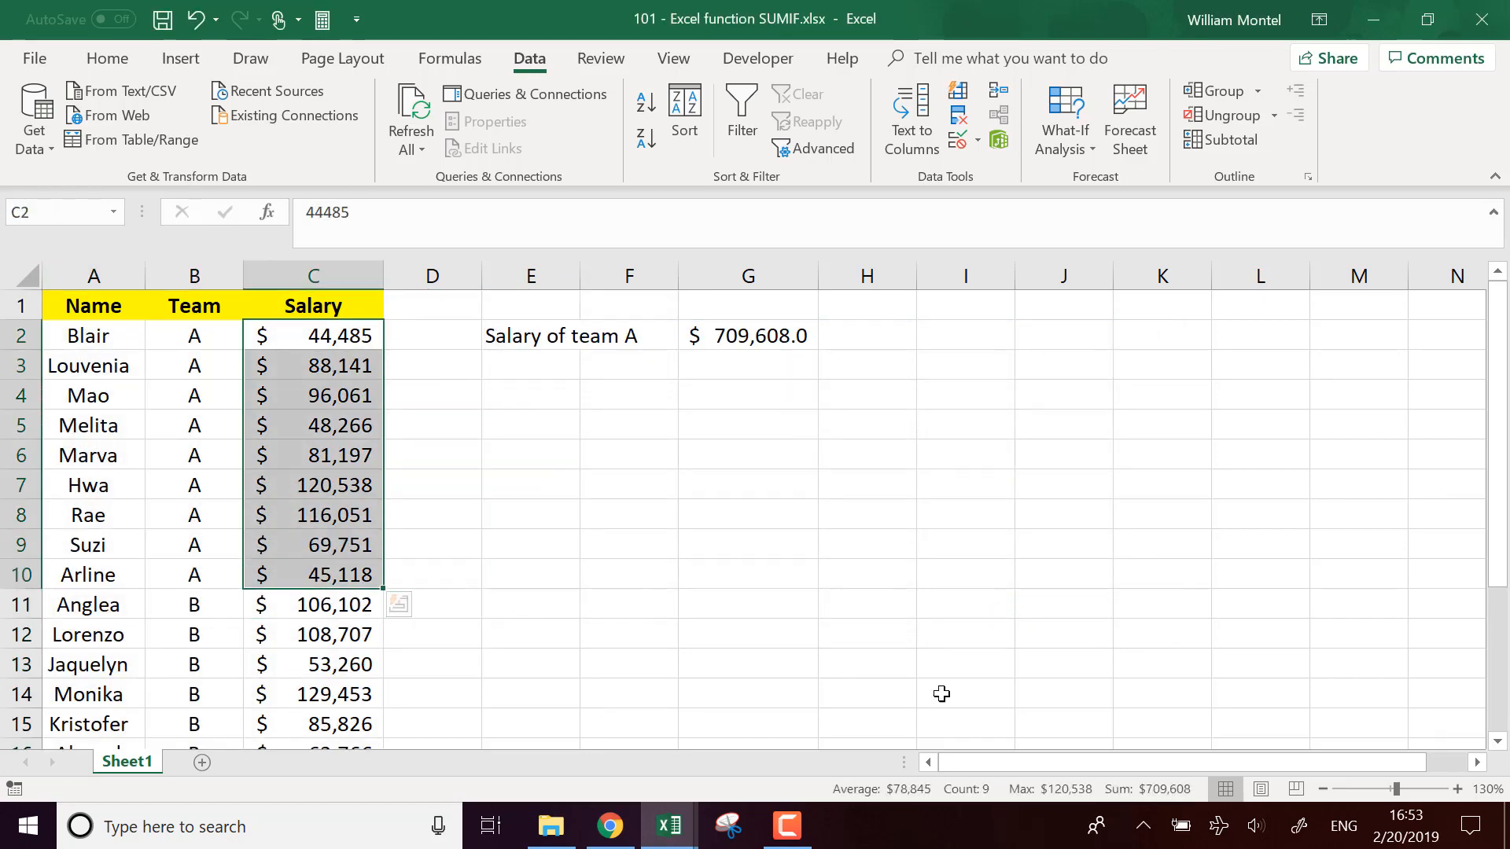
mouse_move(1183, 797)
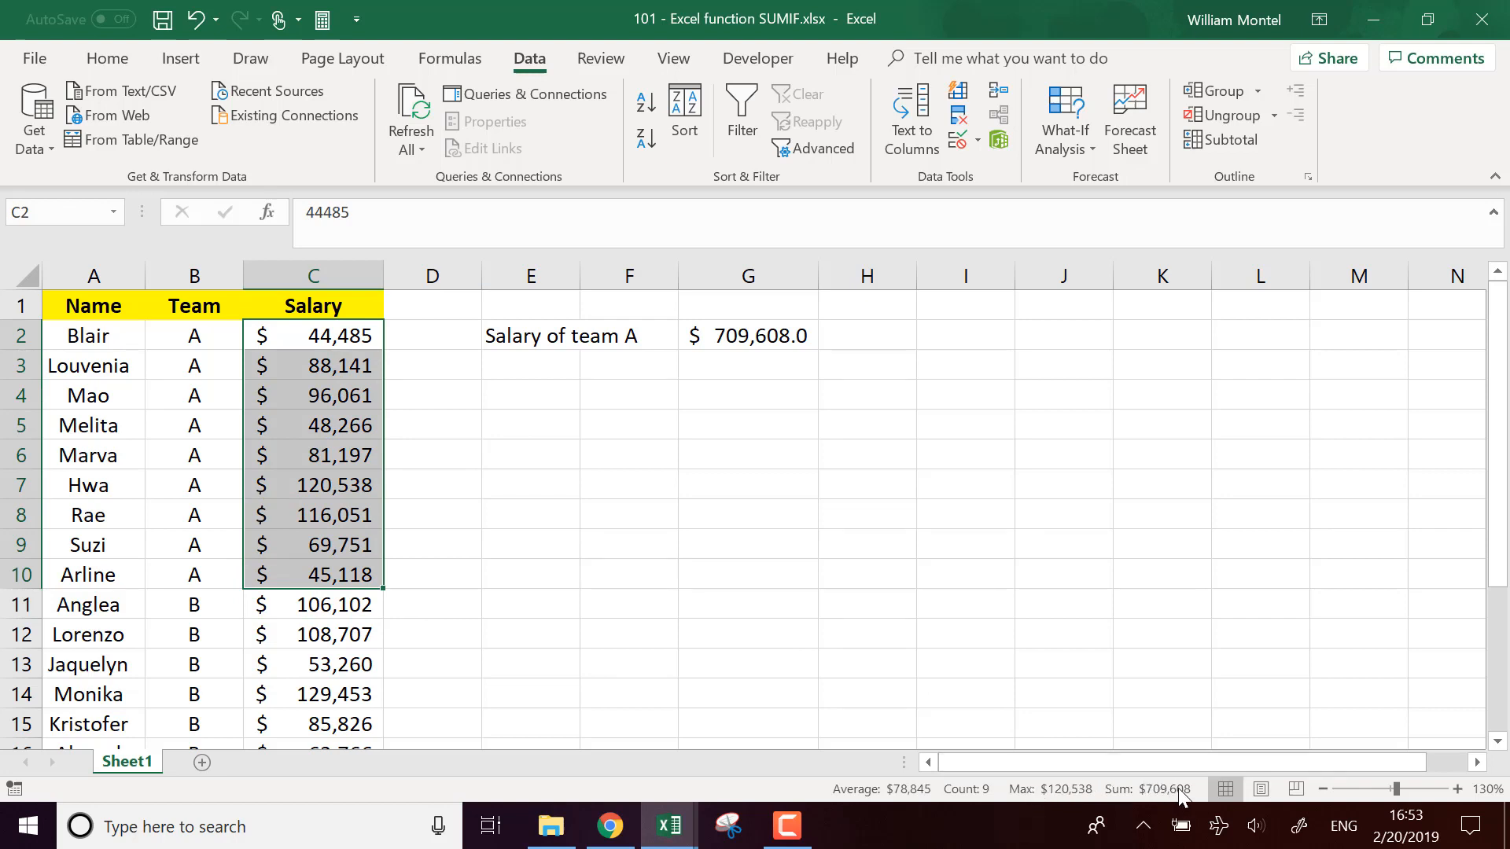
mouse_move(942, 436)
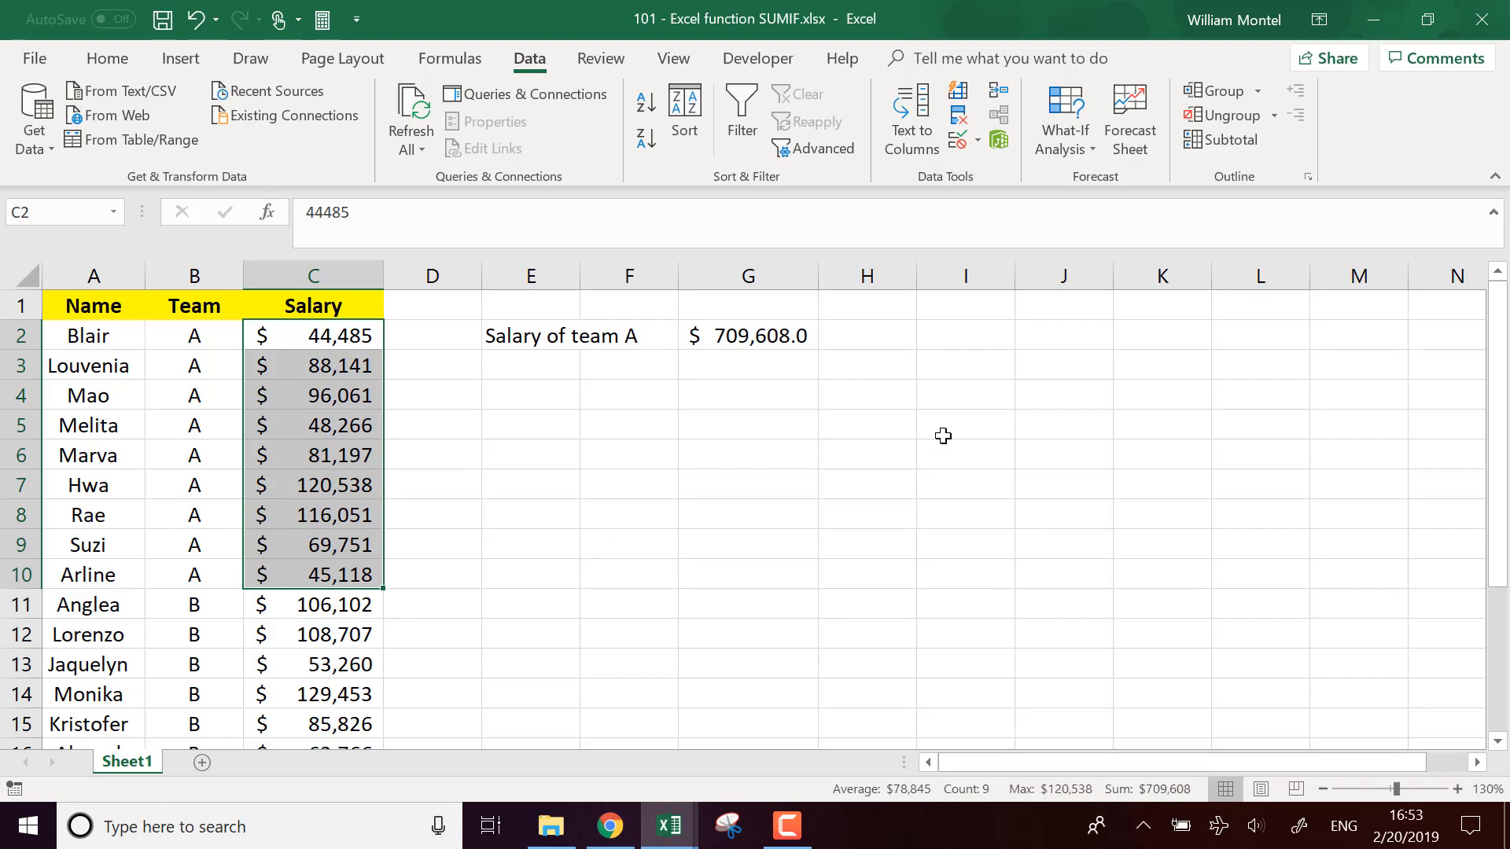
Deselect the team A salary cells by selecting an empty cell.
left_click(964, 453)
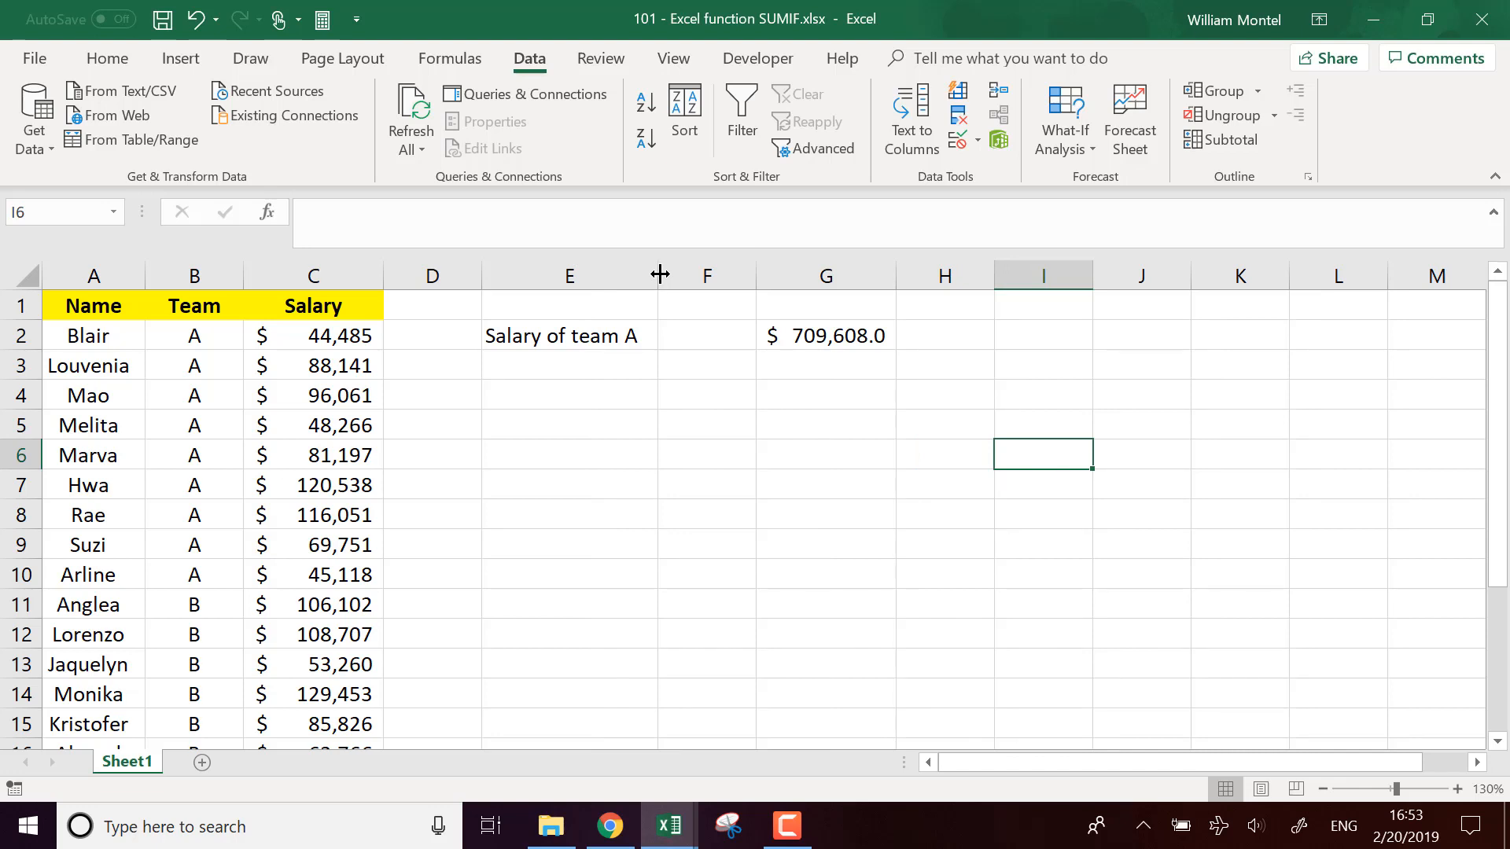
mouse_move(634, 368)
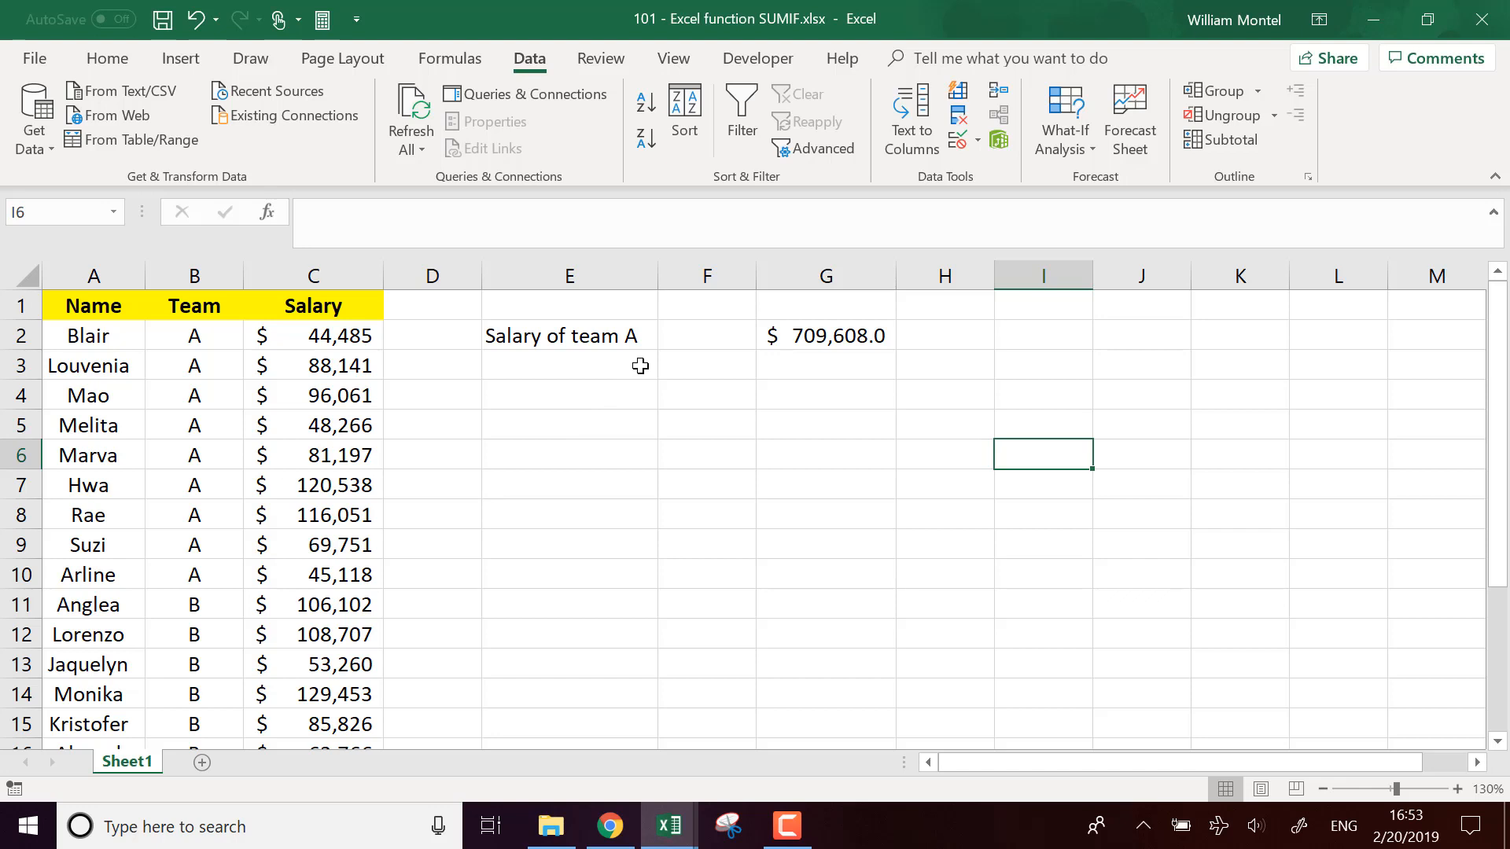
Enter the label 'Sum if 6 figures' in cell E3 below the team A label.
left_click(568, 365)
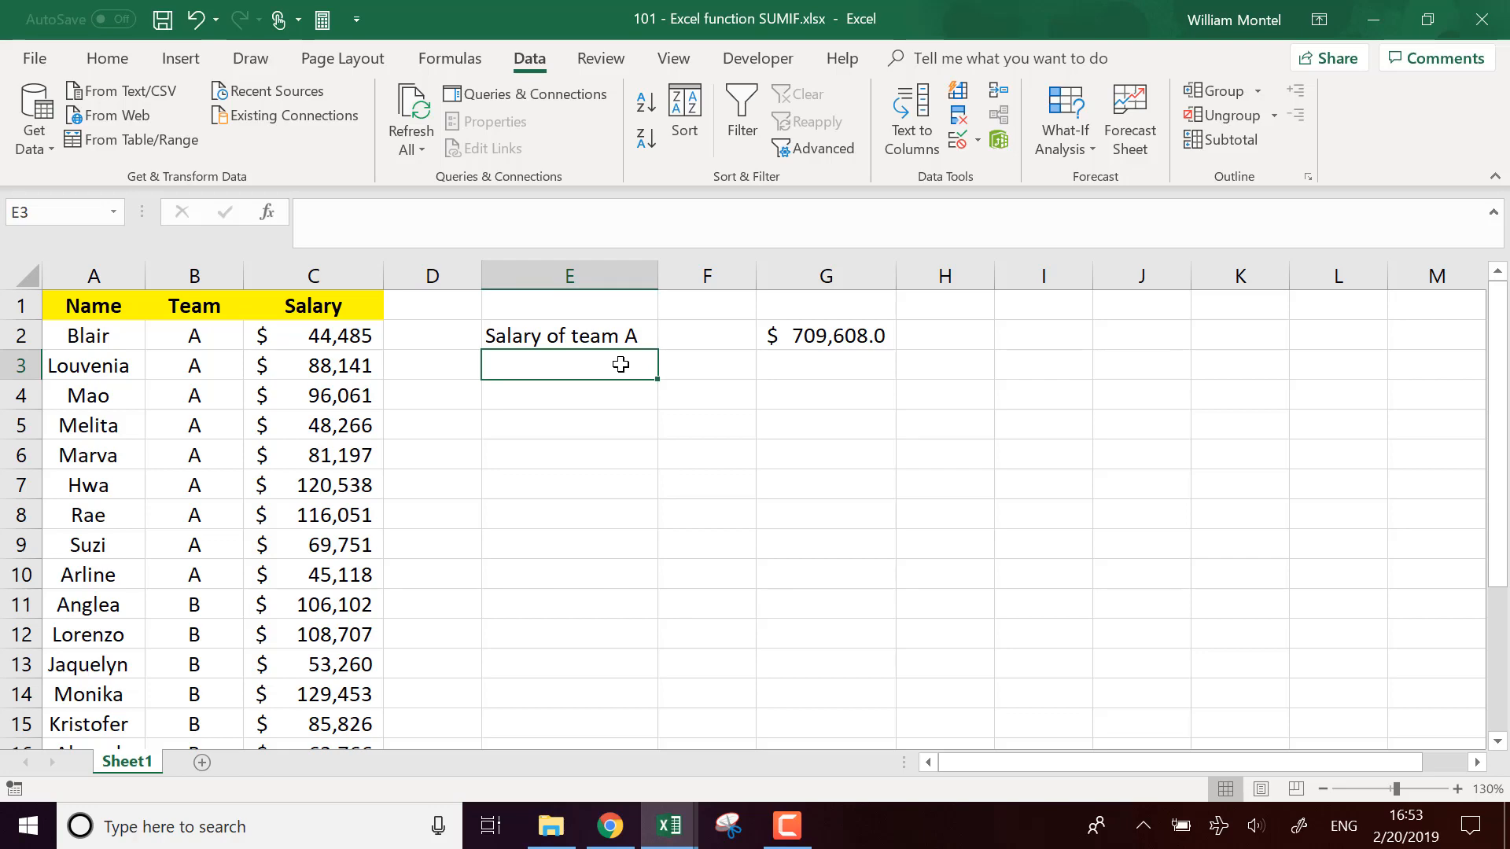
scroll("down", 3)
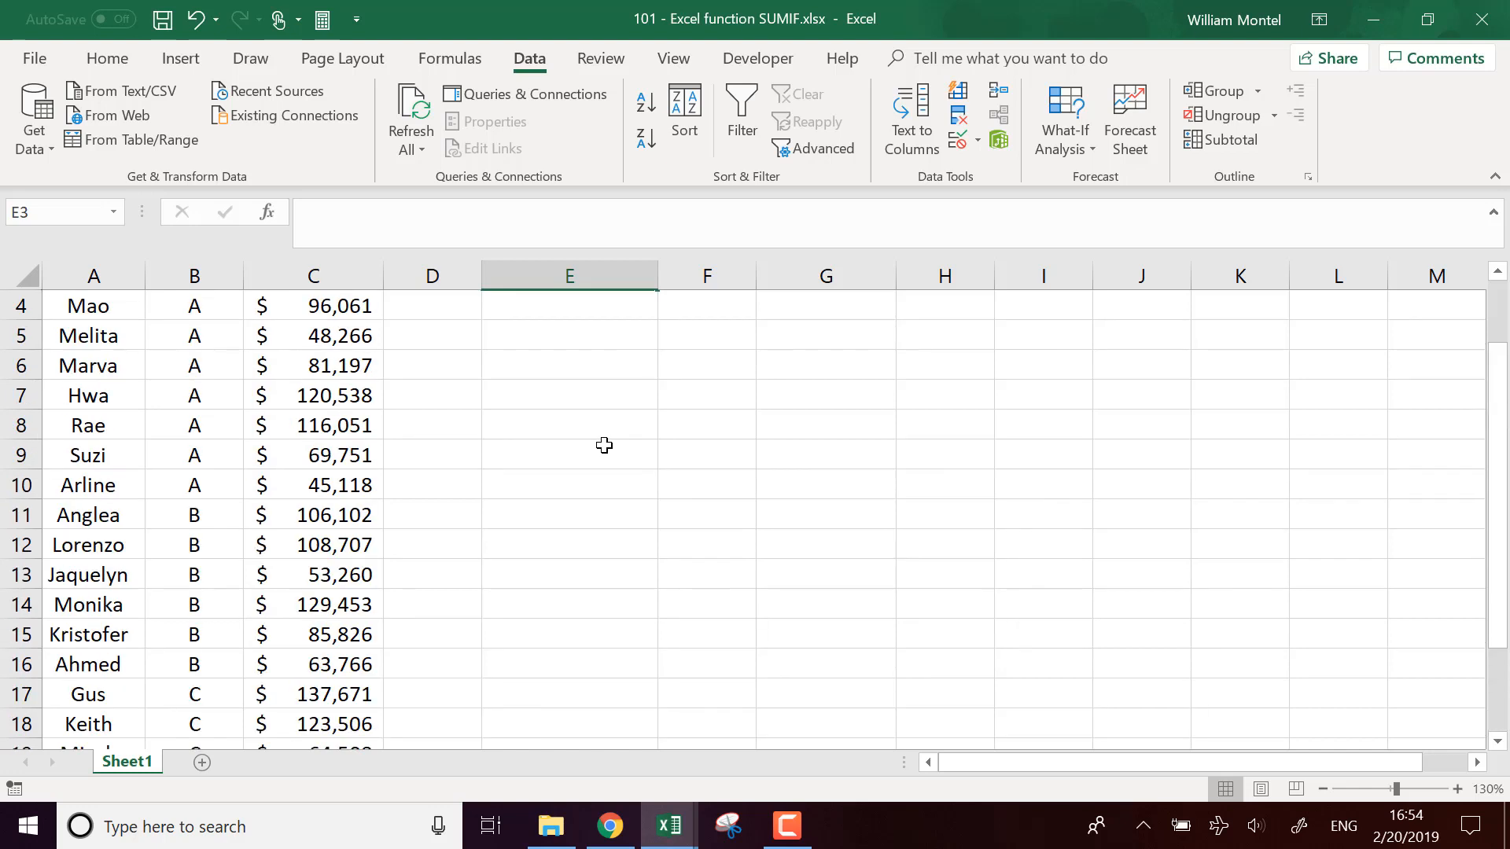
scroll("up", 3)
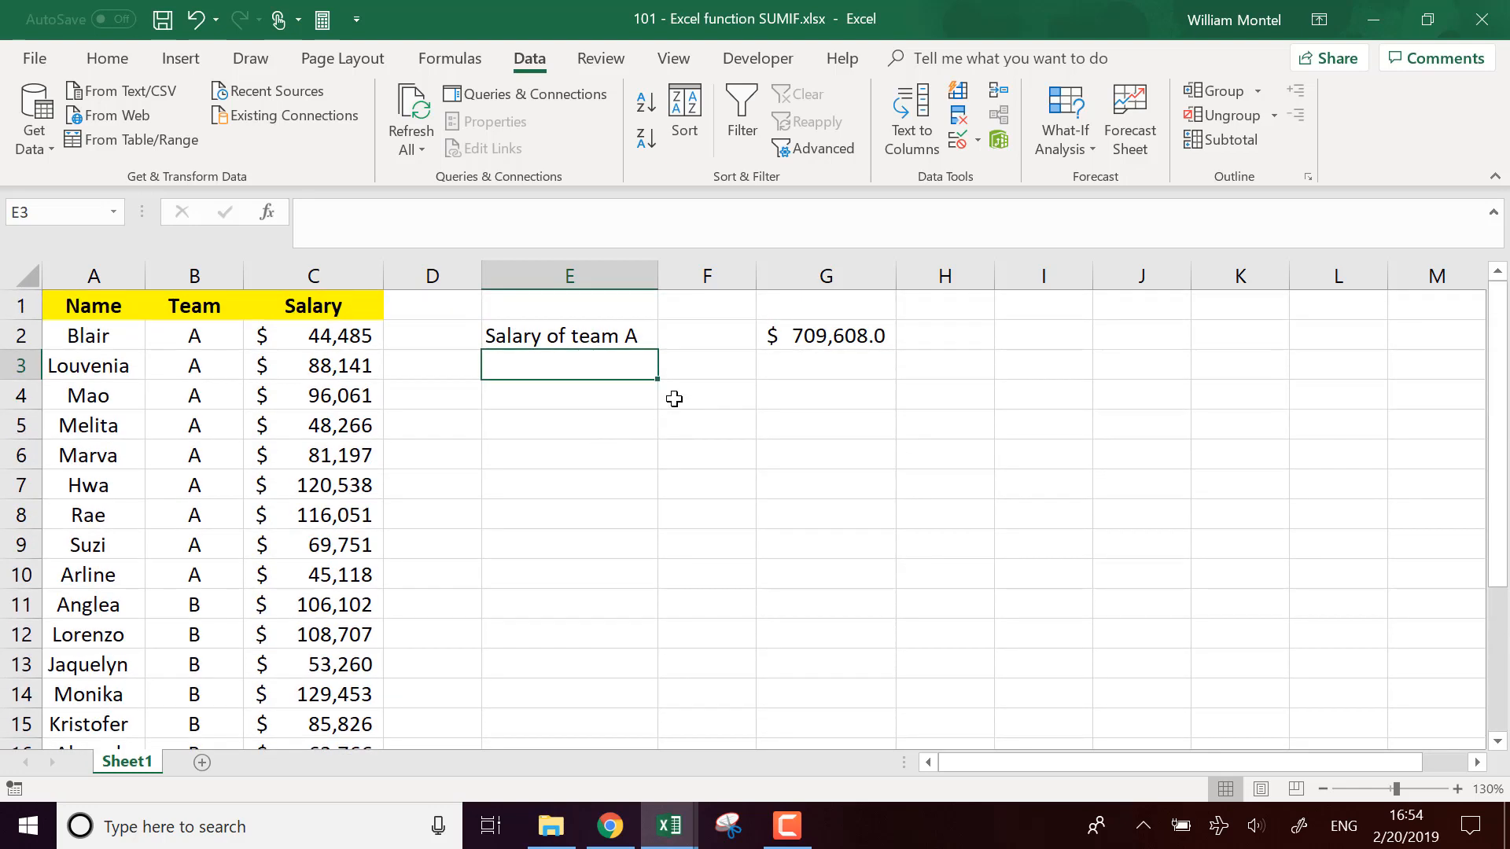
type("Sum")
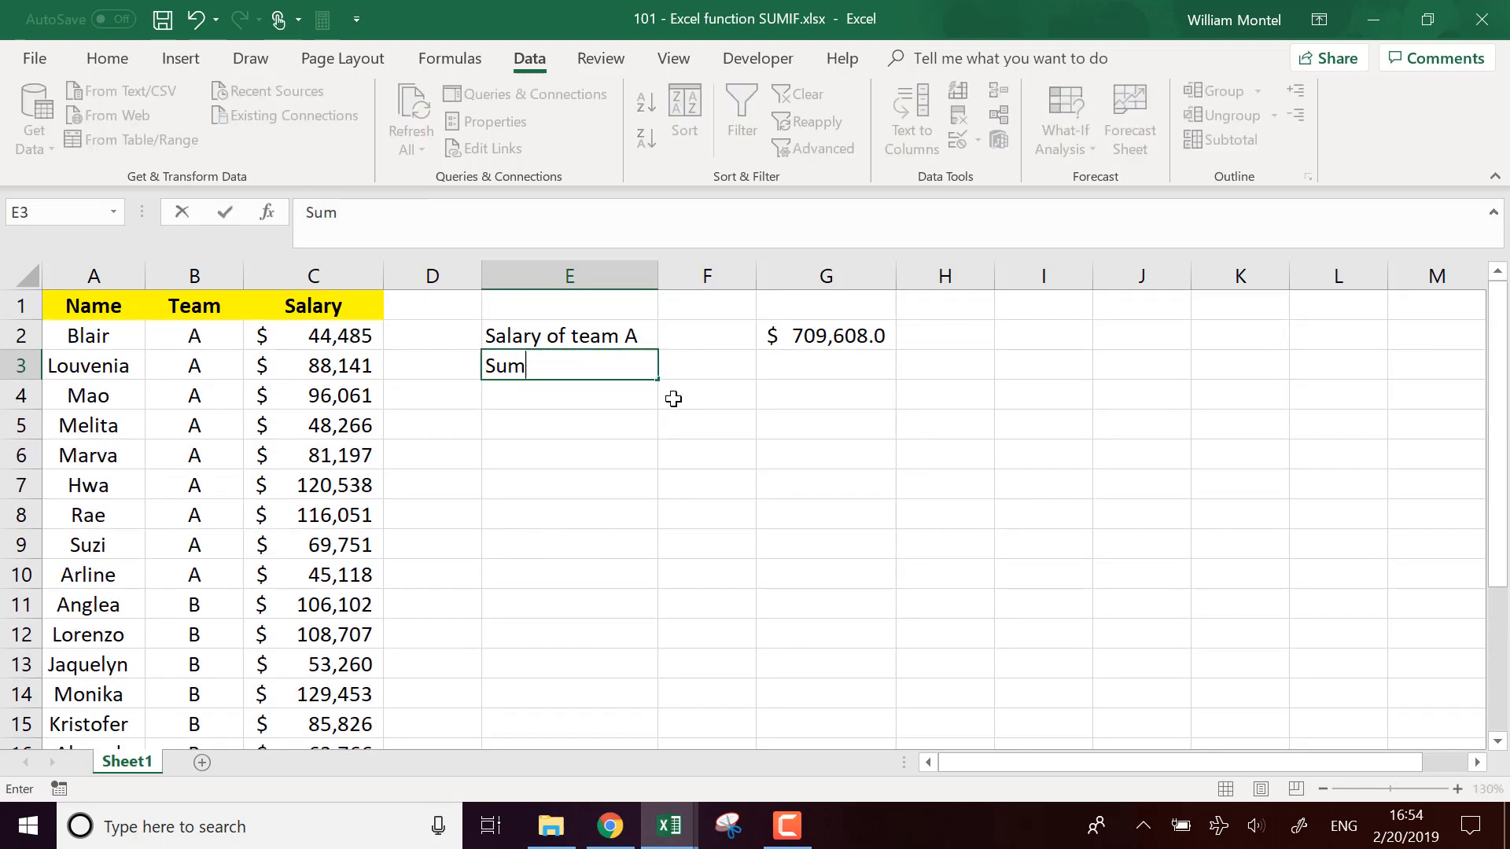
type("i")
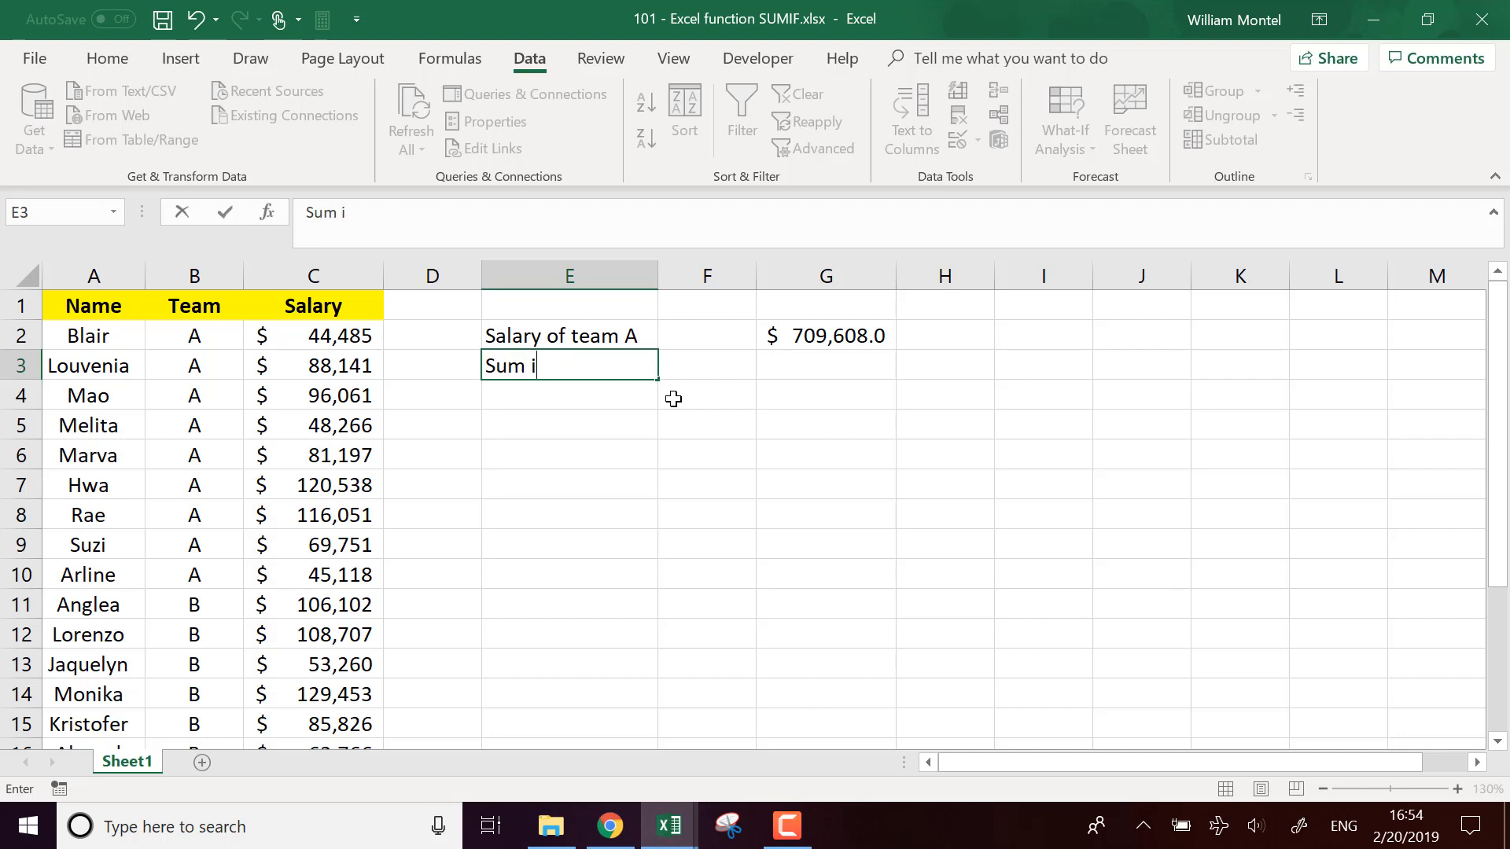
type("f sla")
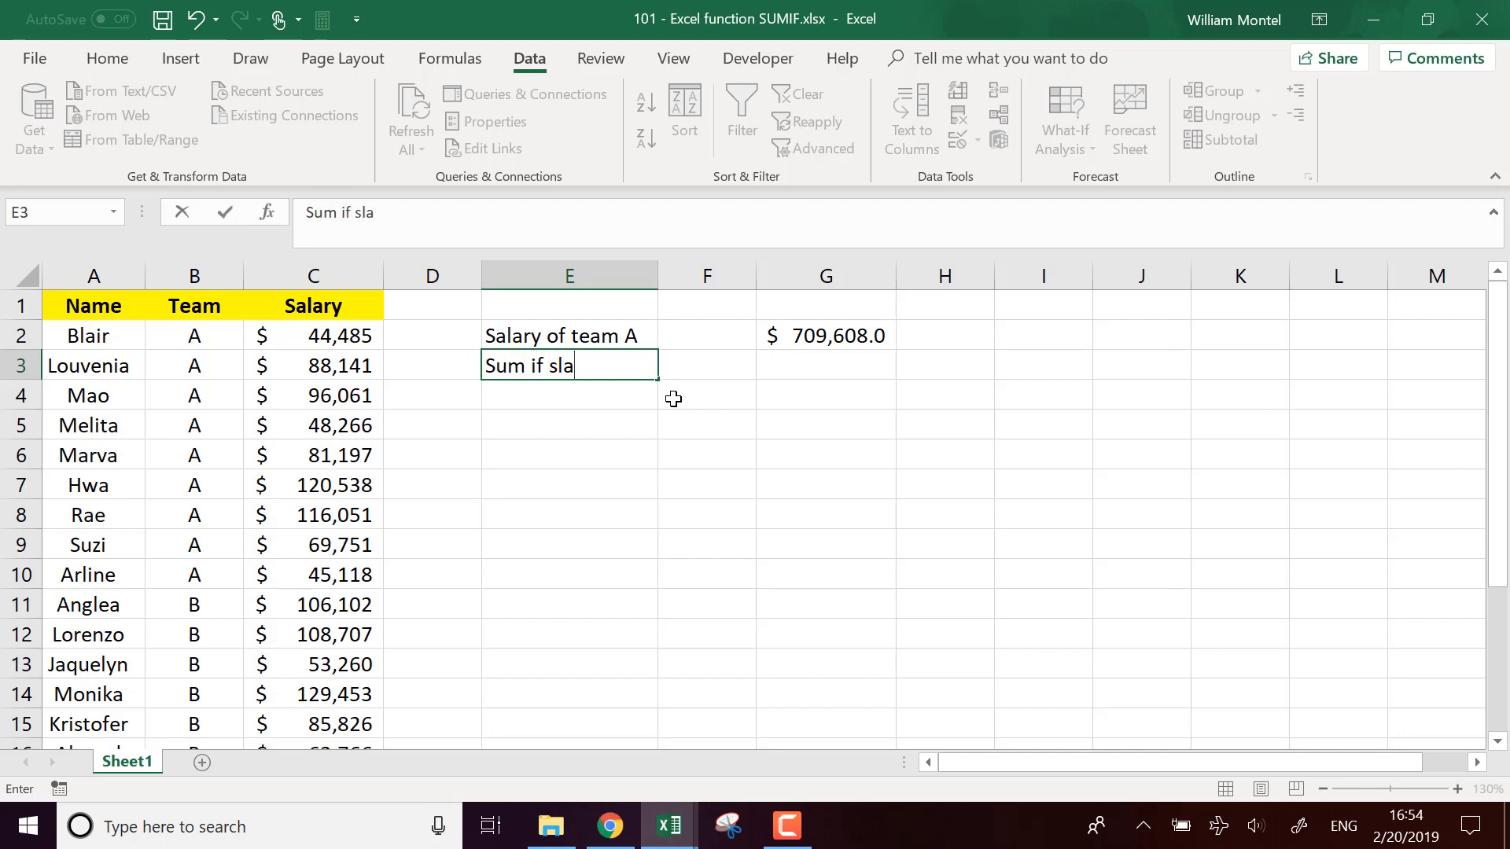
type("a")
type("6 figure")
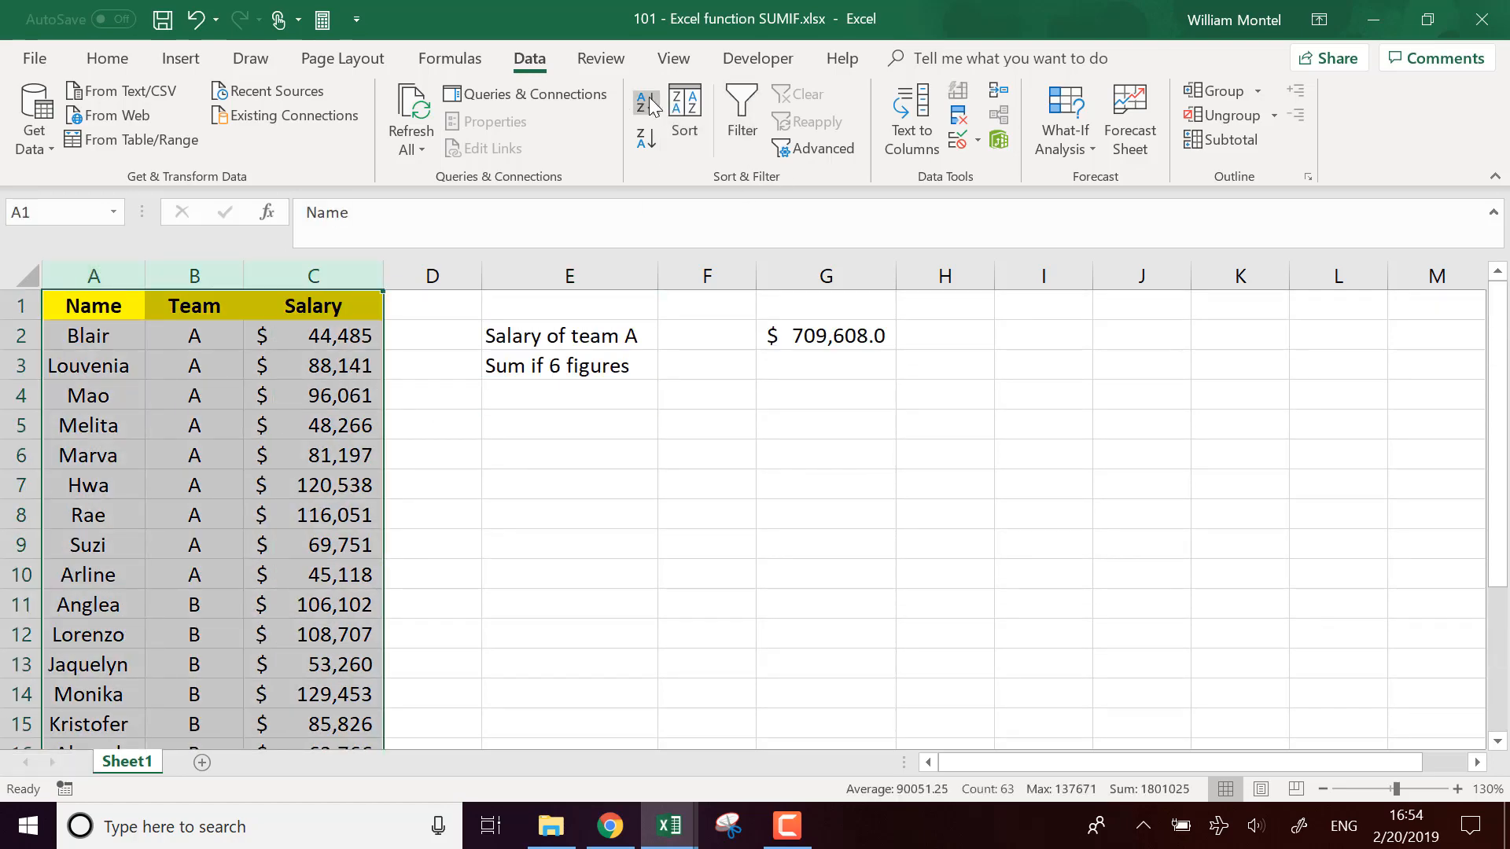
Sort the table by Salary largest to smallest and select G3 for the next formula.
left_click(684, 115)
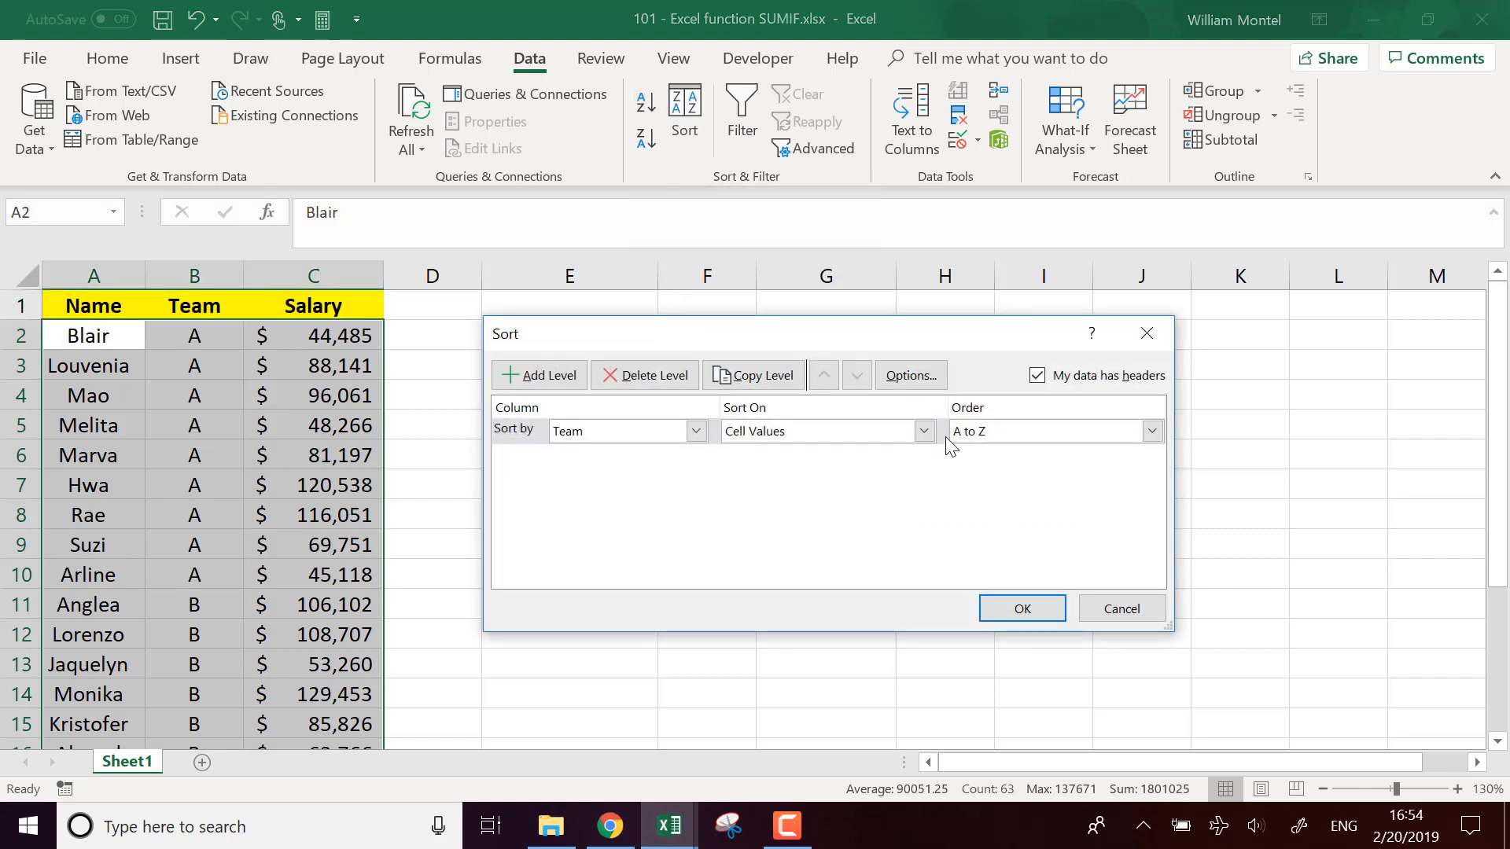
left_click(620, 431)
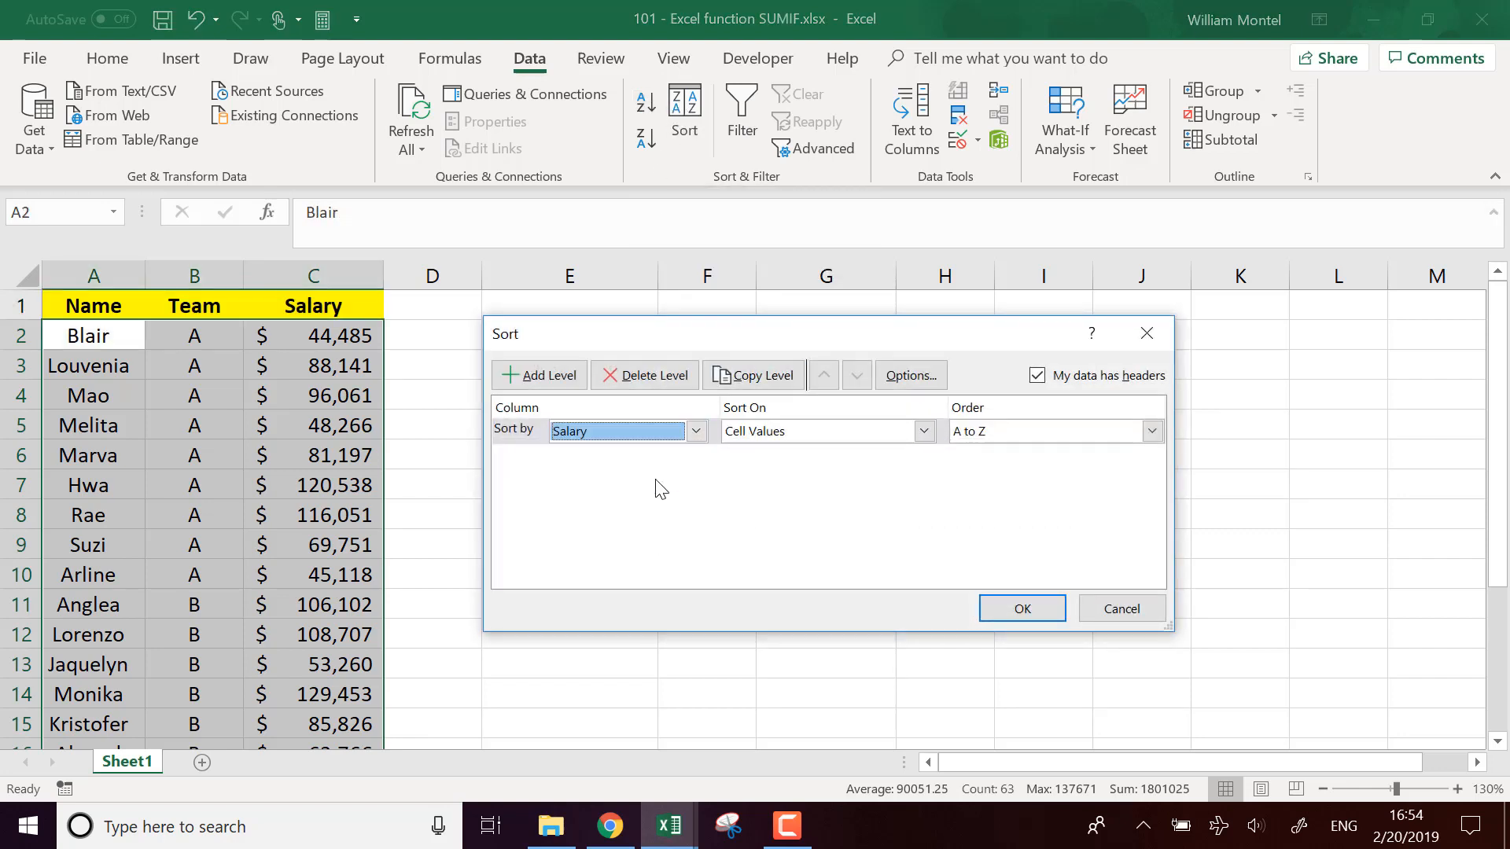
left_click(1151, 431)
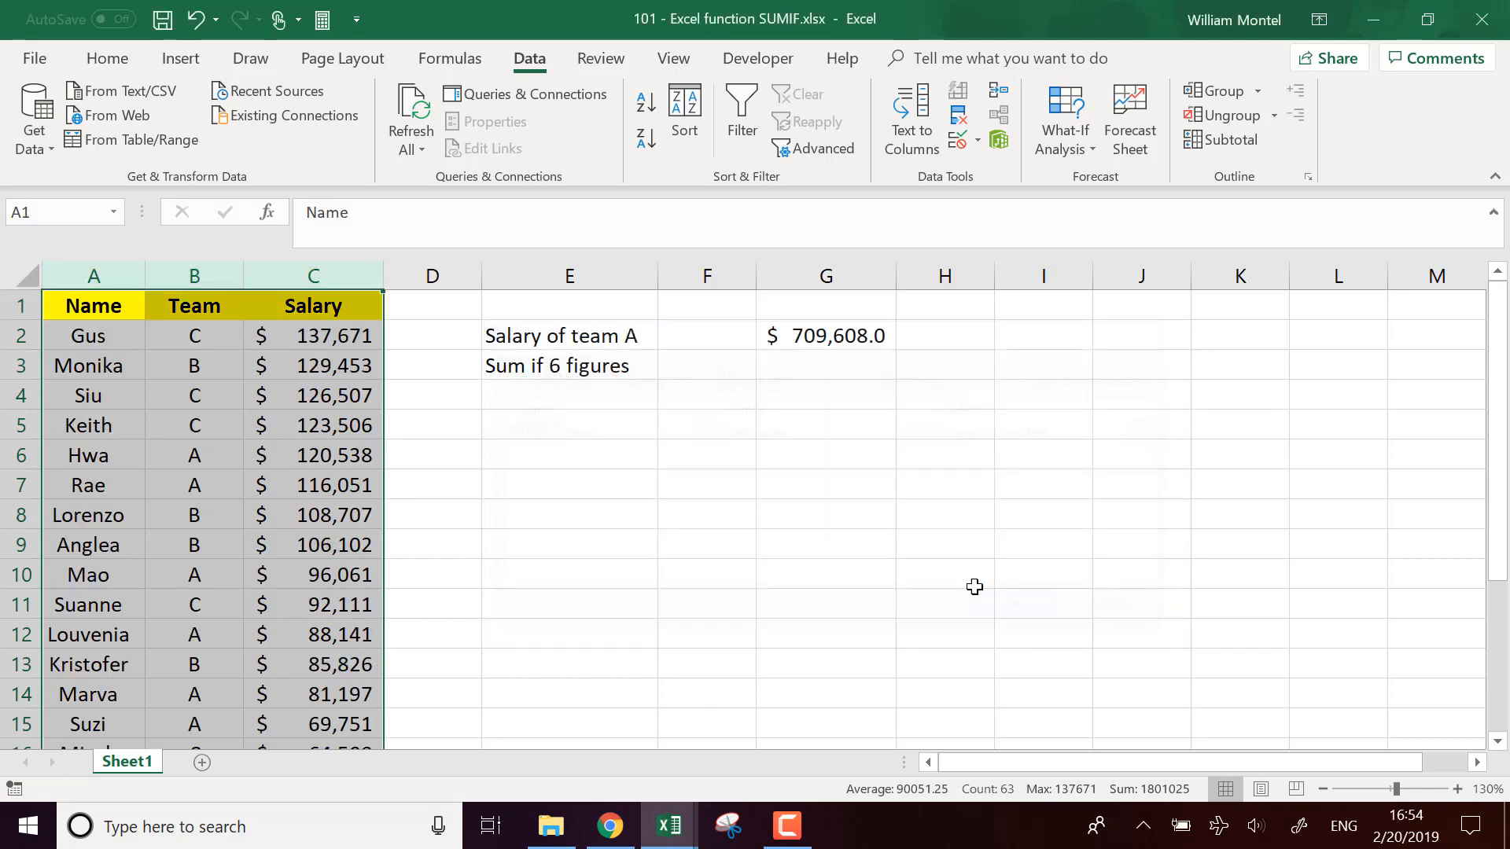
left_click(706, 484)
type("=sumif(")
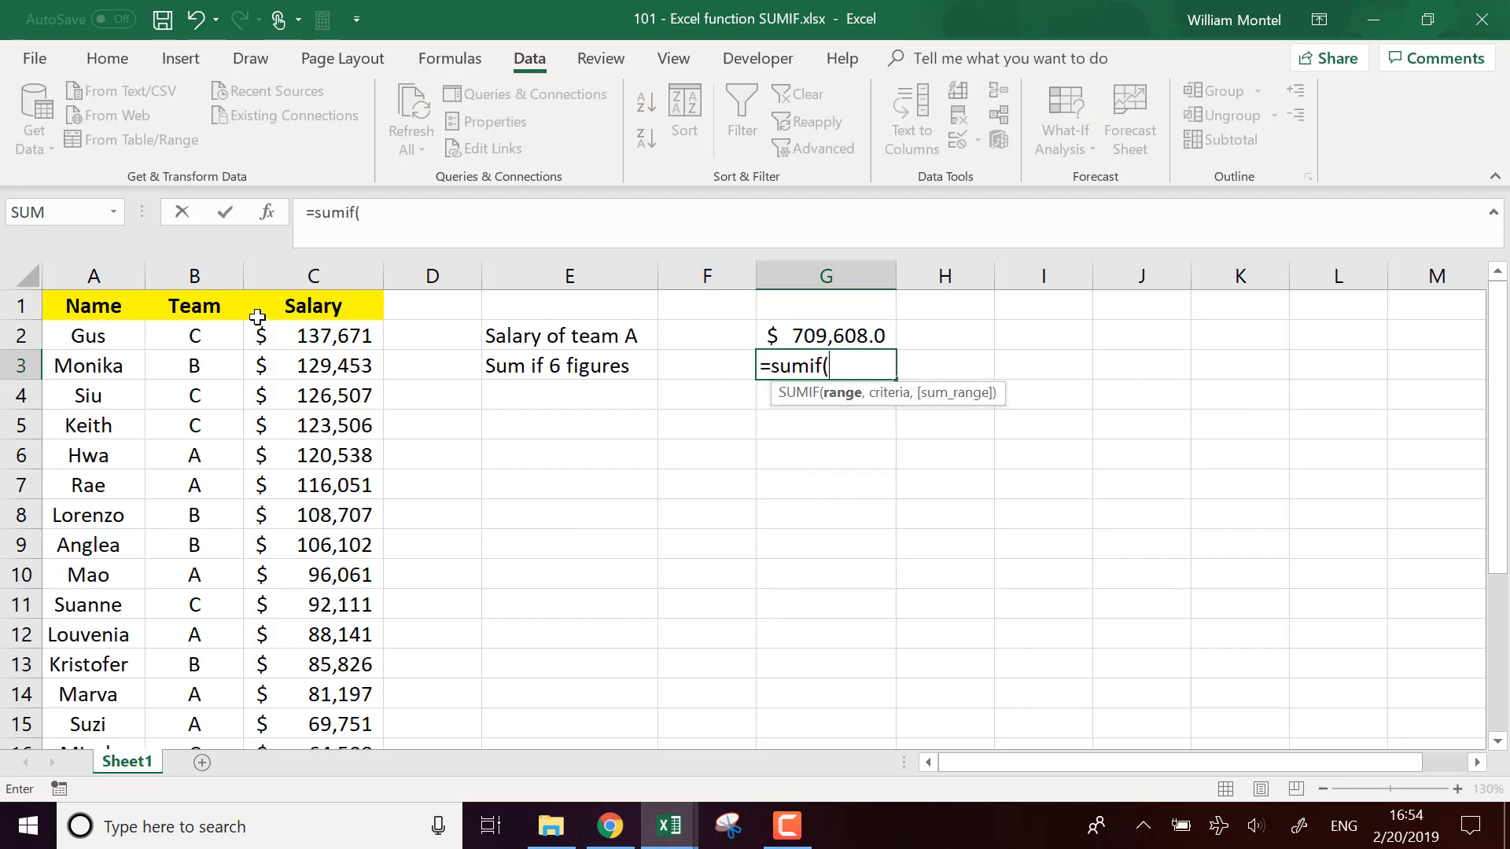
Enter =SUMIF(C:C,">="&100000) in G3 to total six-figure salaries, giving 968535.
left_click(312, 277)
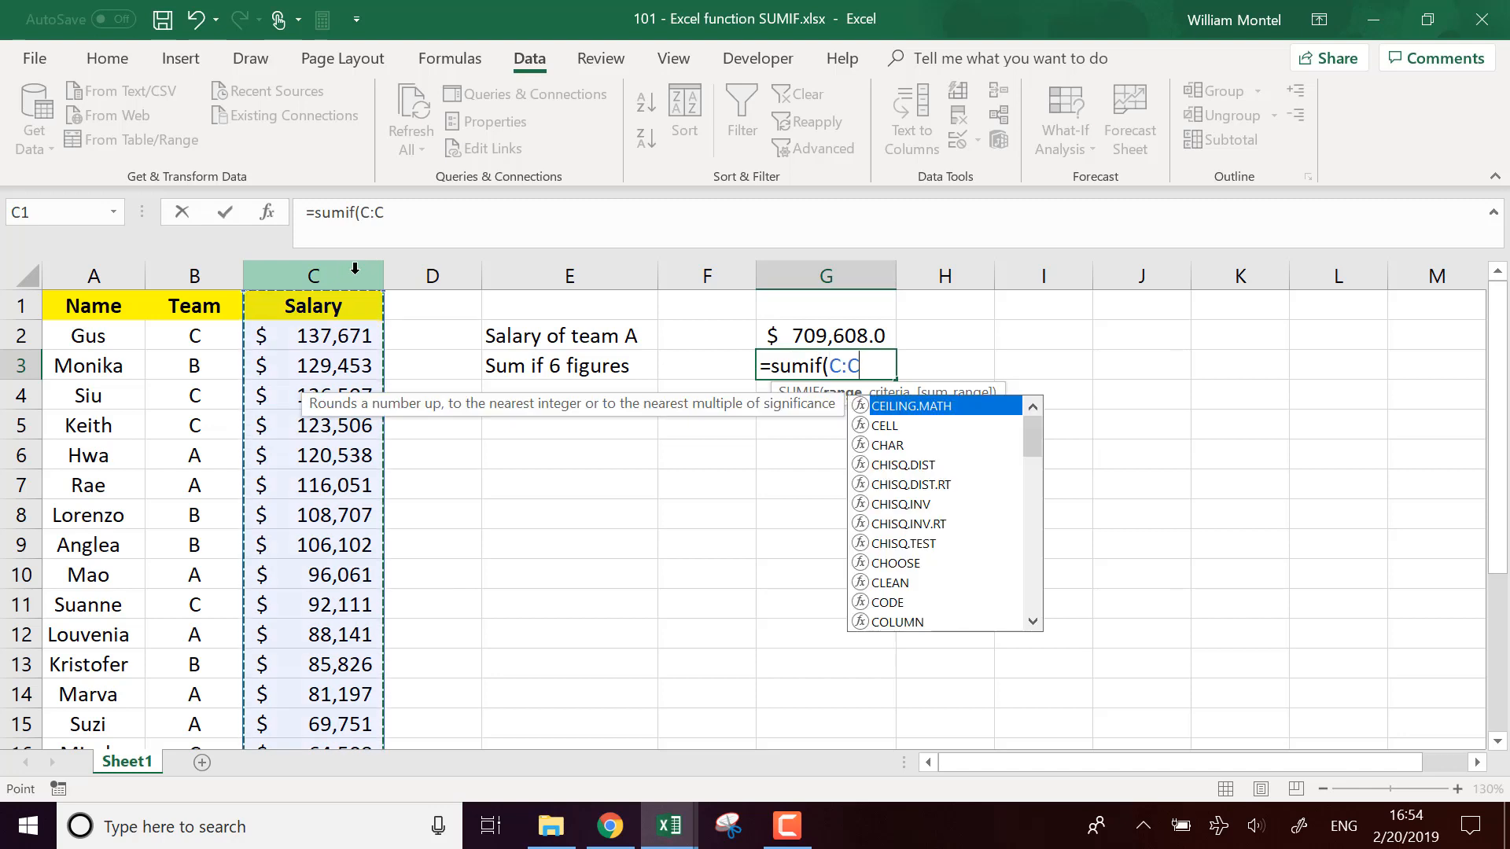
type(",")
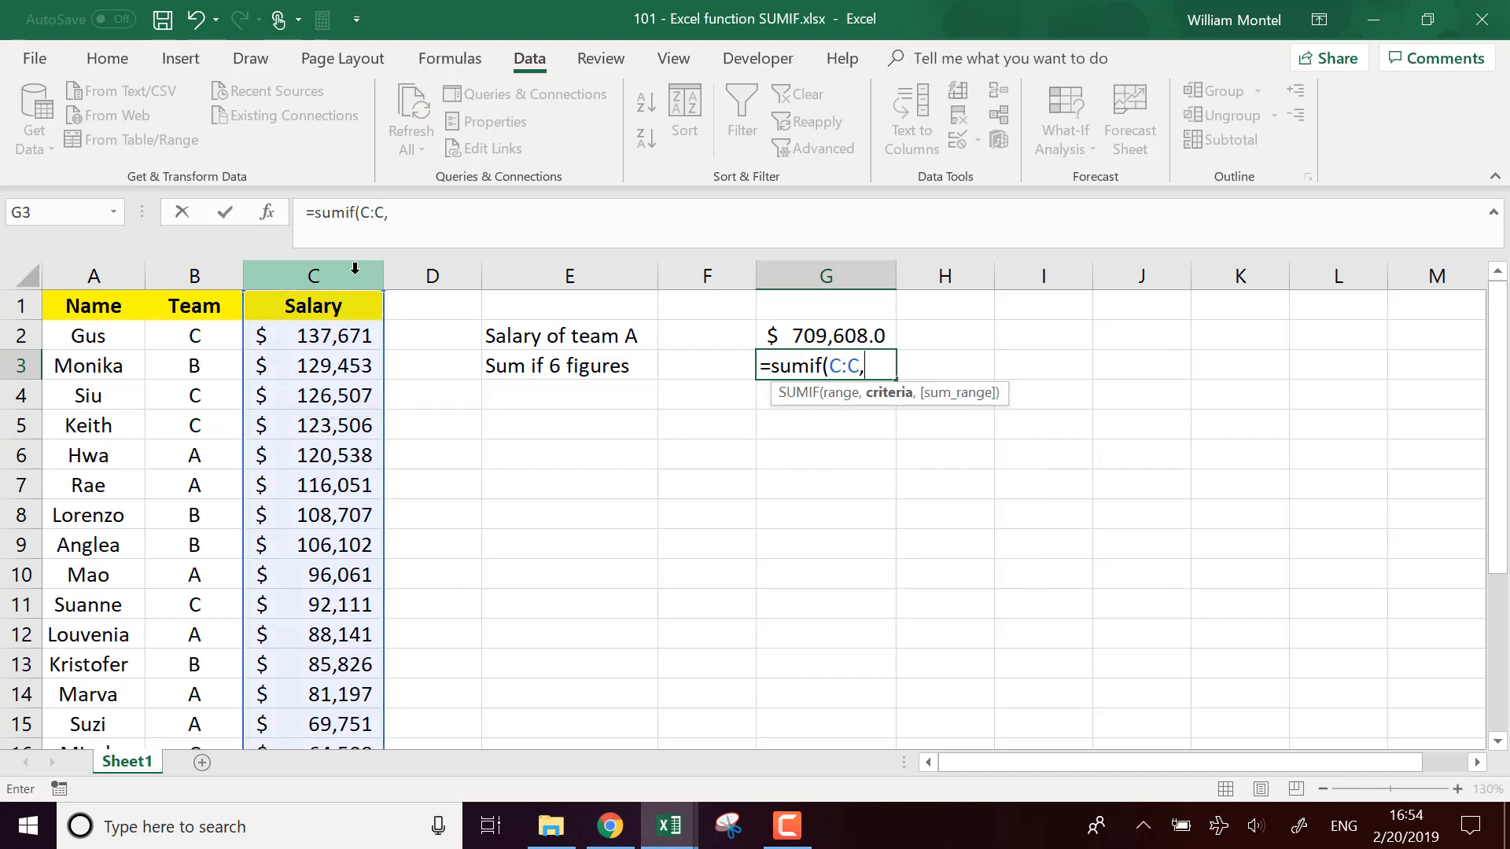
type("\"")
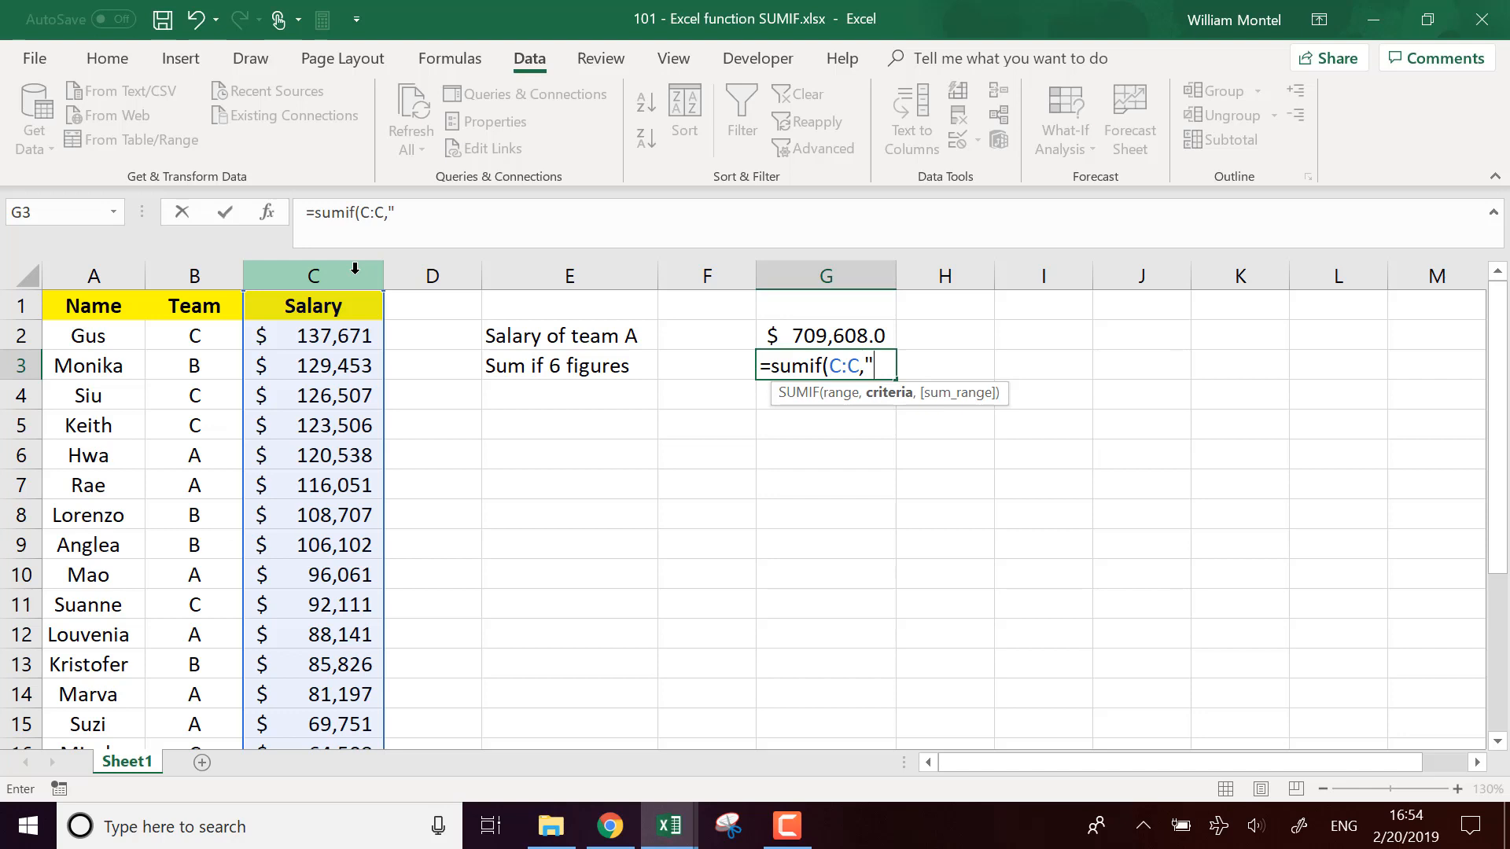
type(">")
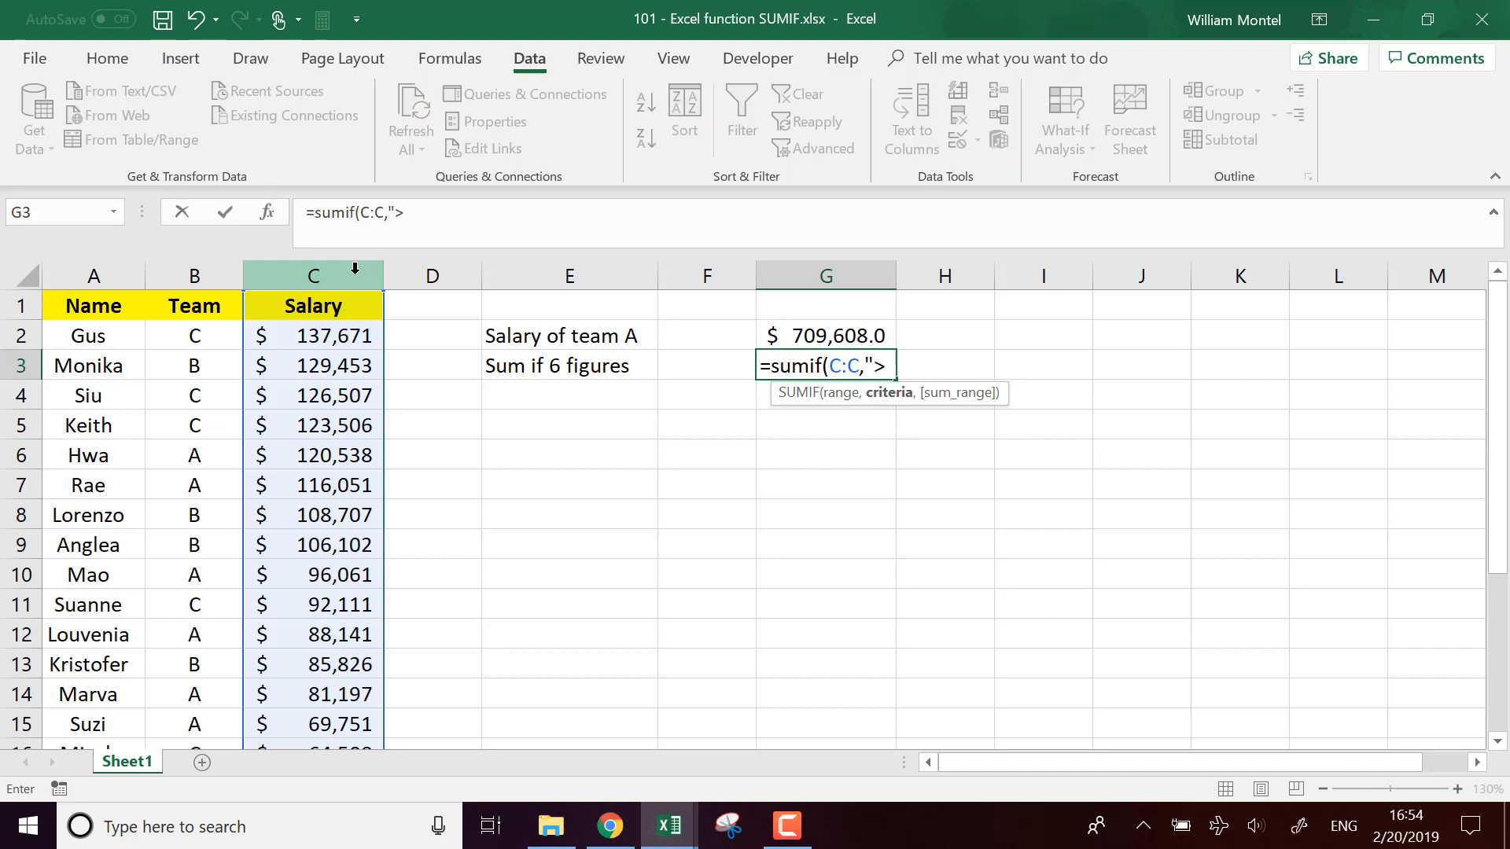
type("=")
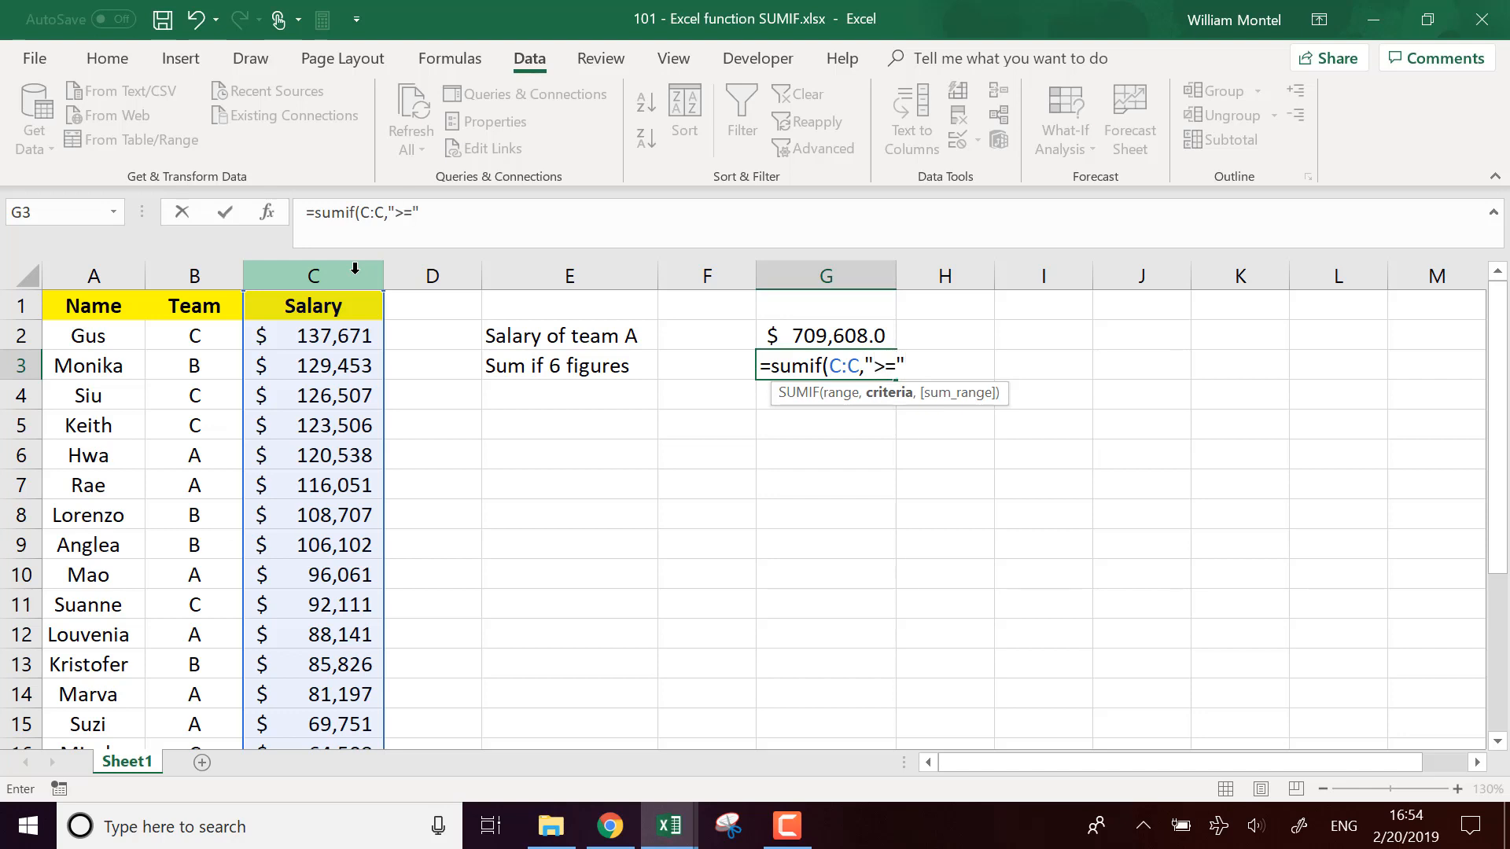
type("&")
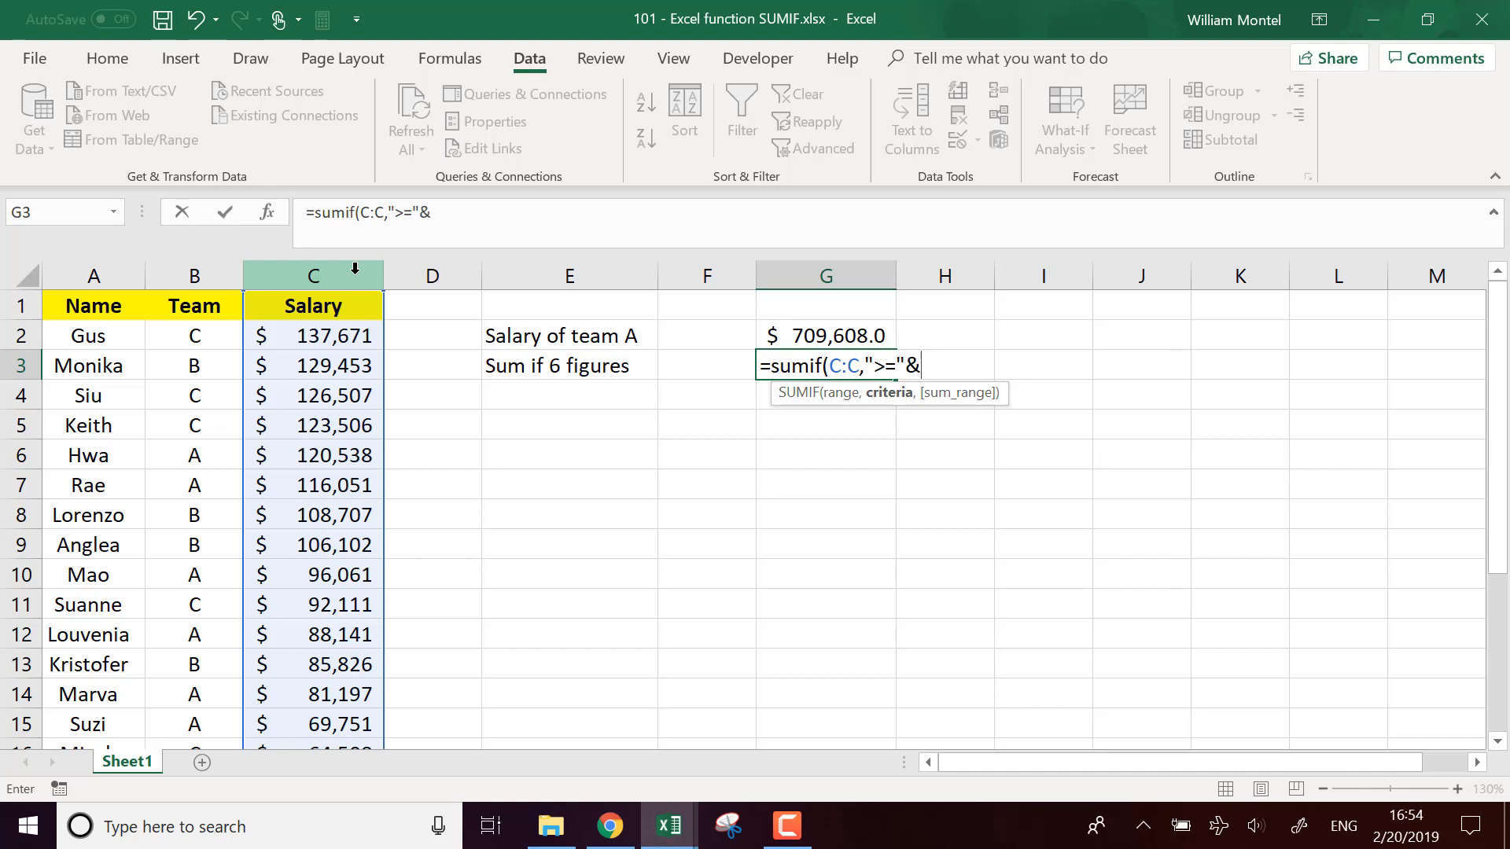
type("1à")
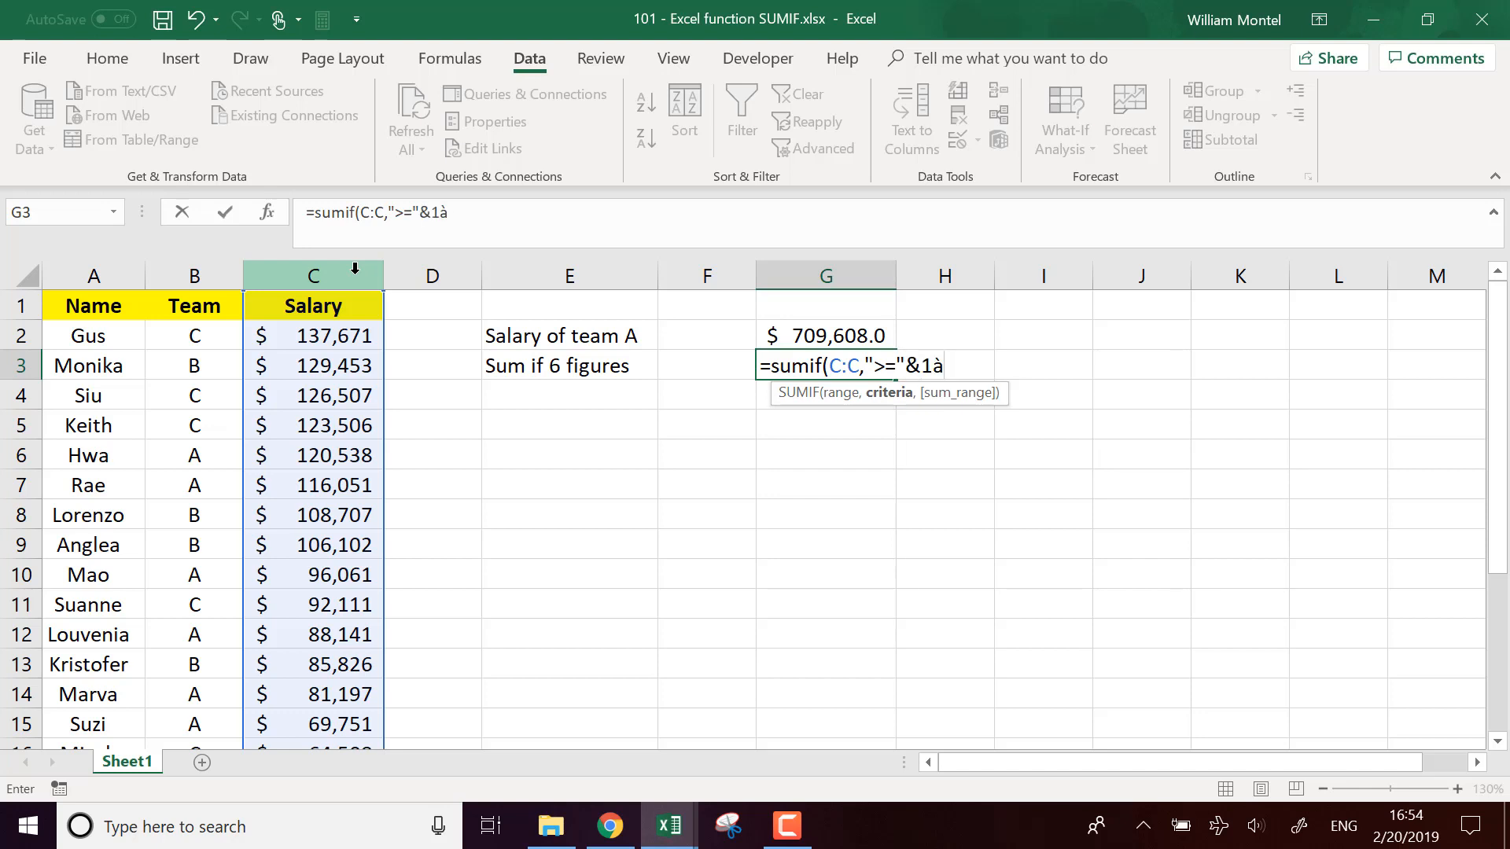
type("00000")
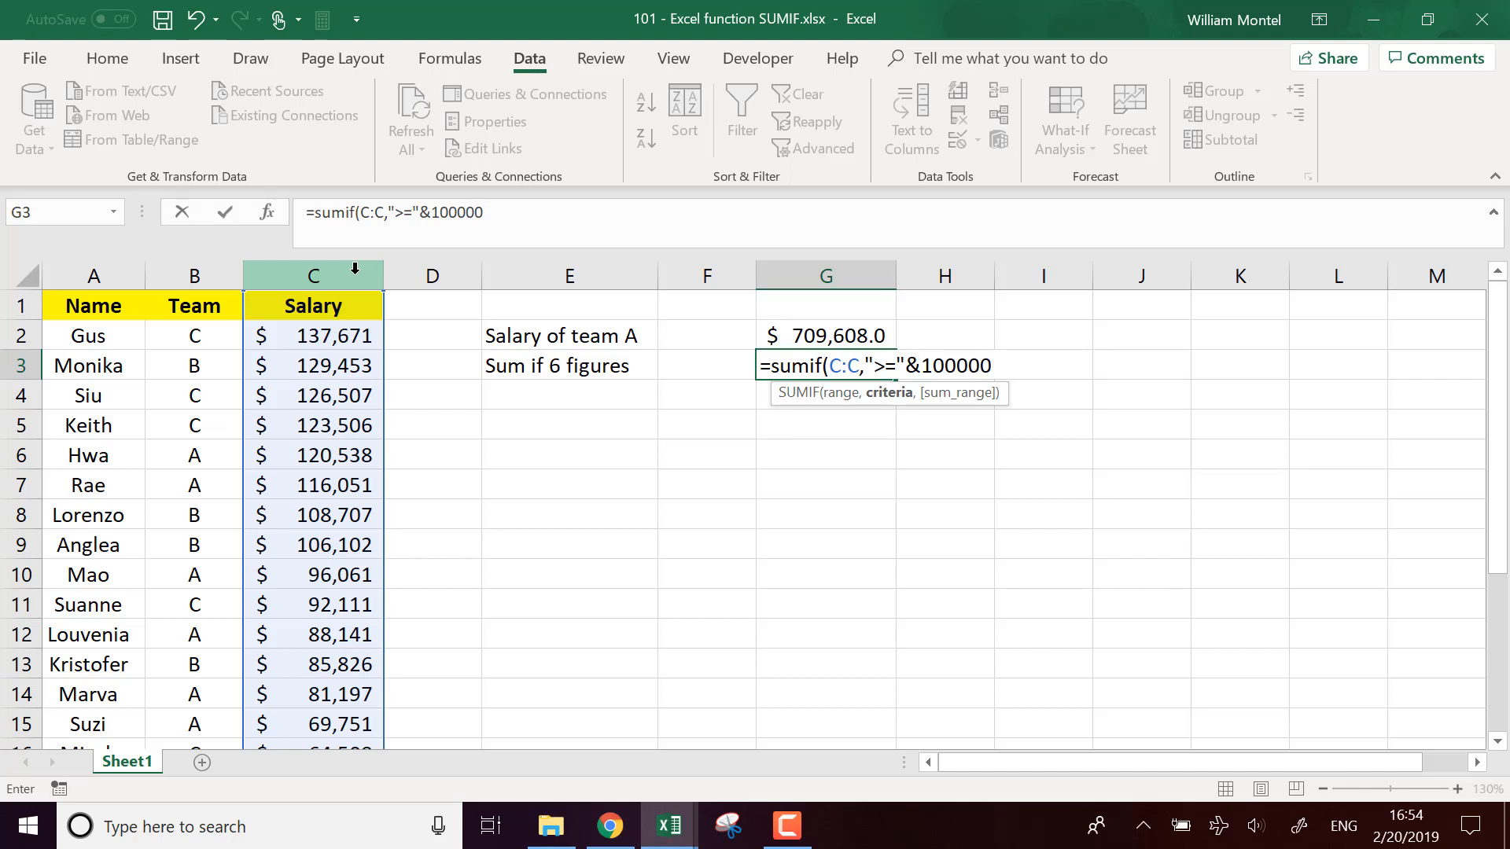
type(")")
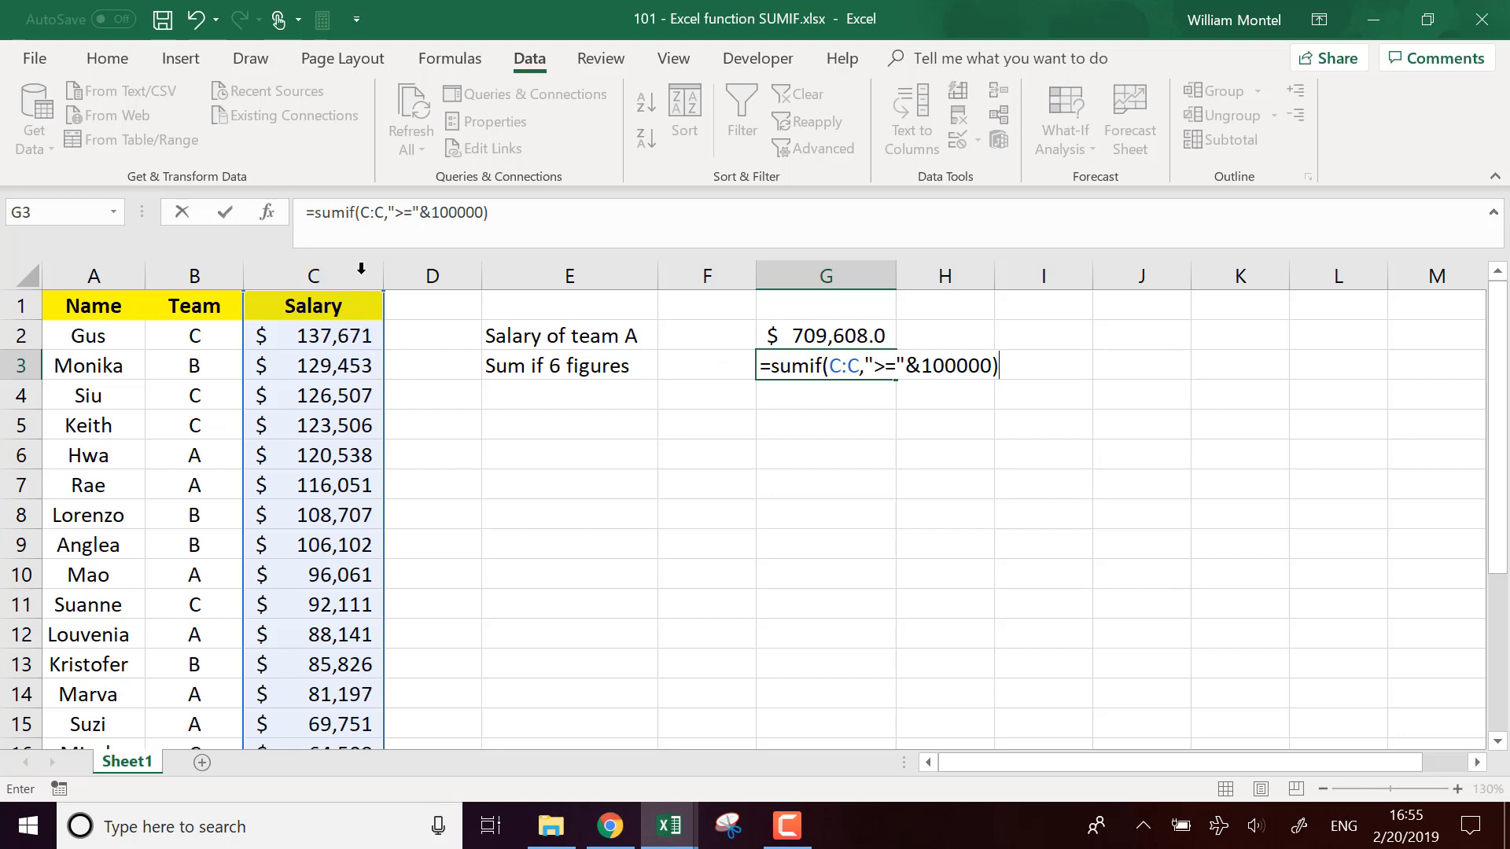
mouse_move(962, 408)
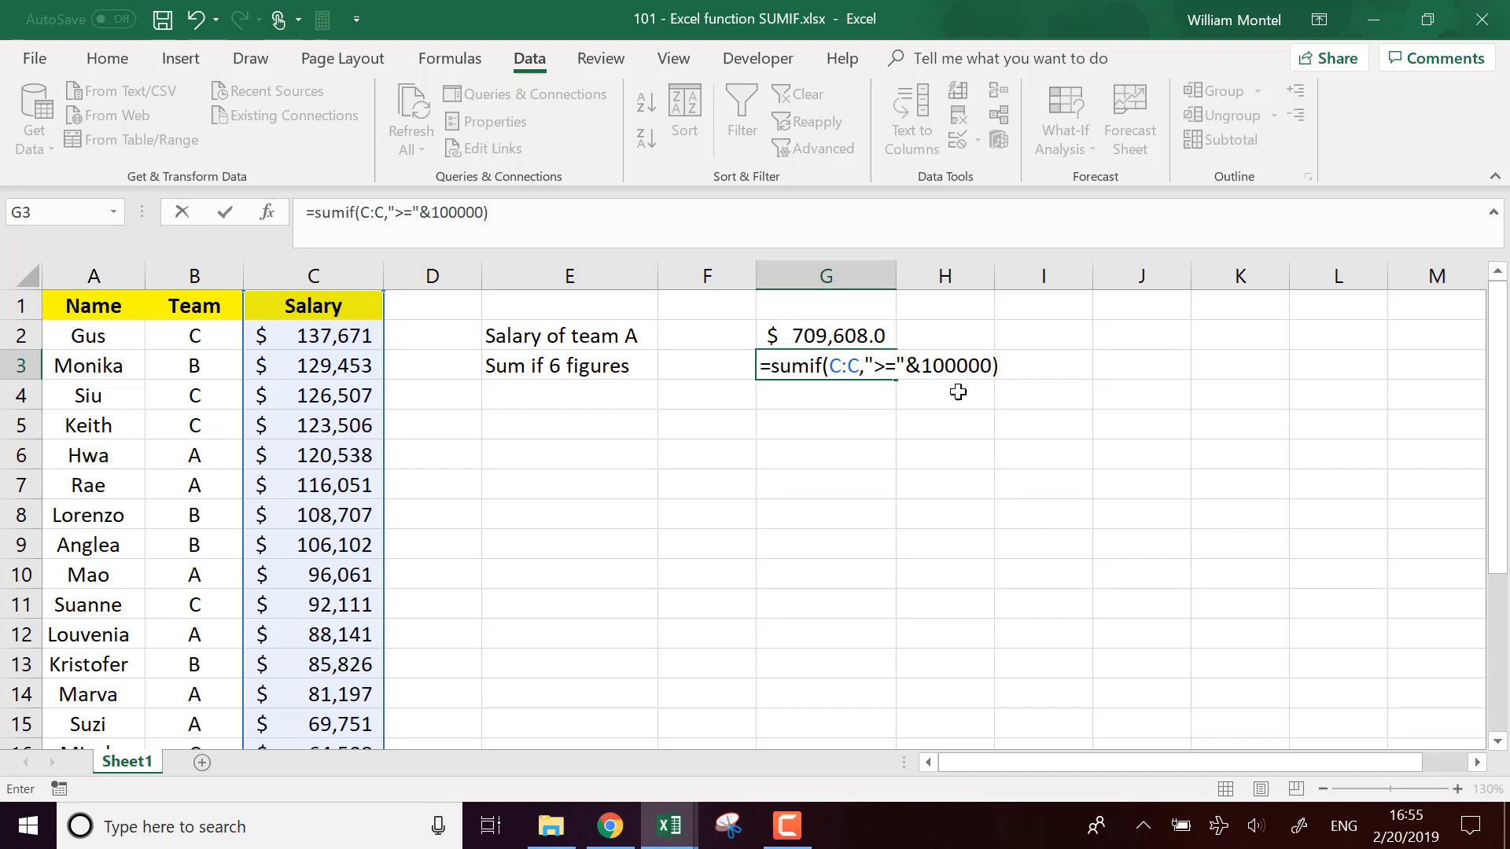
mouse_move(1005, 367)
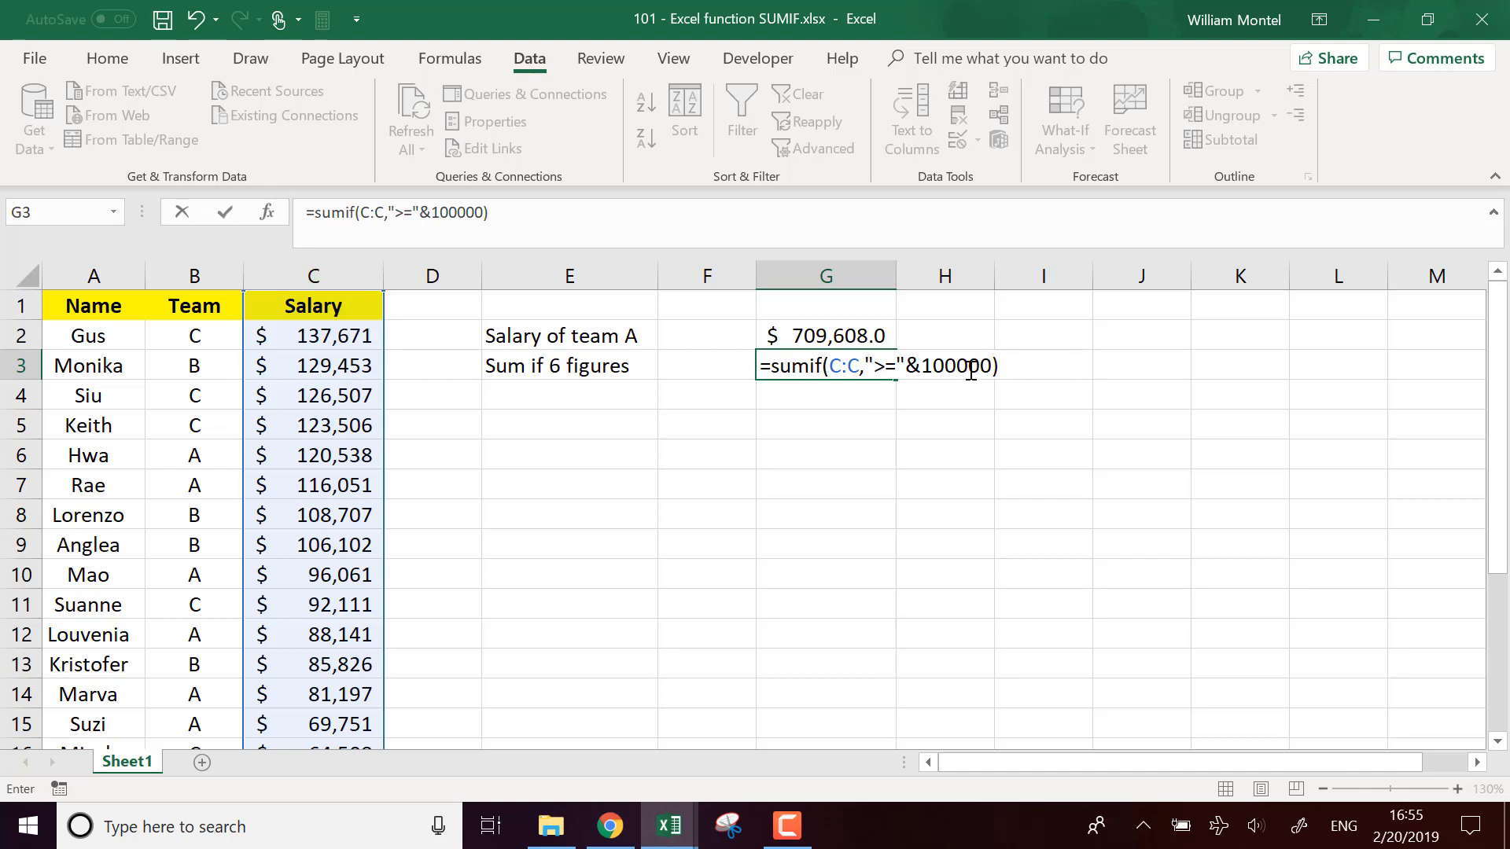
key("Return")
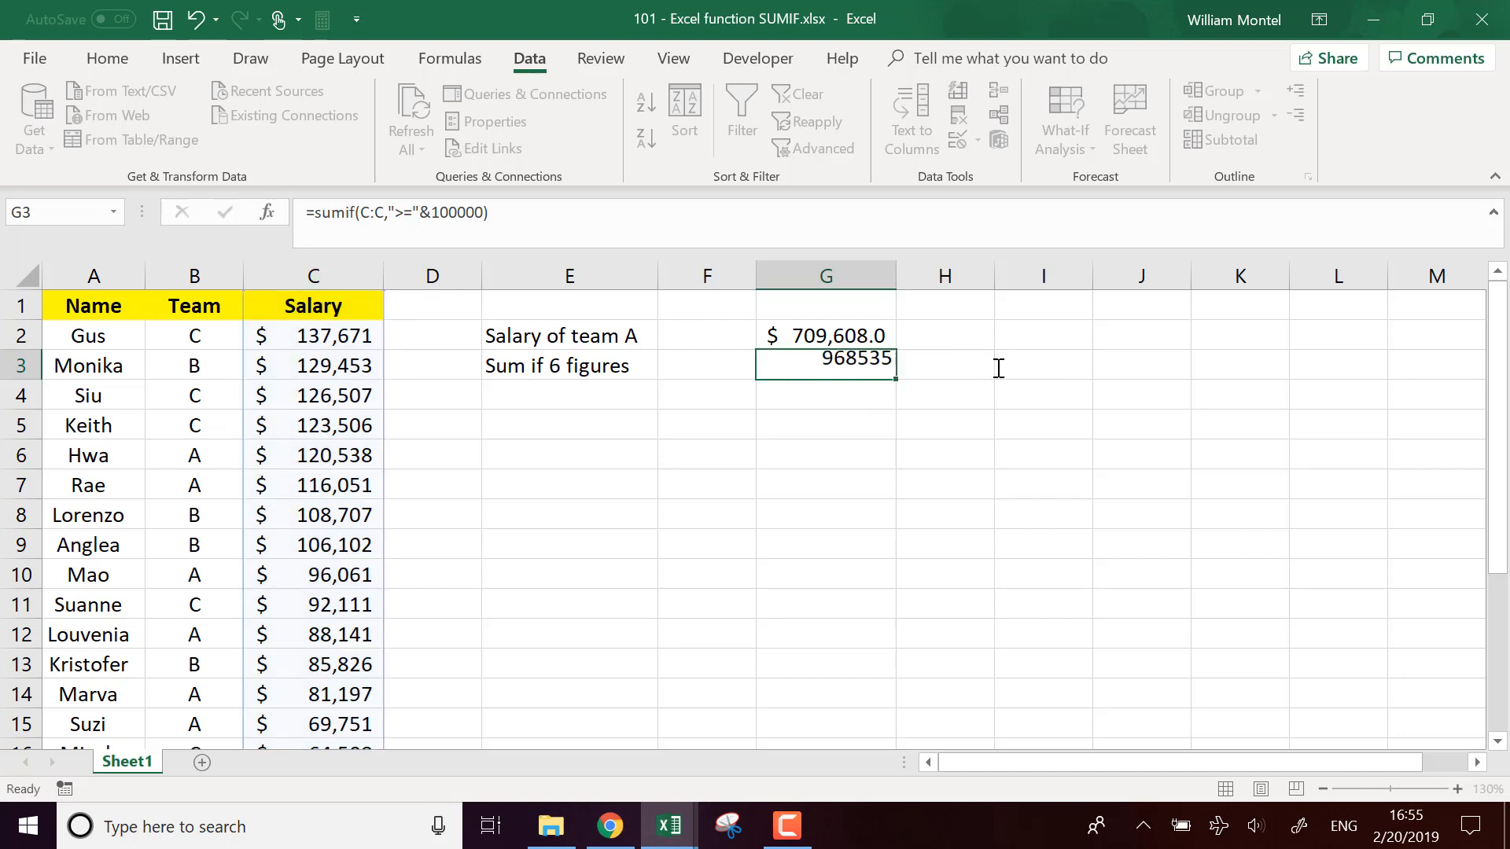
Copy G2's currency format to G3 ($968,535.0) and check it against the six-figure salaries' sum.
left_click(826, 335)
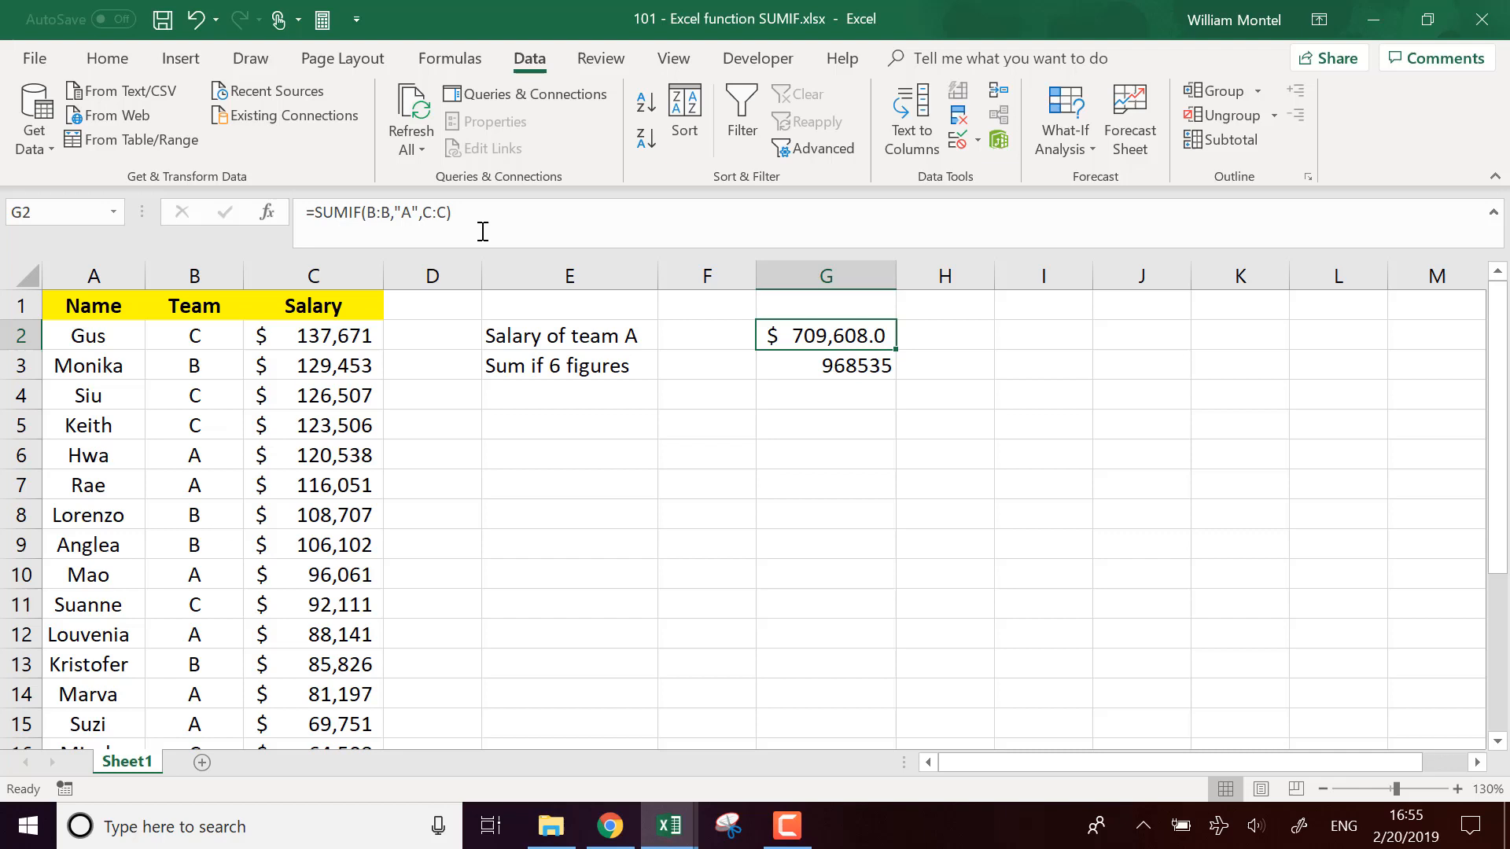
left_click(107, 58)
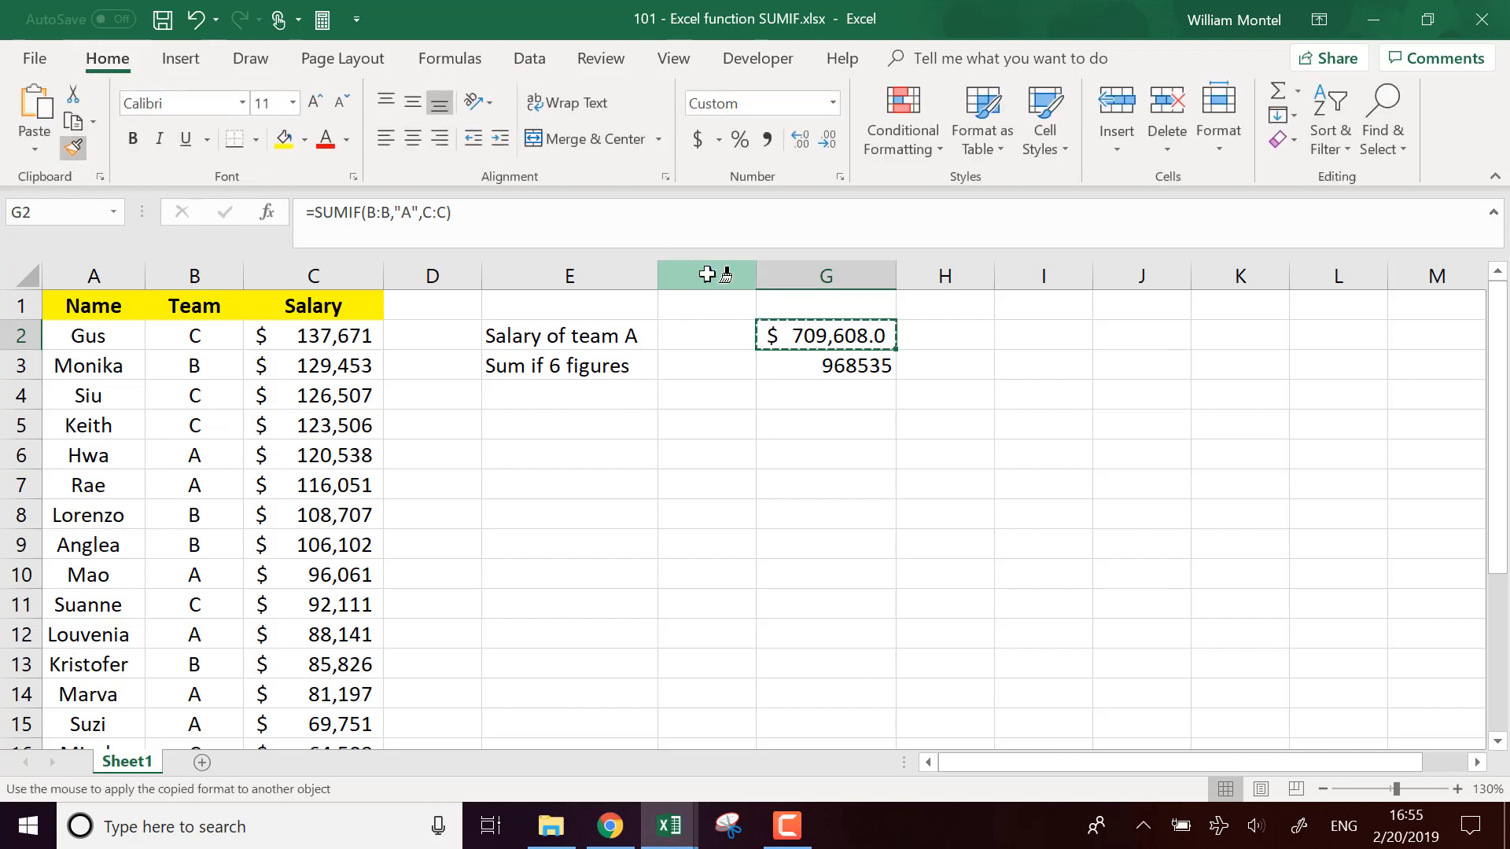
left_click(824, 365)
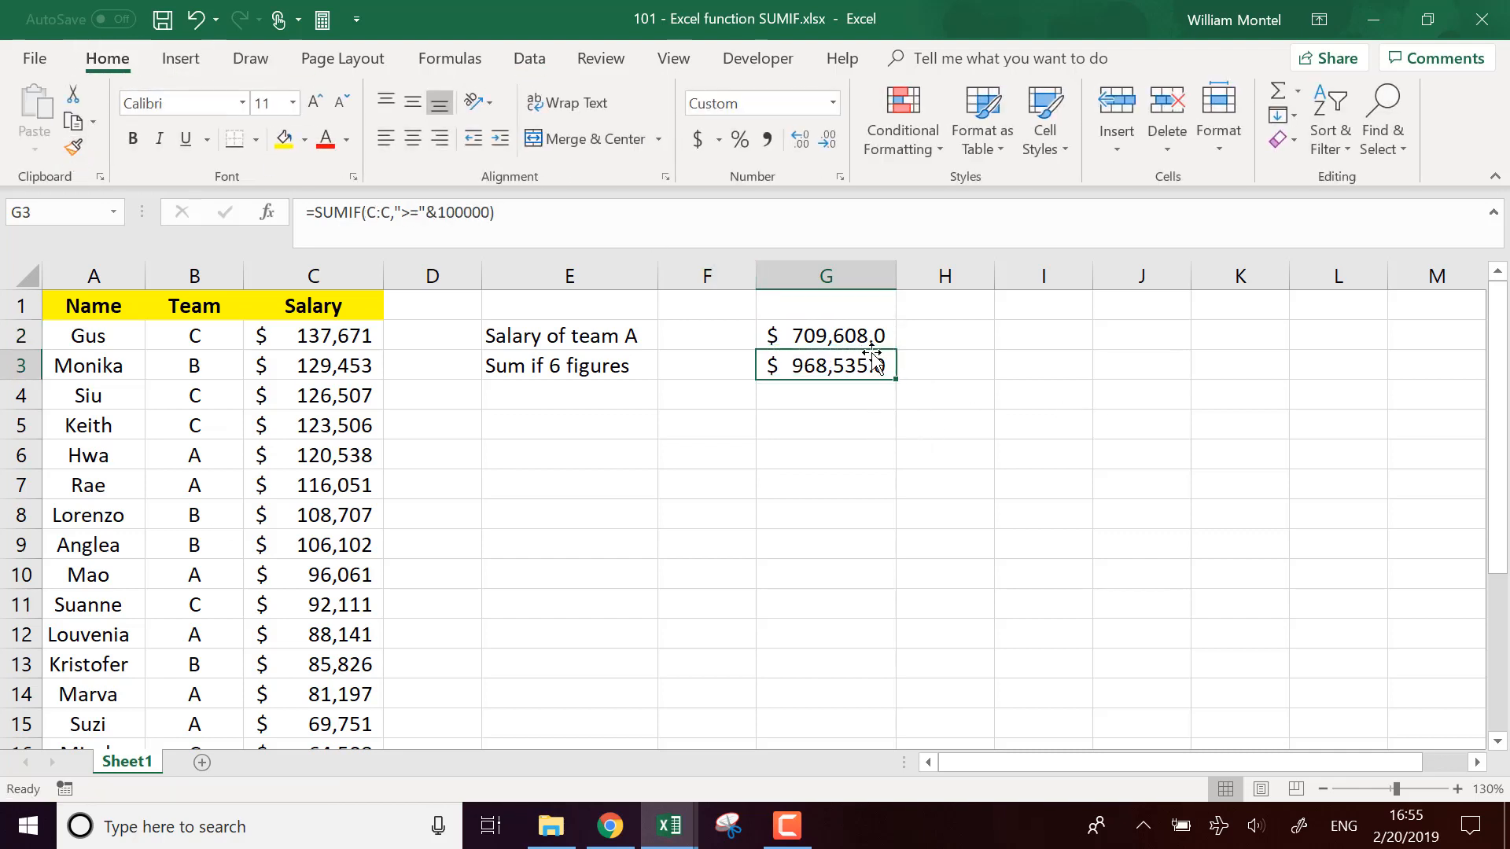
mouse_move(588, 492)
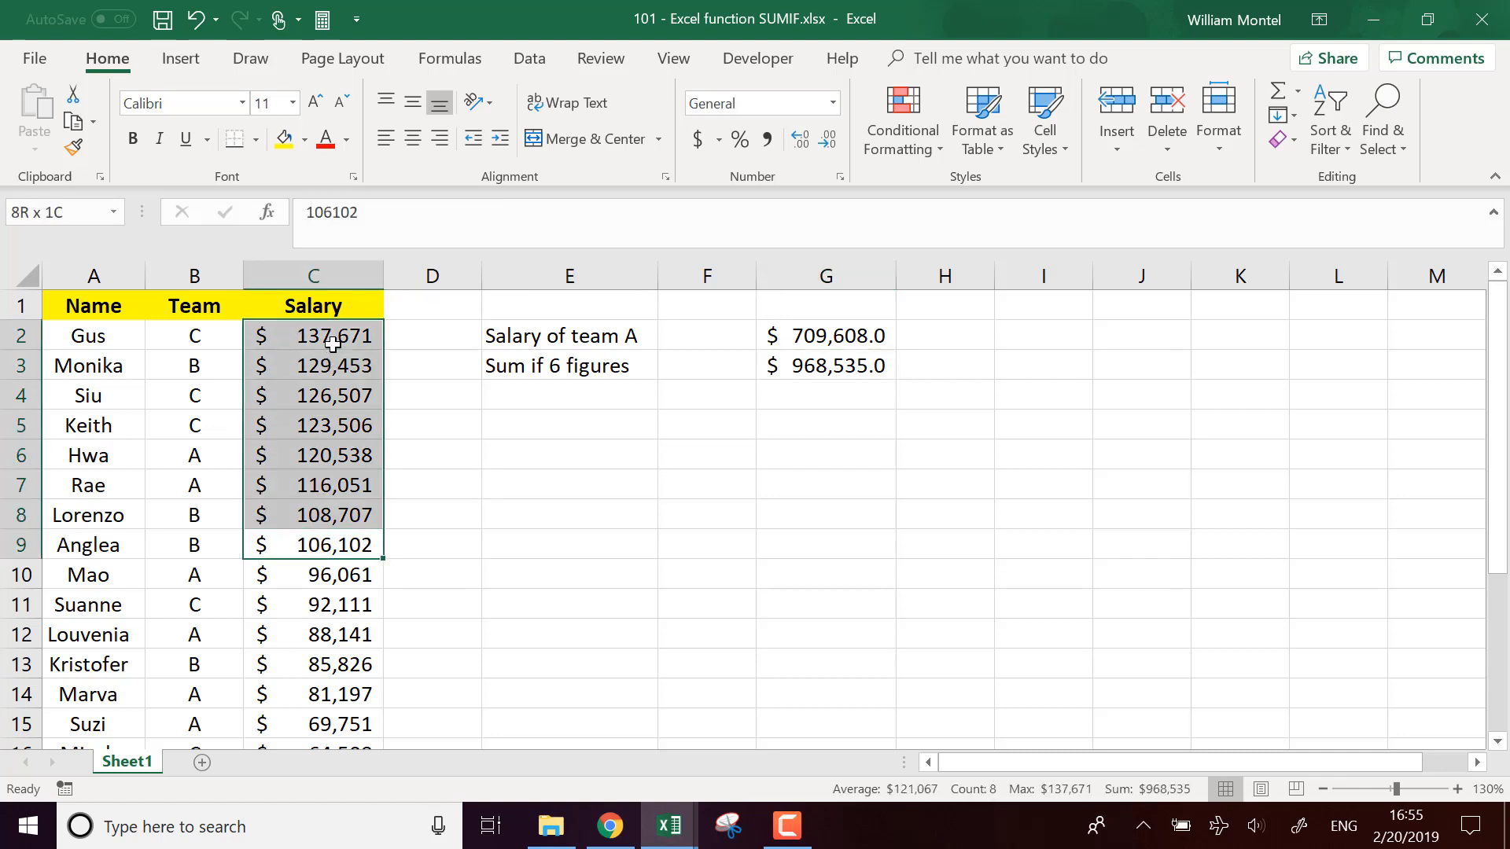
left_click(313, 545)
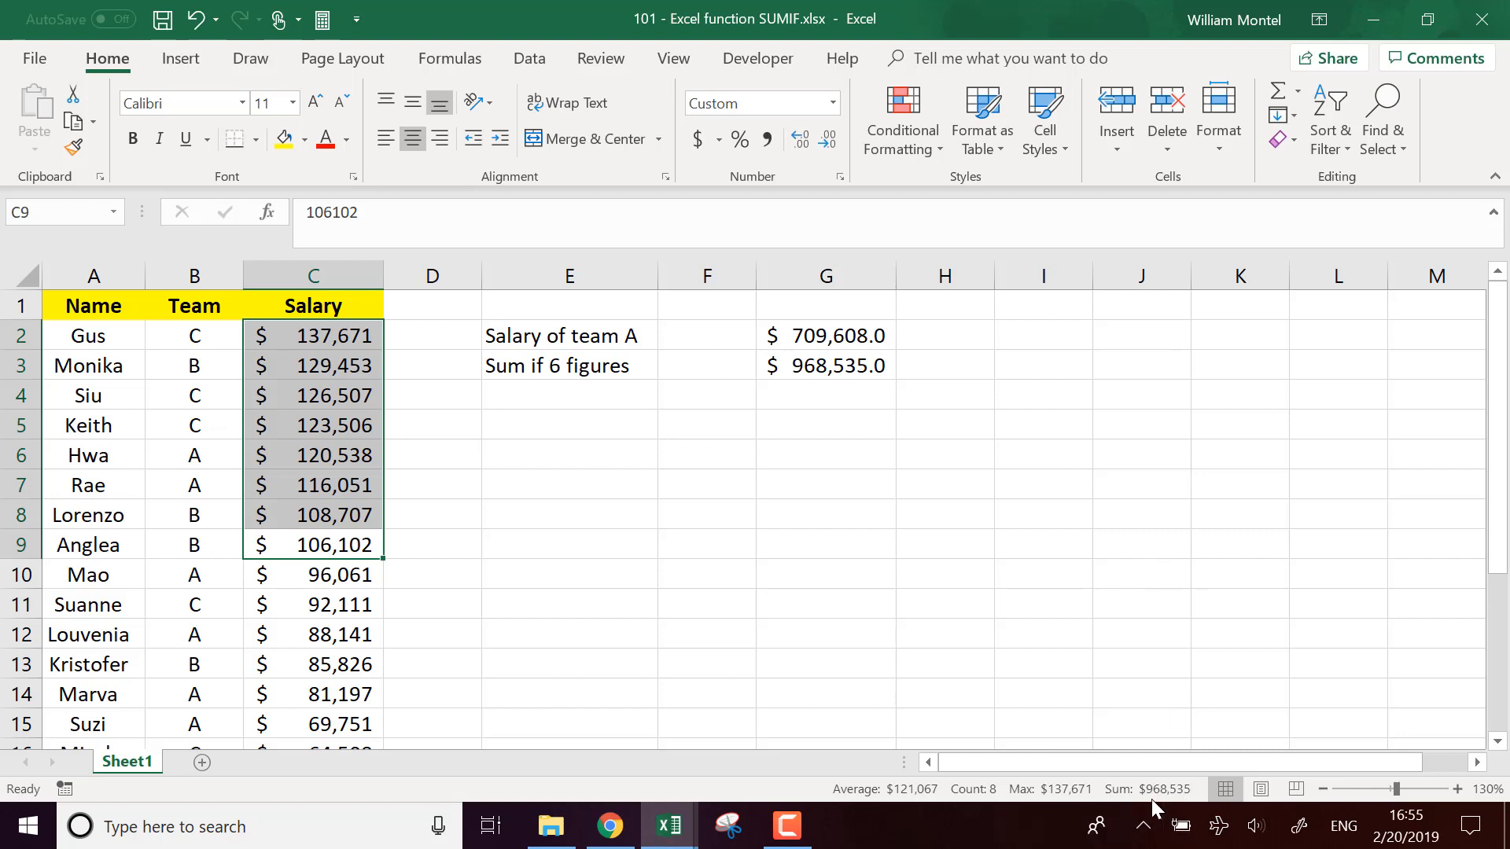
left_click(825, 365)
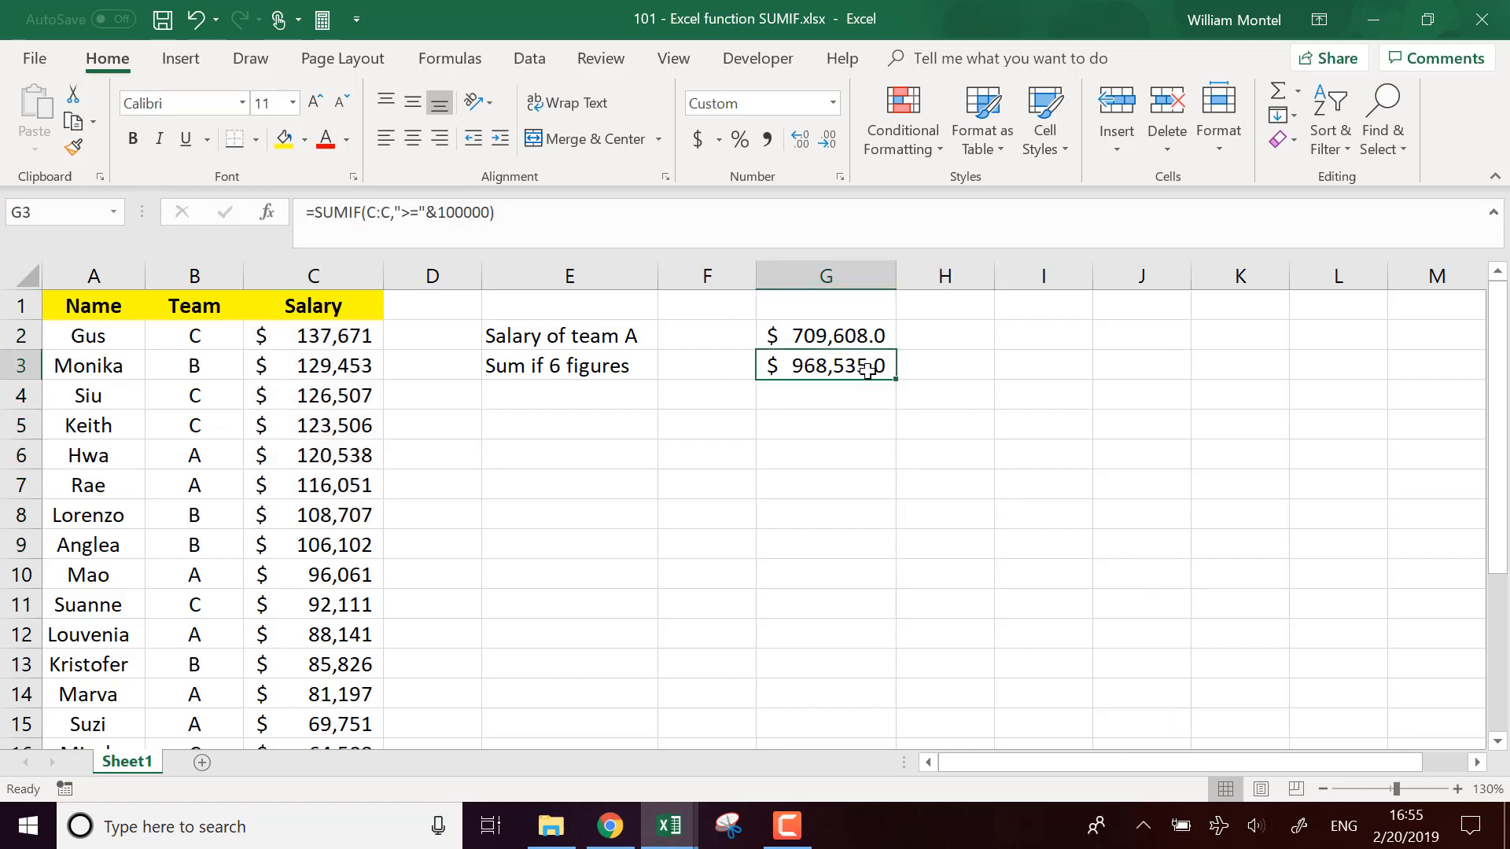
mouse_move(583, 233)
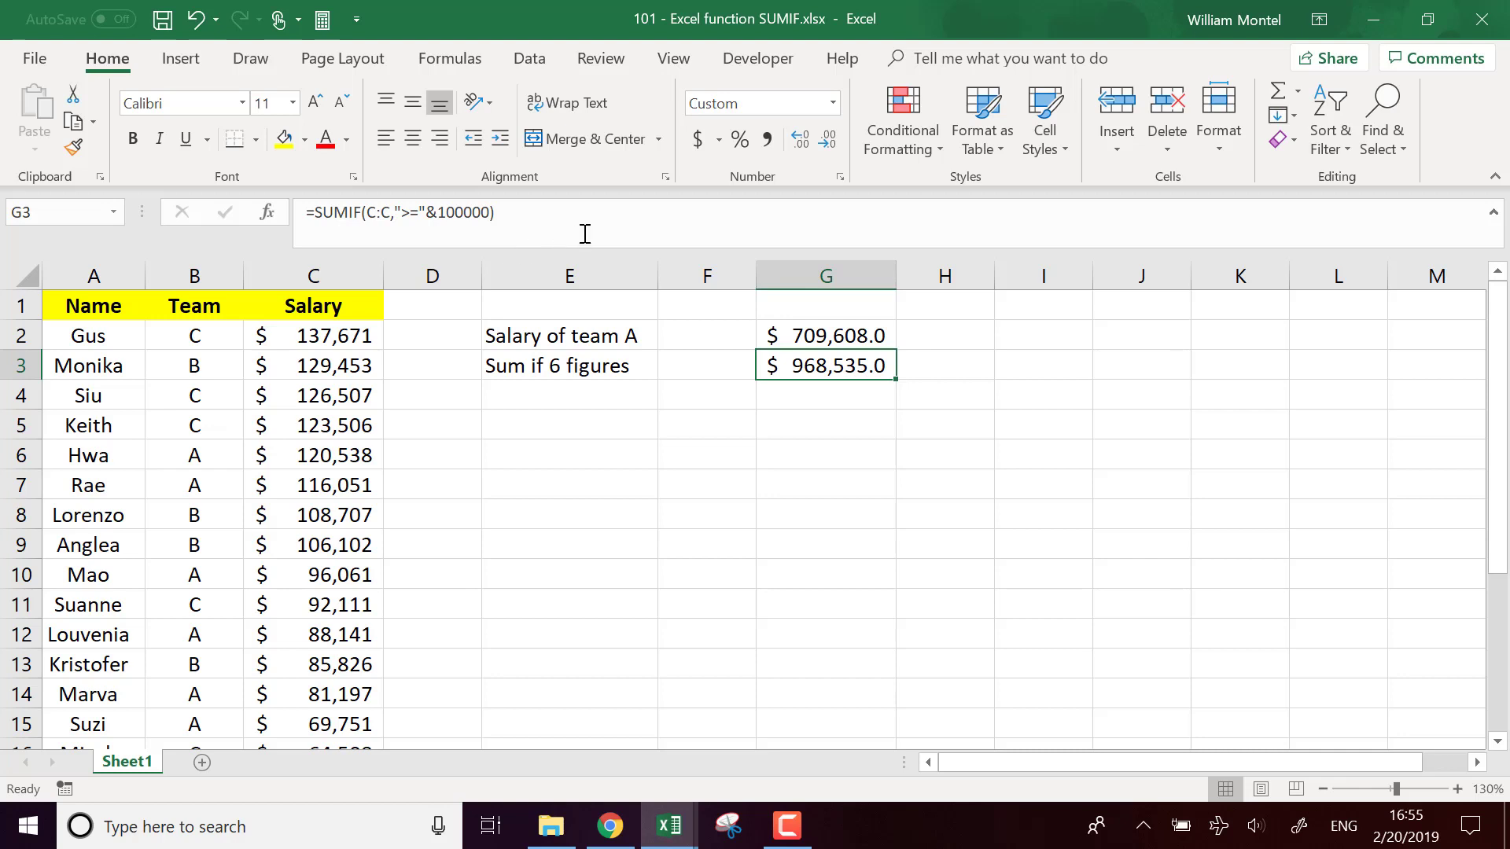
double_click(824, 365)
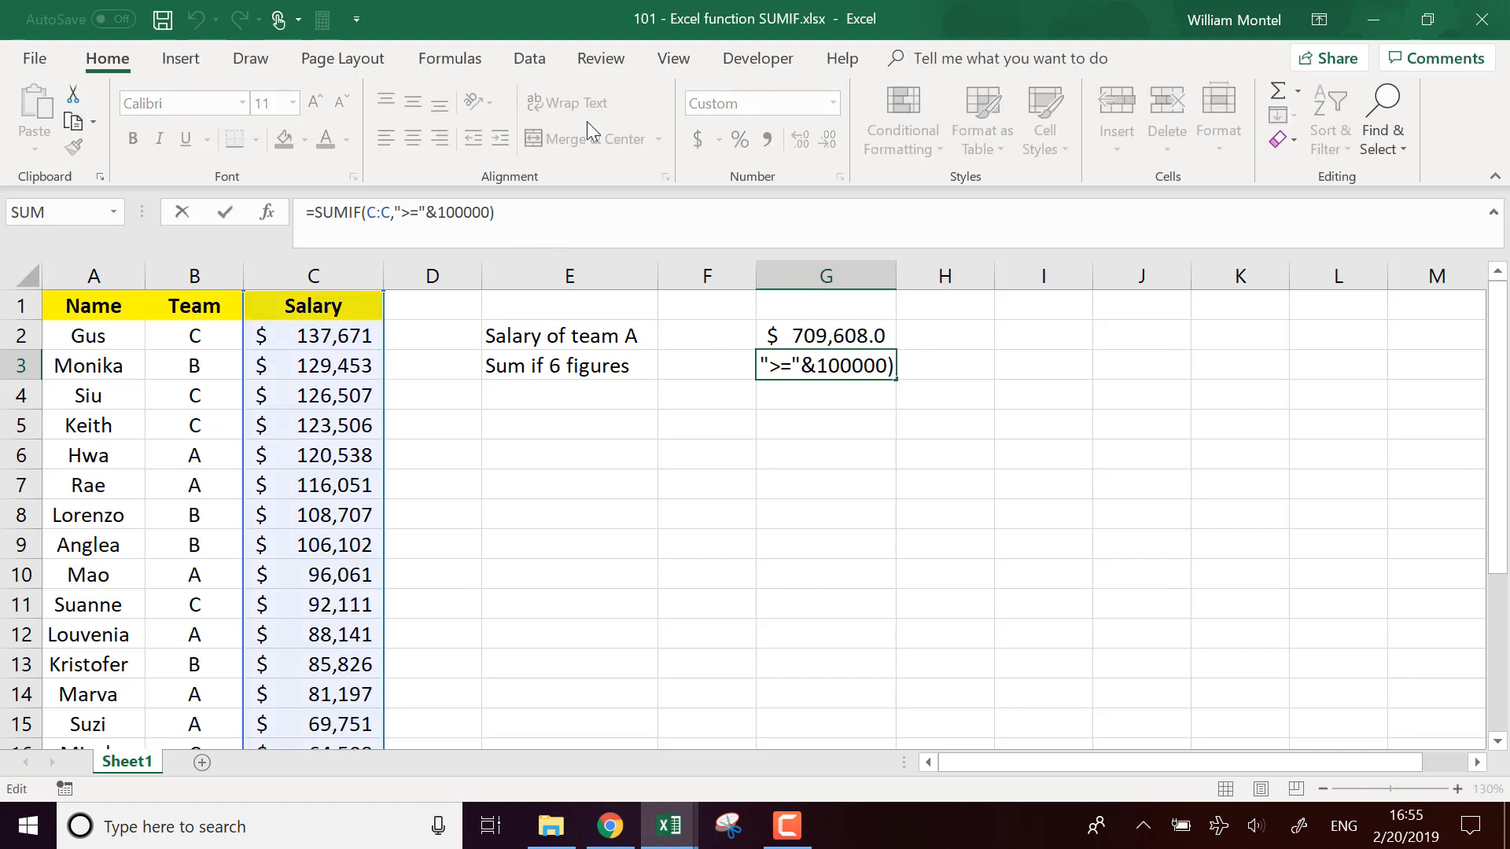
mouse_move(516, 223)
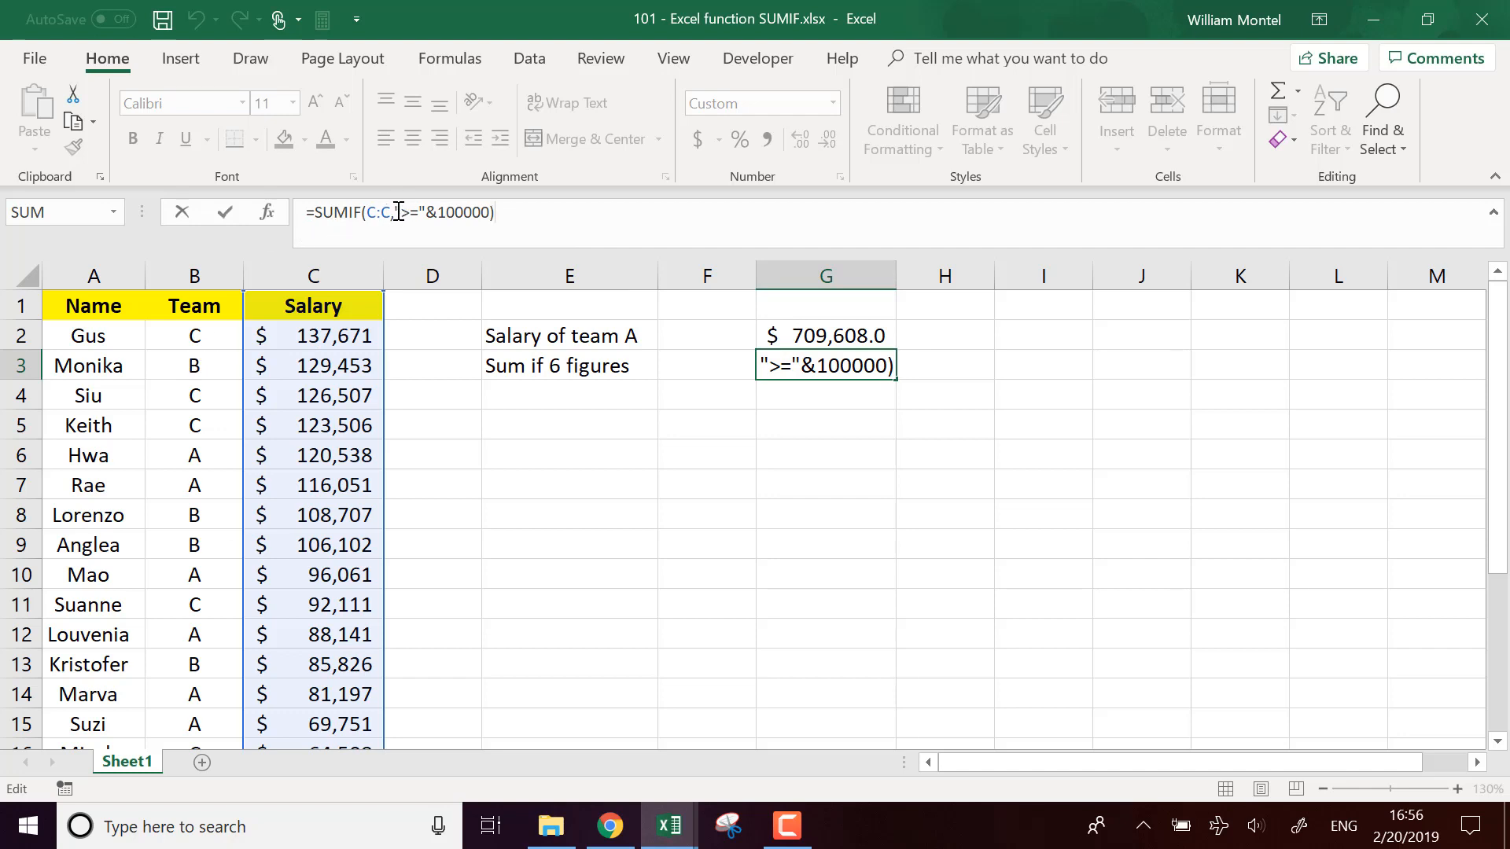
mouse_move(584, 208)
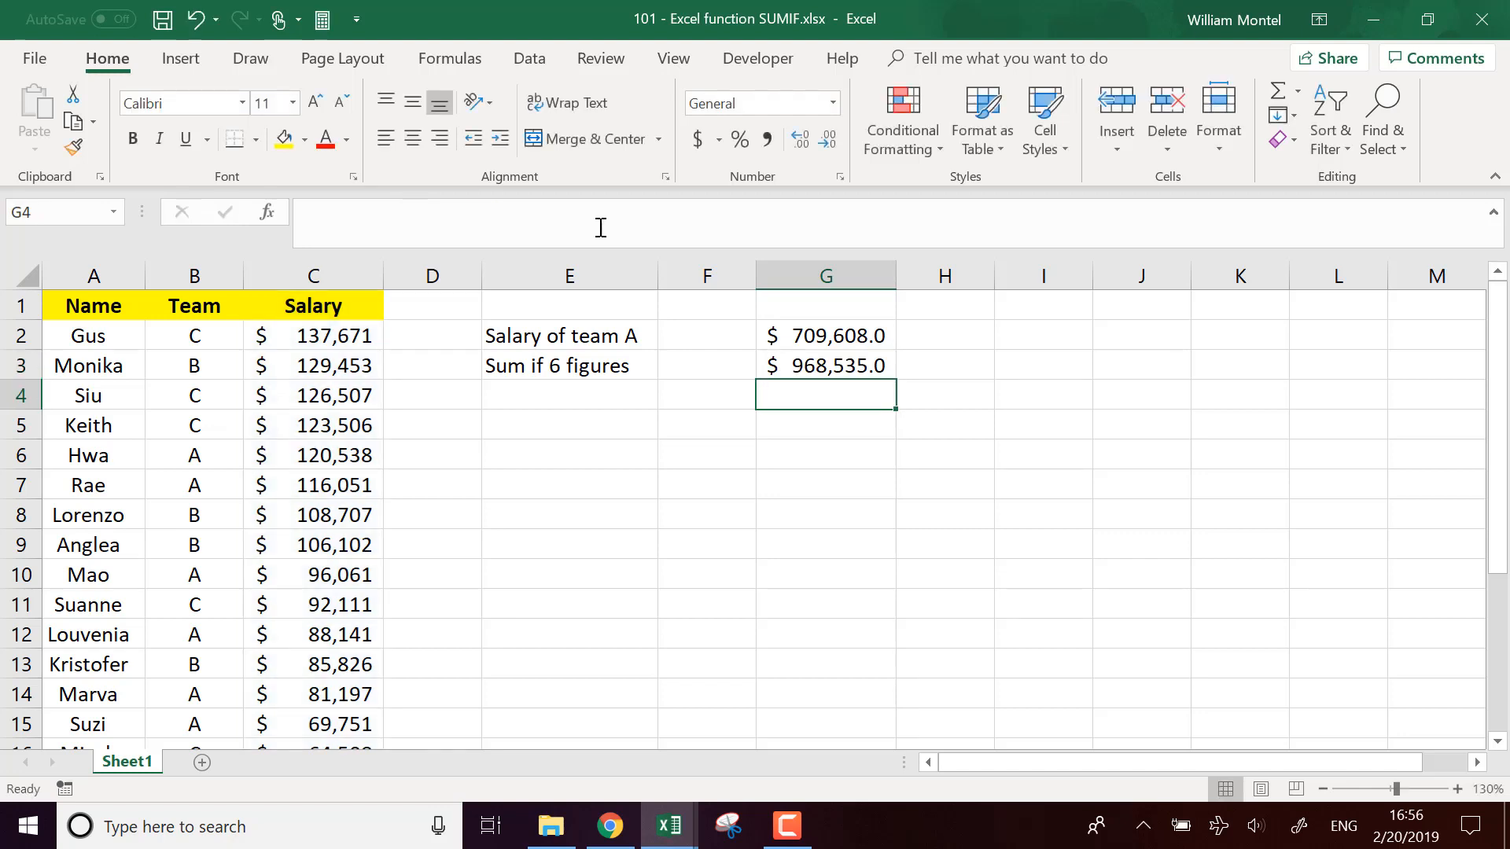
mouse_move(719, 407)
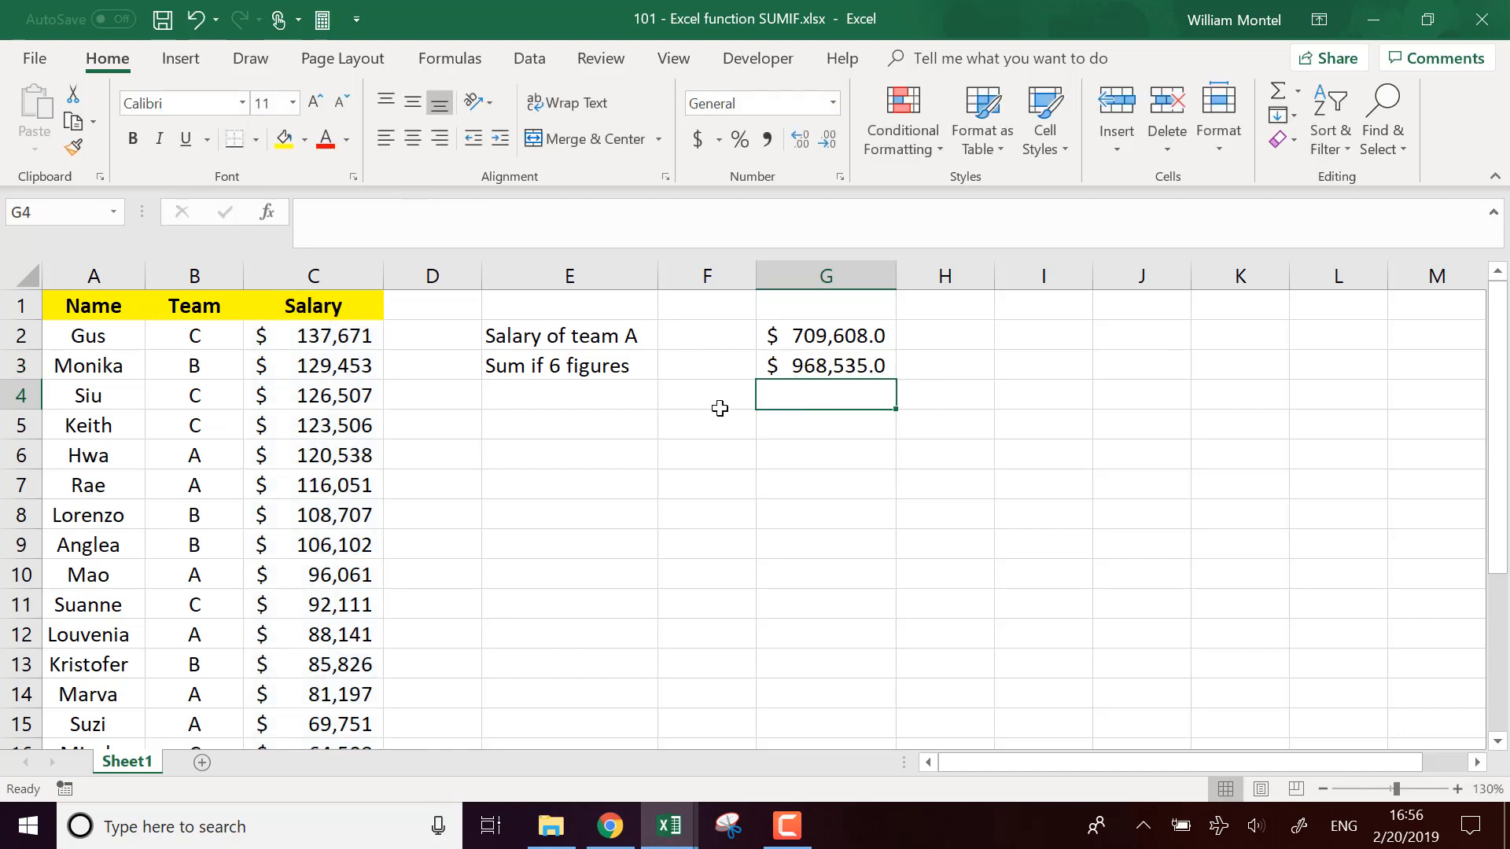
mouse_move(734, 425)
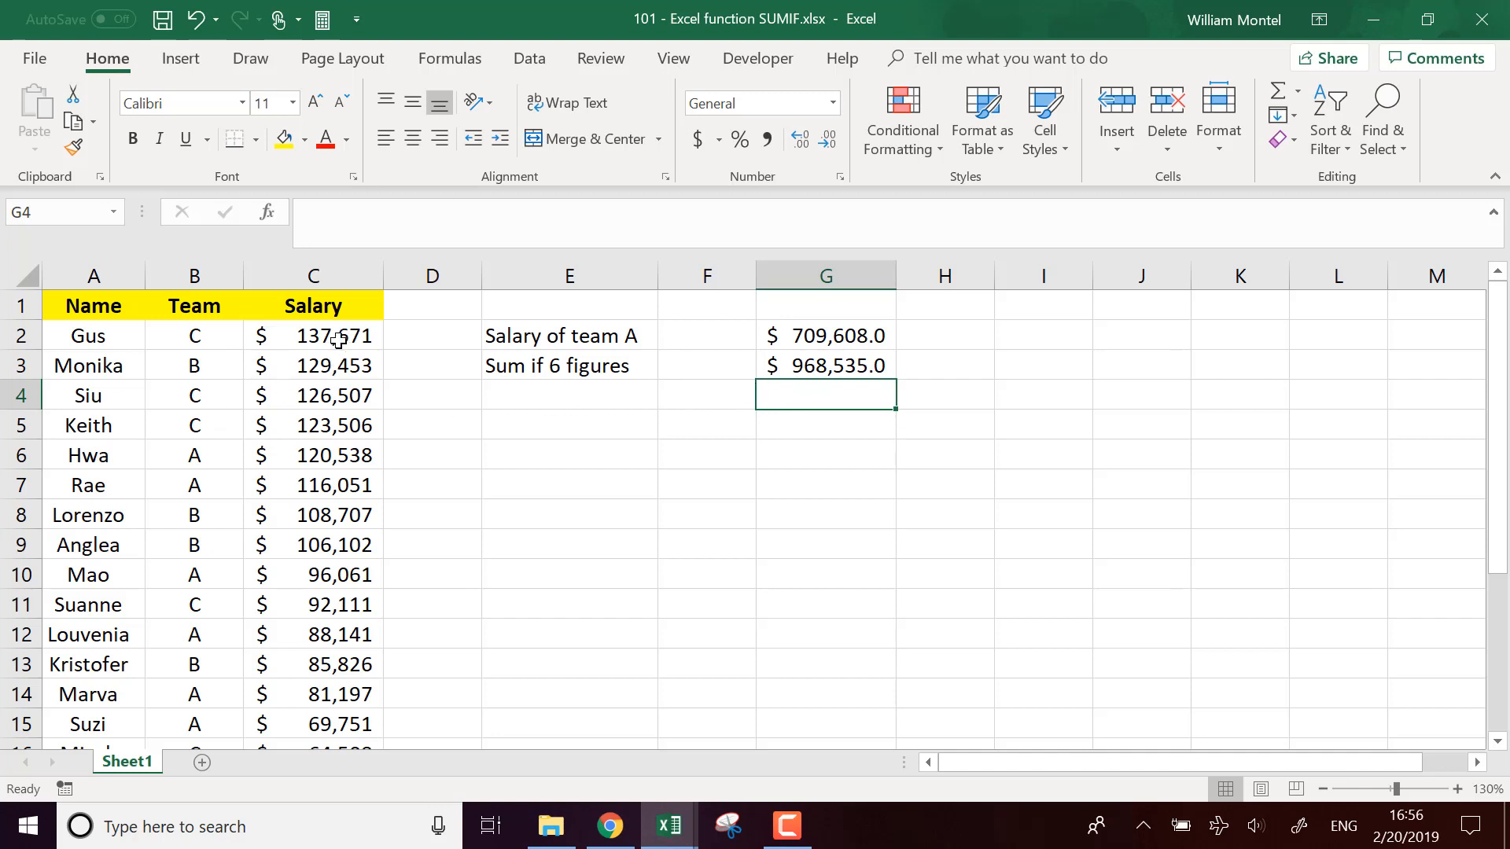
left_click(824, 455)
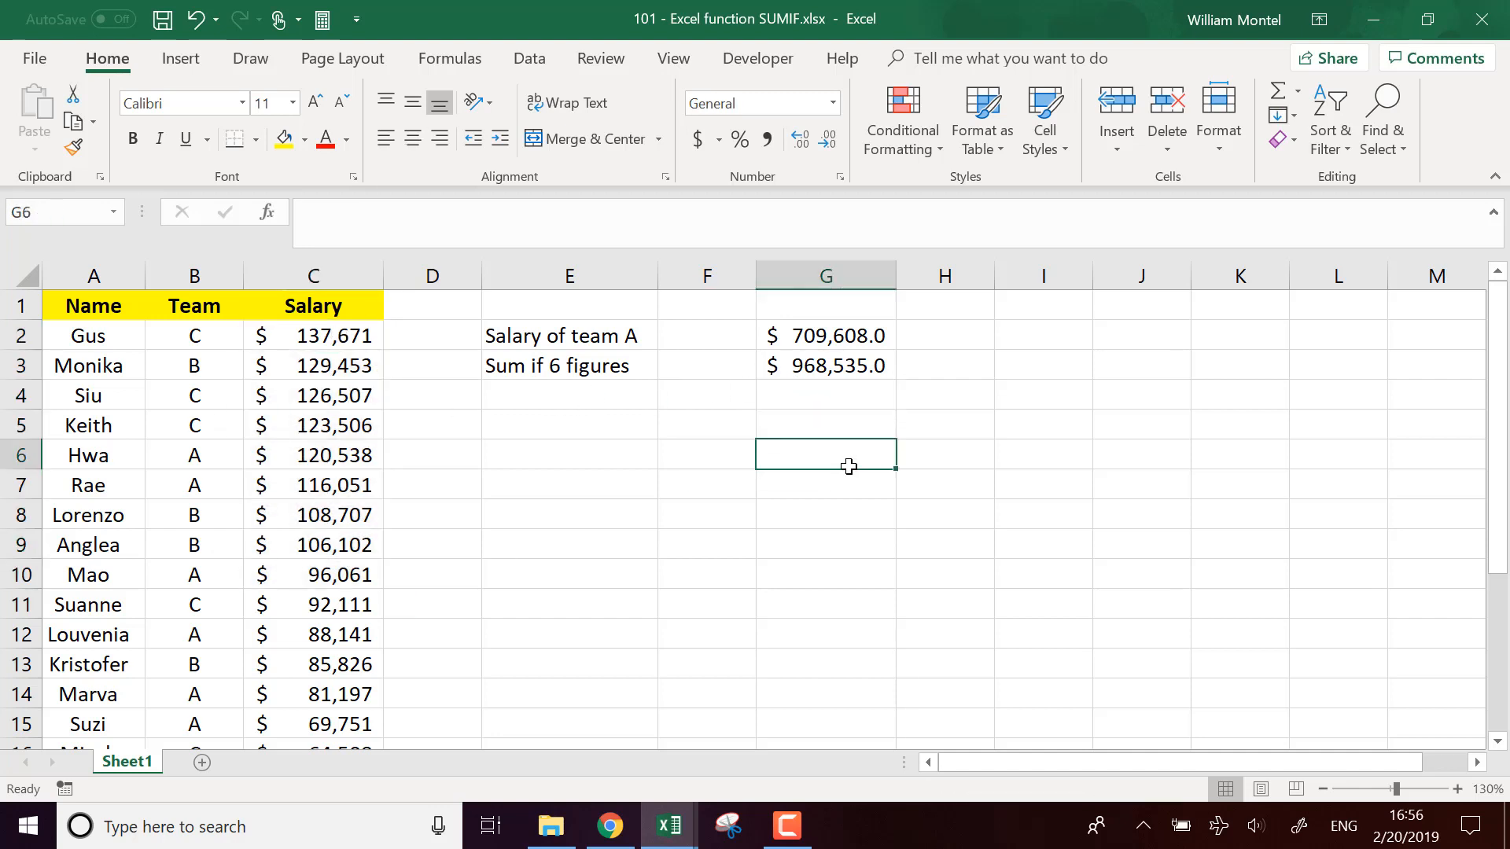
mouse_move(835, 473)
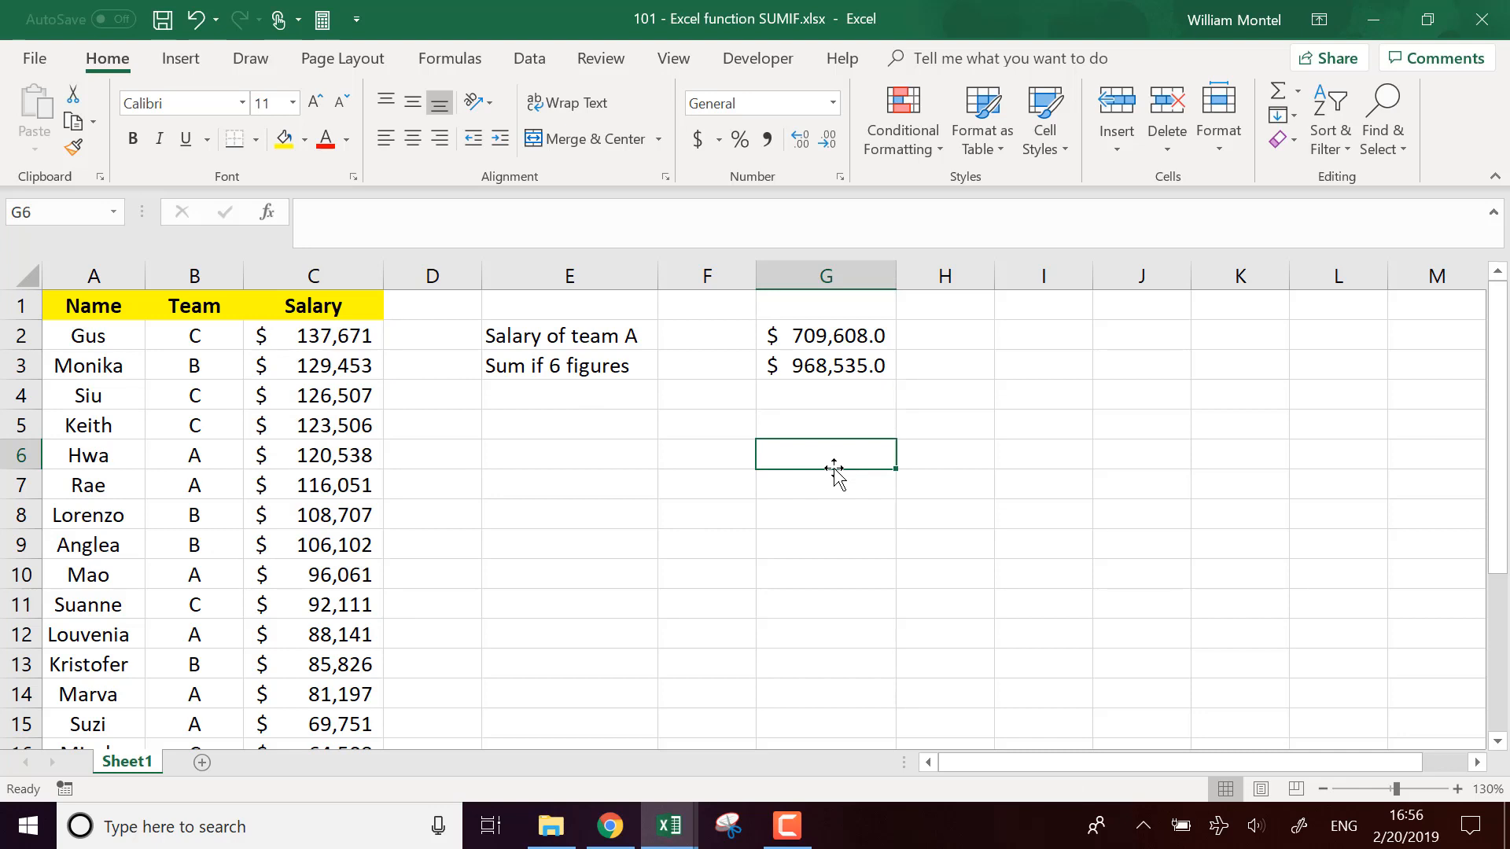
mouse_move(892, 539)
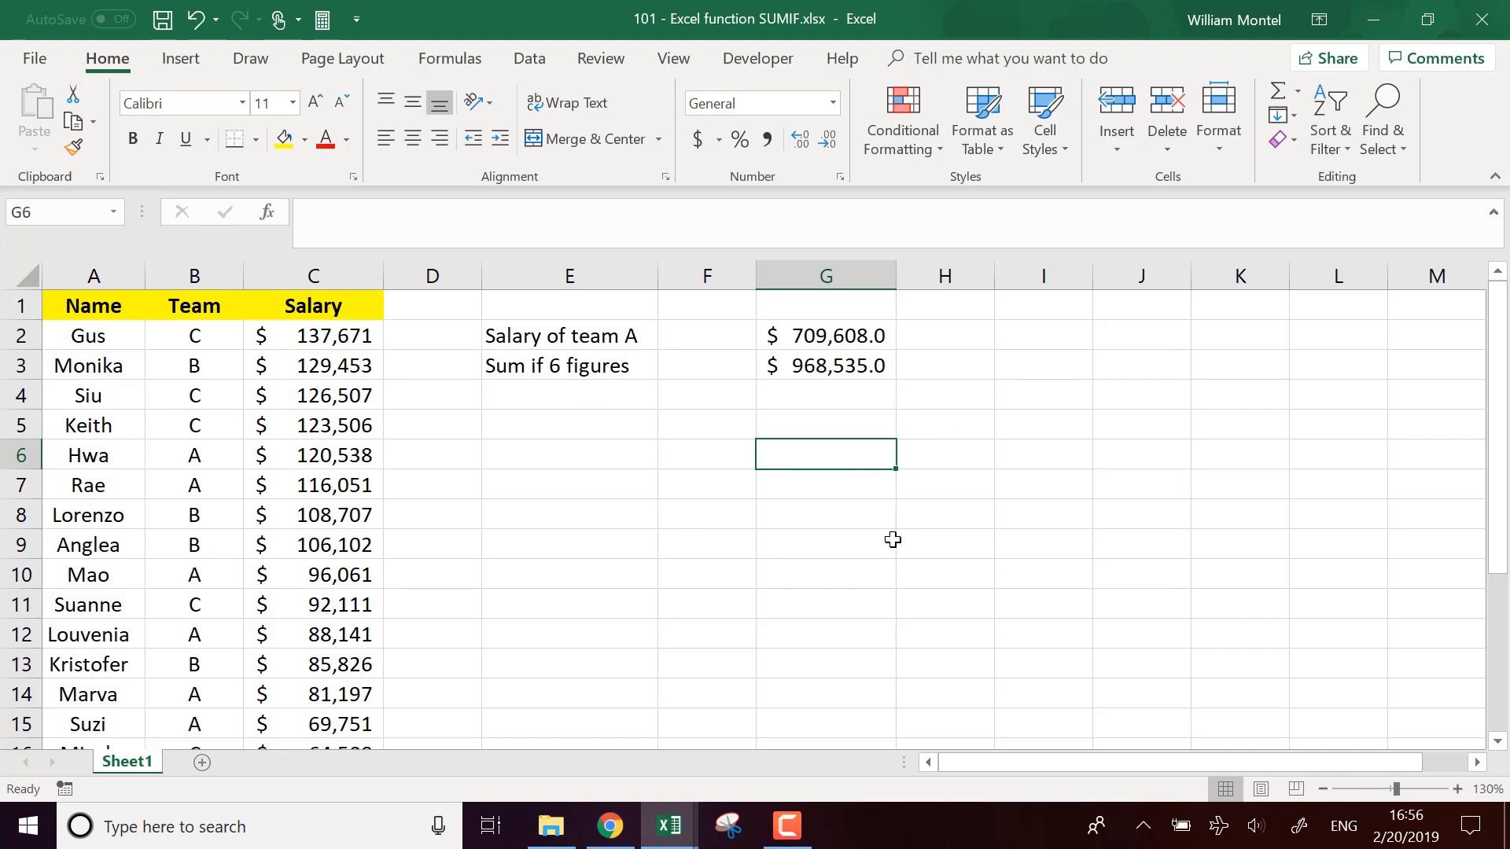
mouse_move(470, 558)
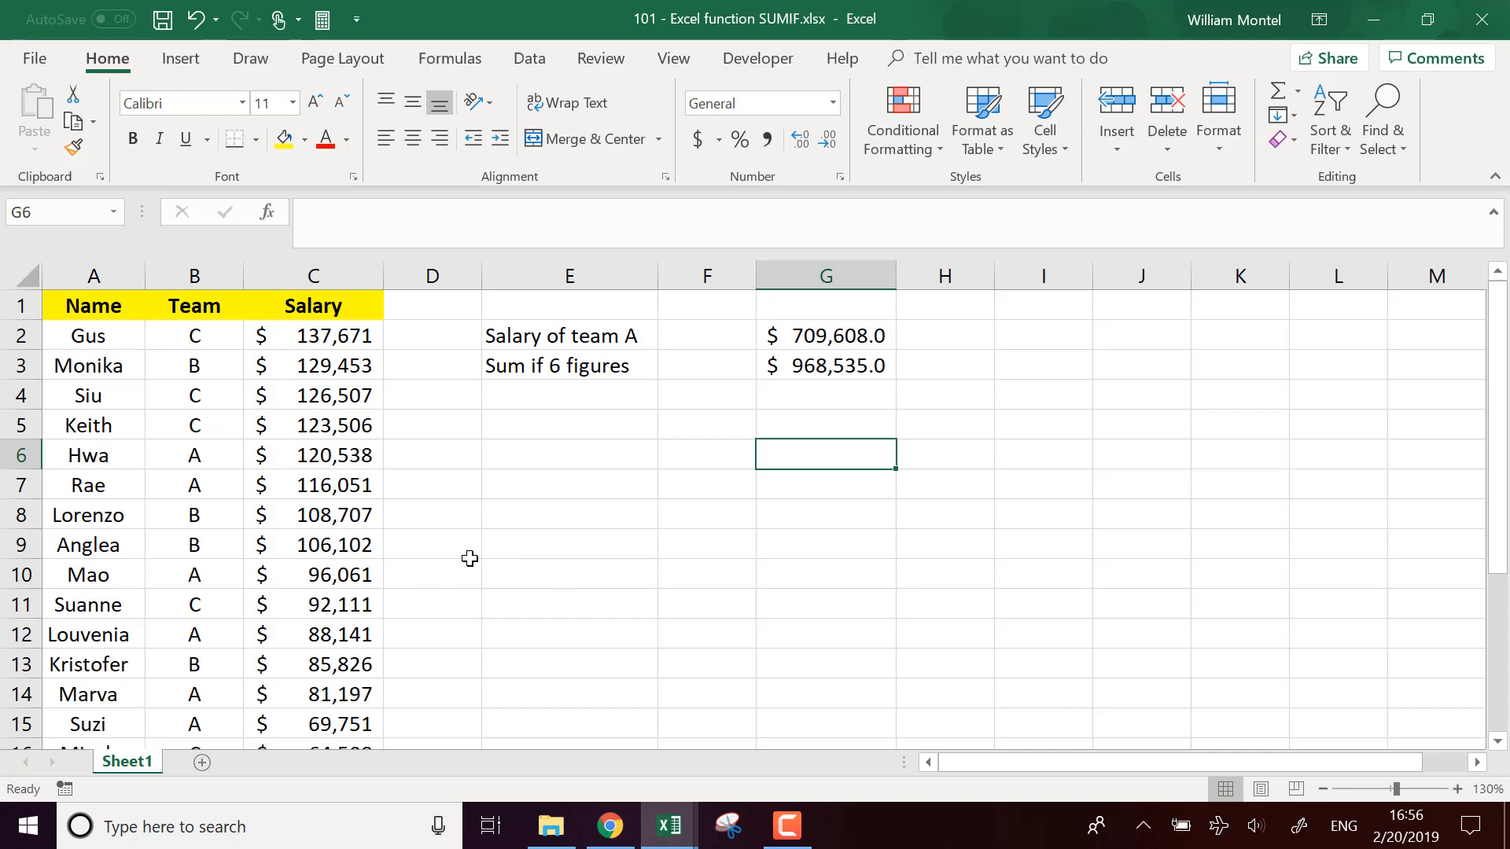
scroll("down", 3)
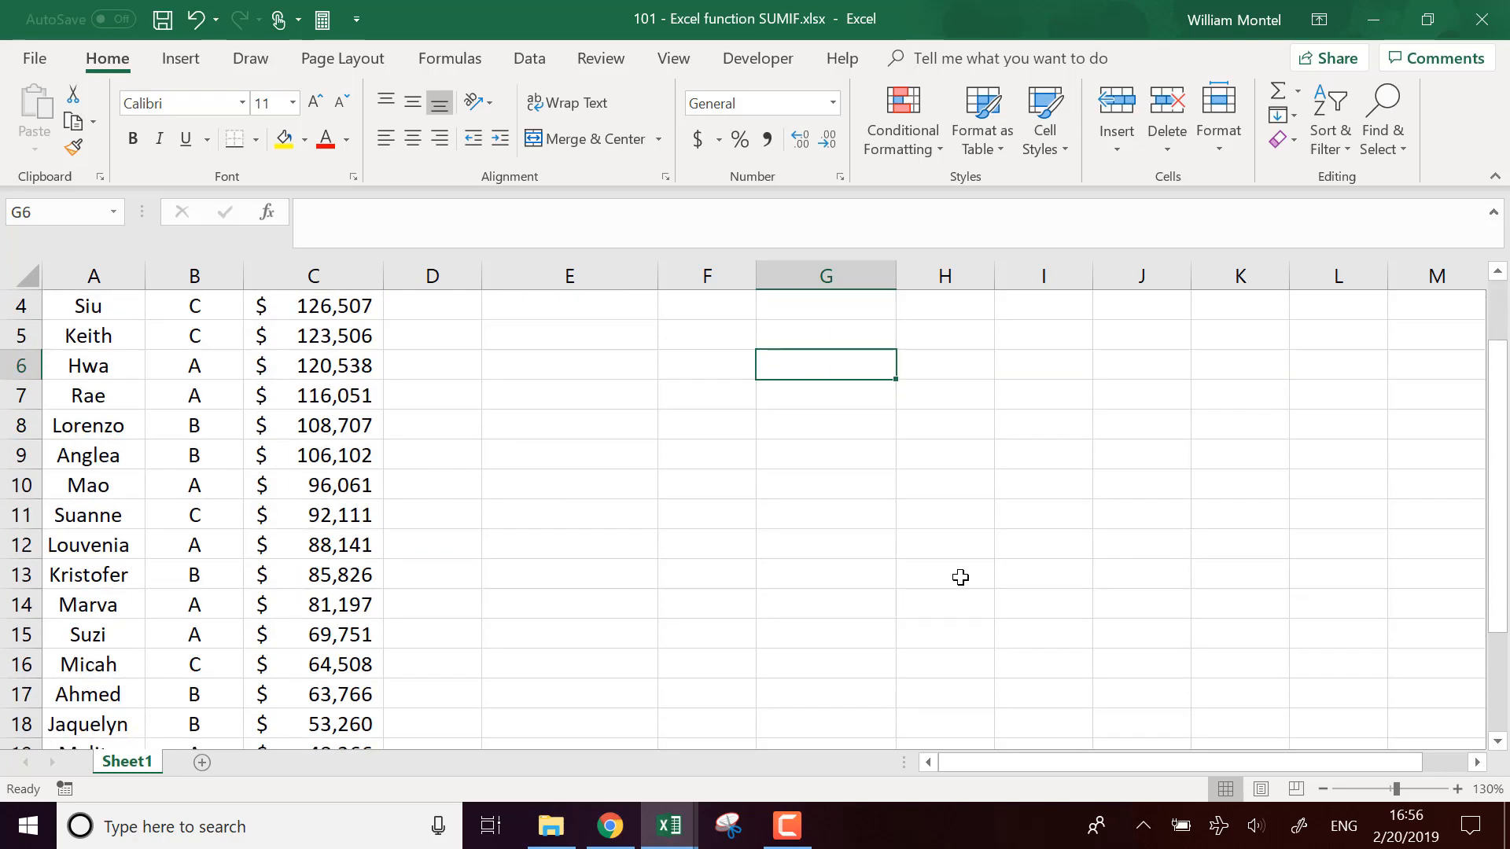
scroll("up", 3)
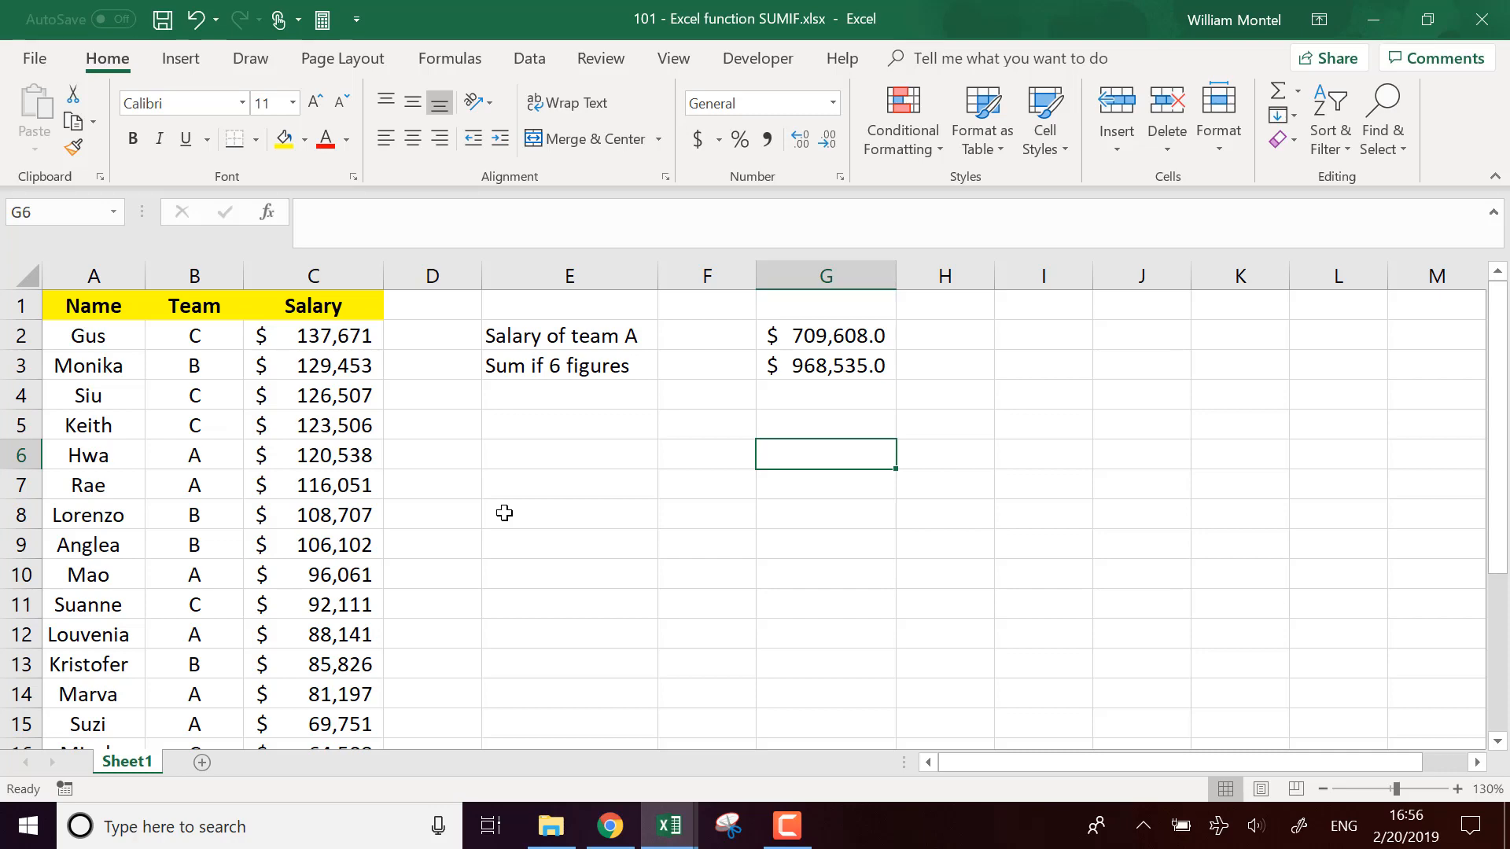
mouse_move(558, 517)
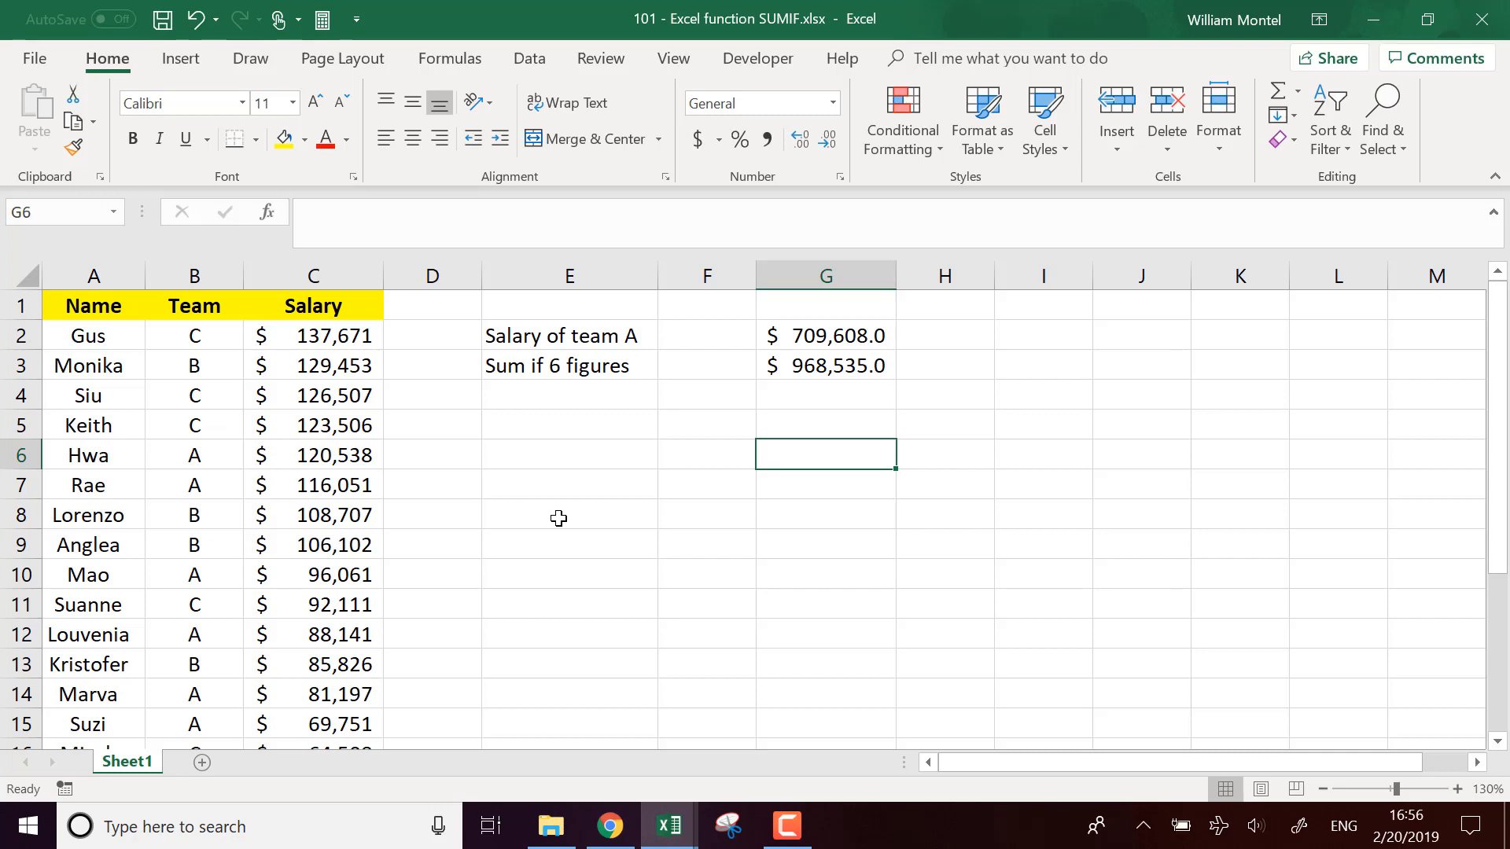